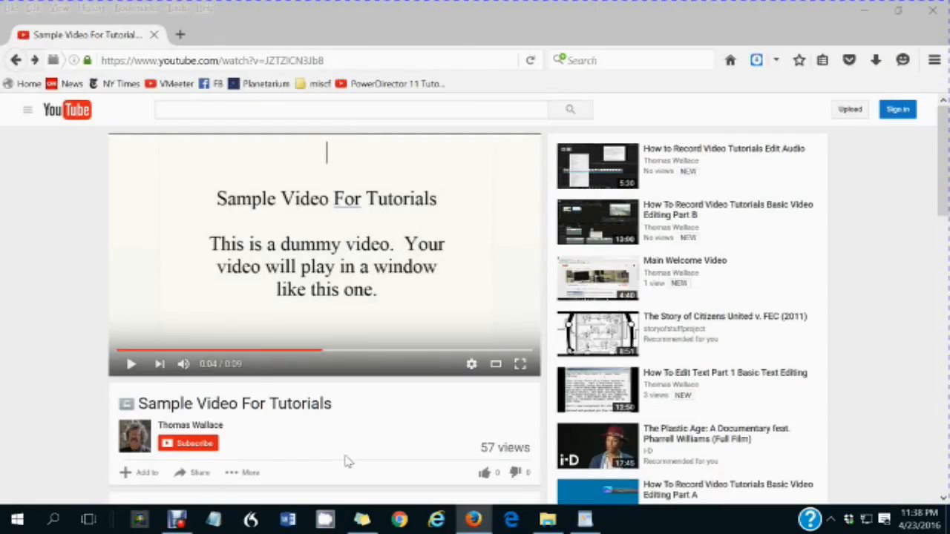
mouse_move(190, 425)
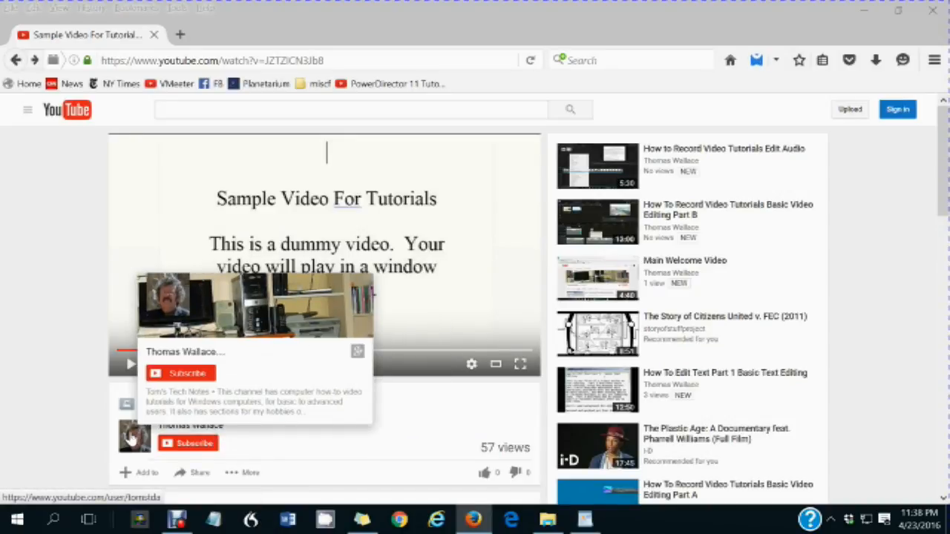
Scroll to the 'init the program vars to their defaults' and chknoentry CALL lines.
left_click(185, 351)
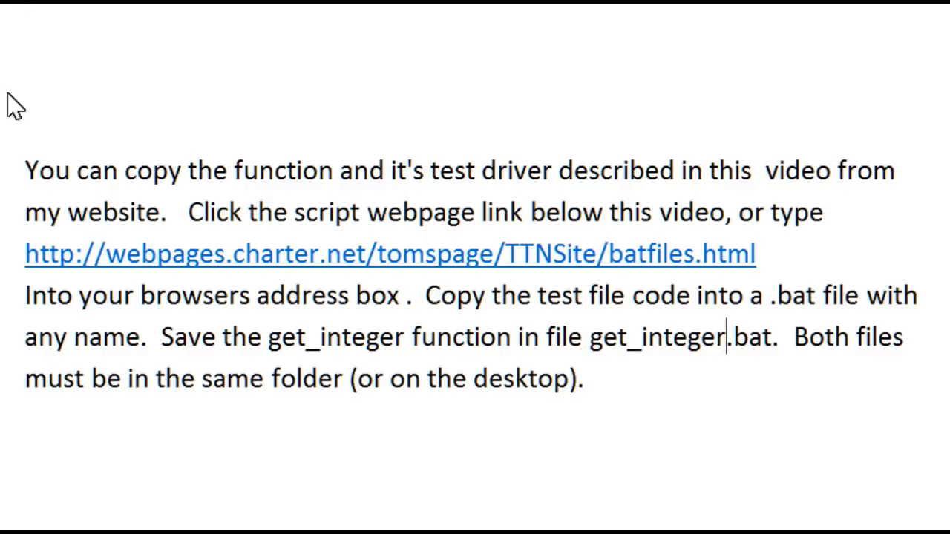
mouse_move(14, 267)
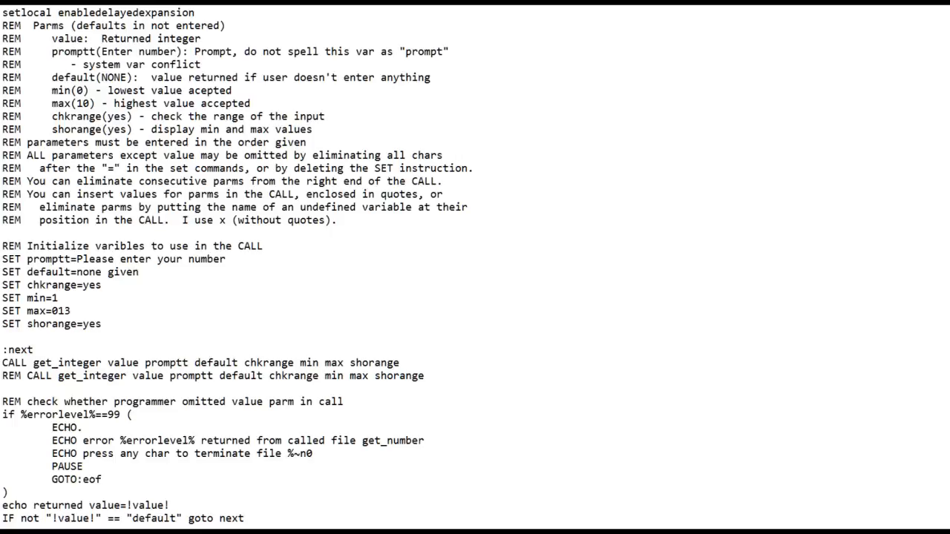
left_click(128, 376)
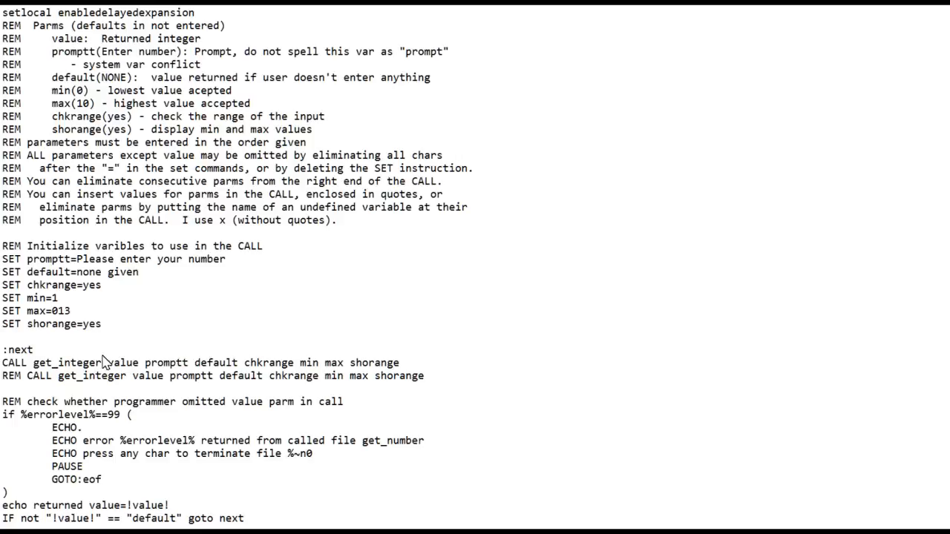
mouse_move(116, 371)
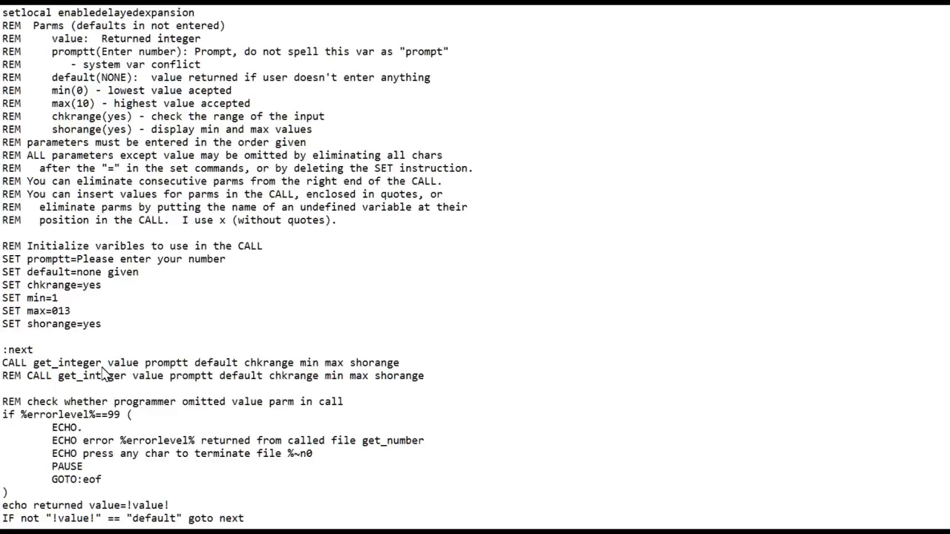
mouse_move(110, 375)
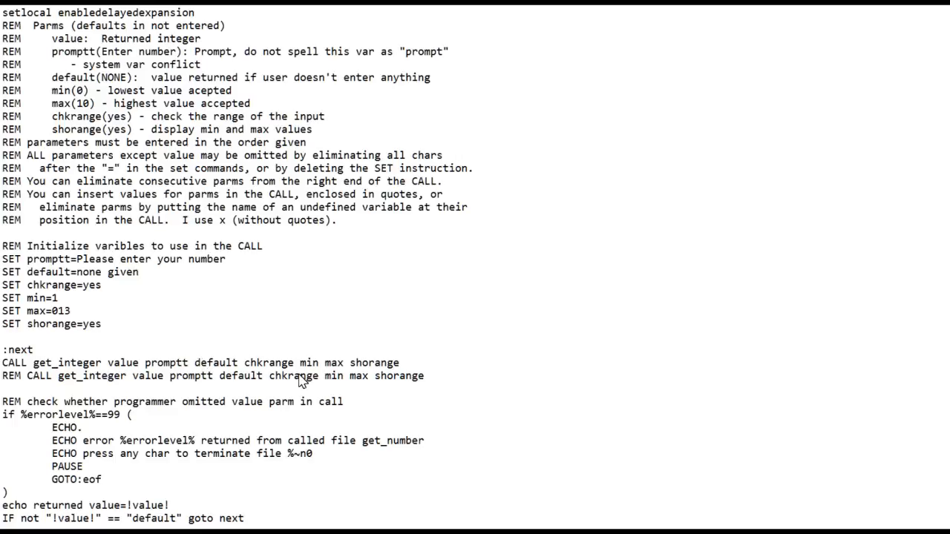
mouse_move(282, 371)
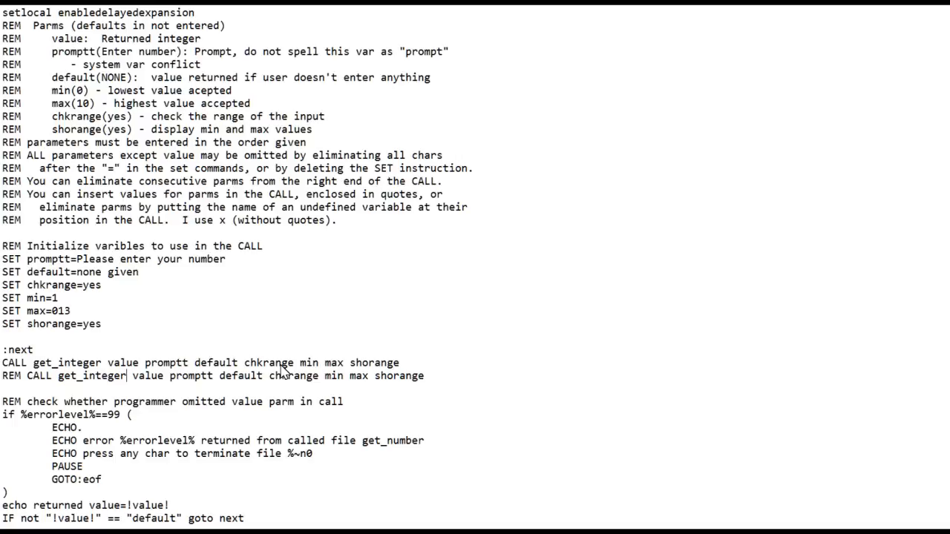
mouse_move(306, 372)
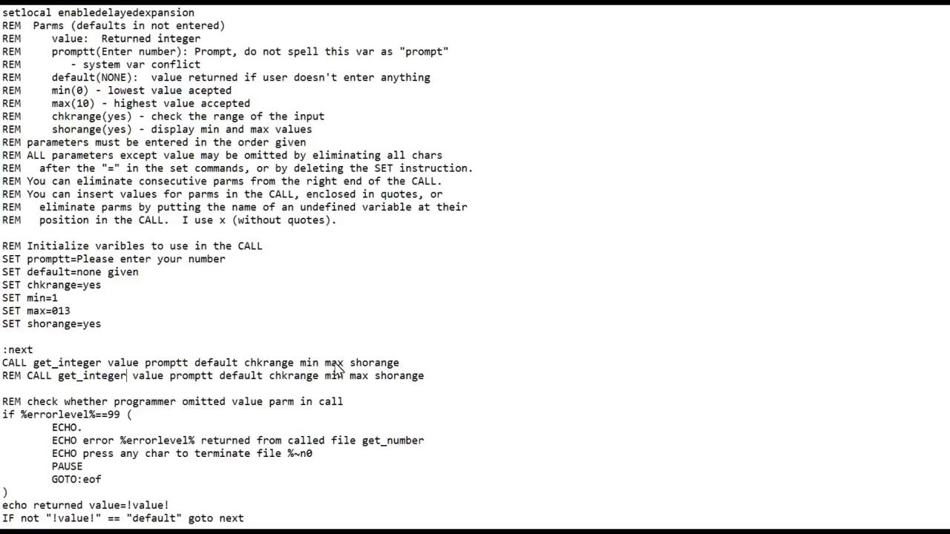
mouse_move(365, 373)
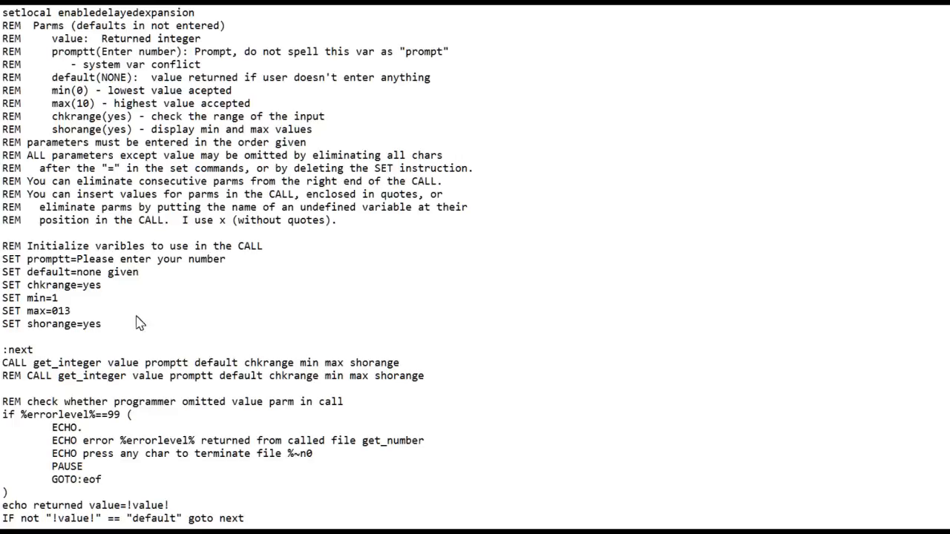
mouse_move(360, 329)
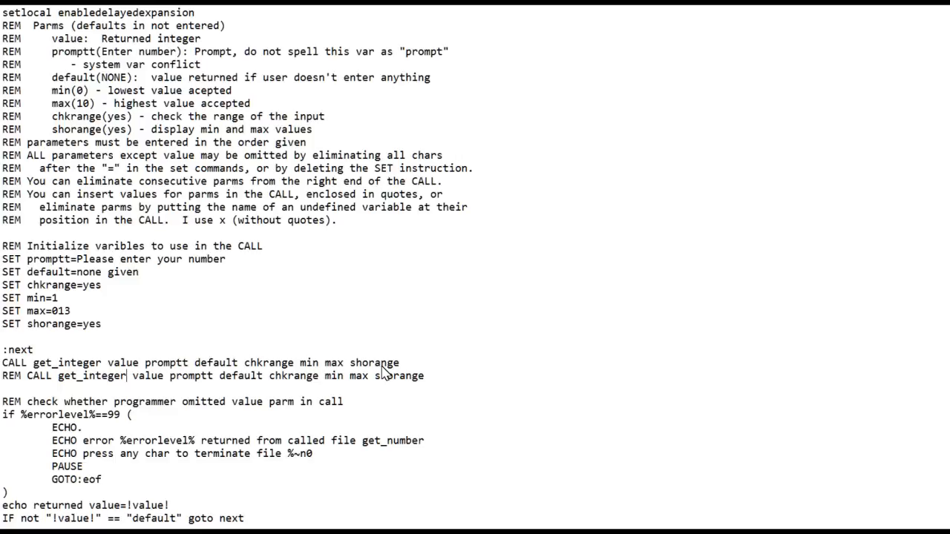
mouse_move(133, 423)
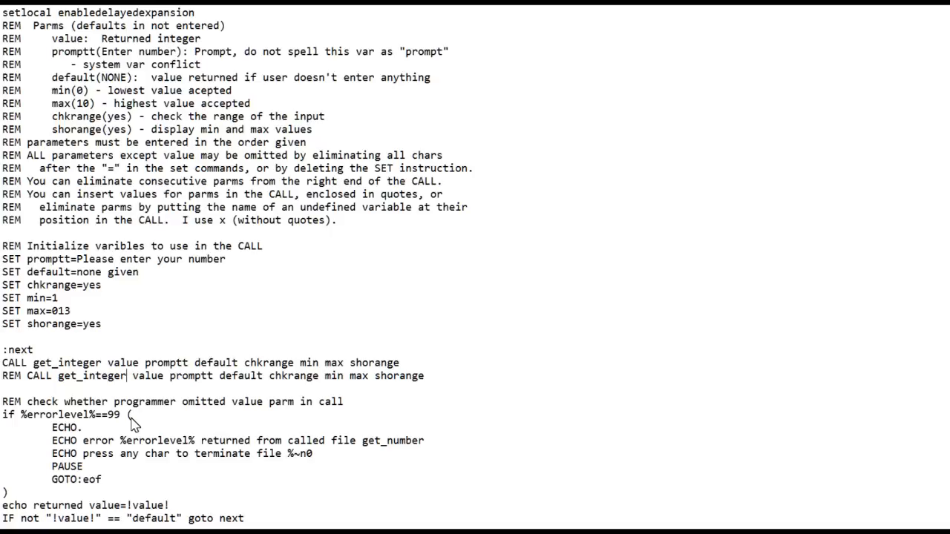
mouse_move(74, 375)
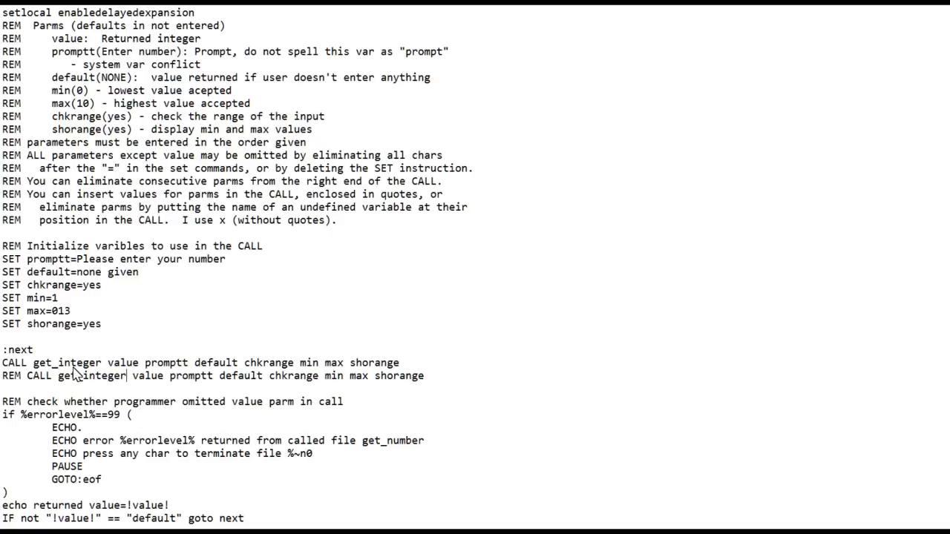
mouse_move(115, 354)
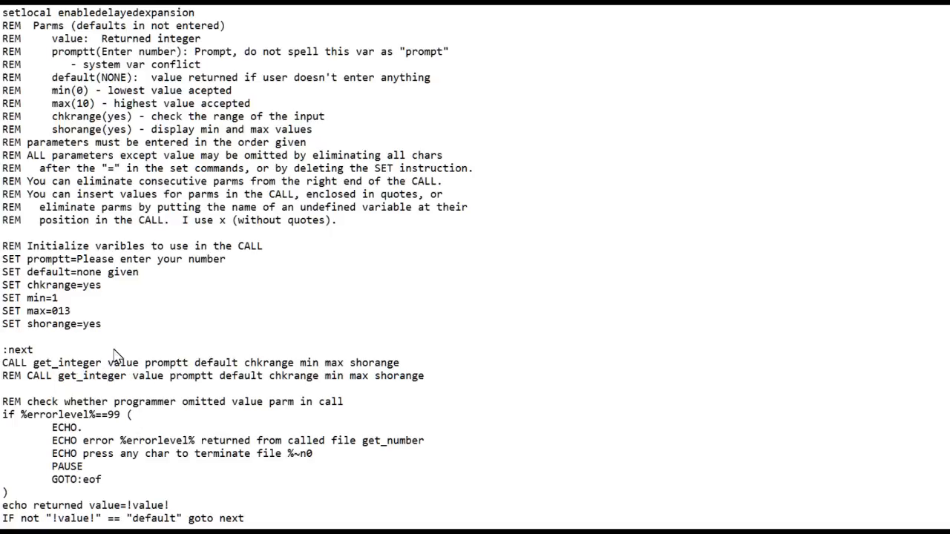
mouse_move(132, 369)
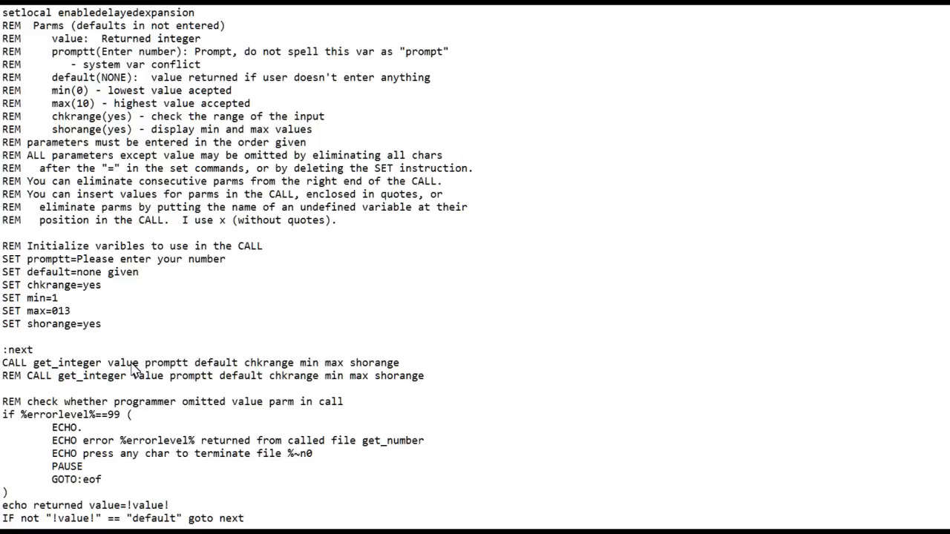
mouse_move(154, 377)
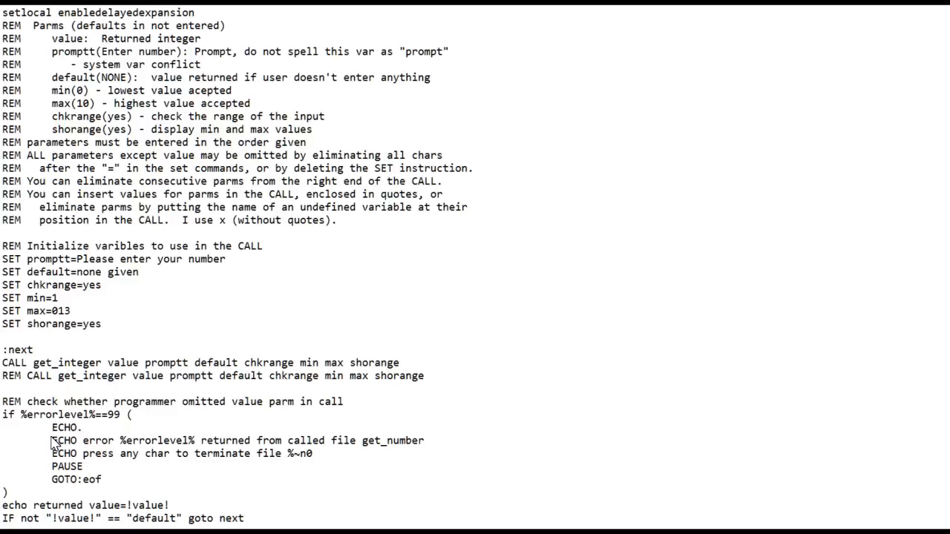
mouse_move(306, 455)
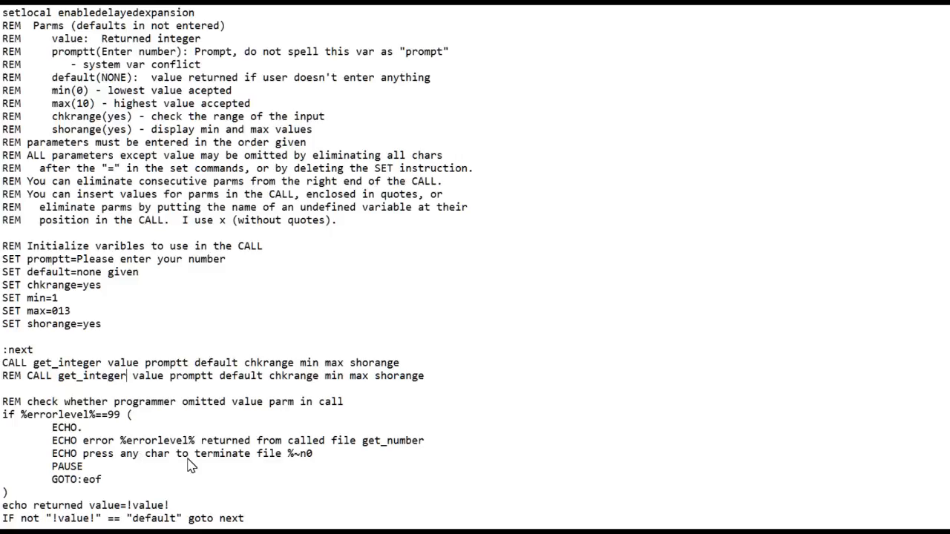
mouse_move(253, 478)
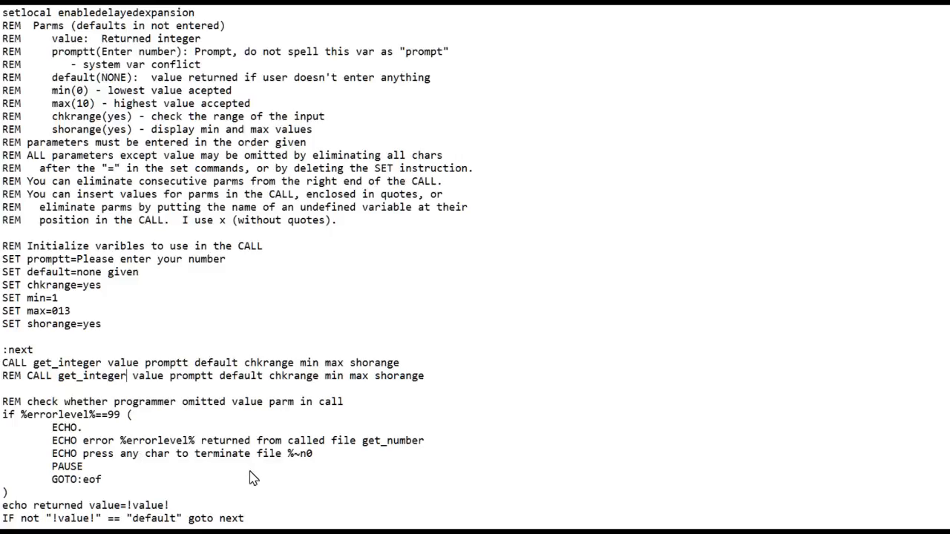
mouse_move(328, 481)
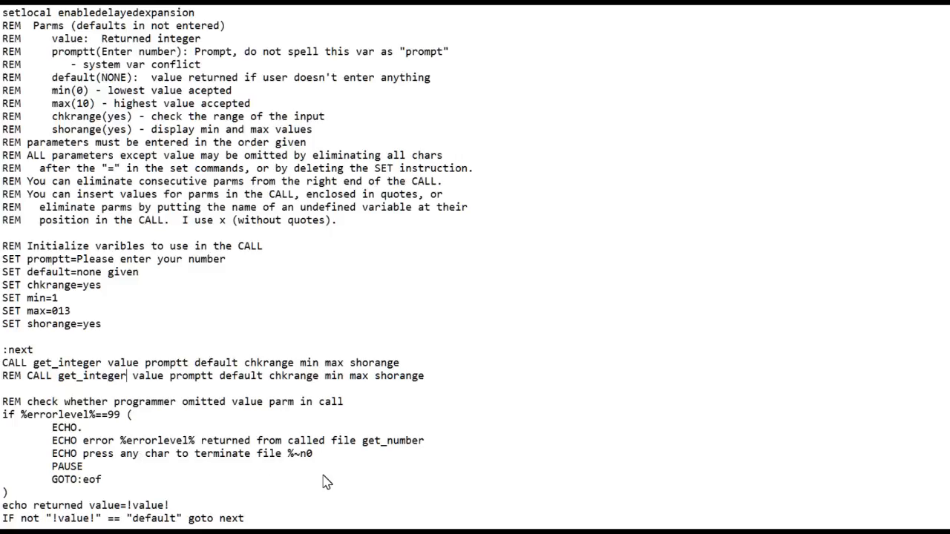
mouse_move(330, 477)
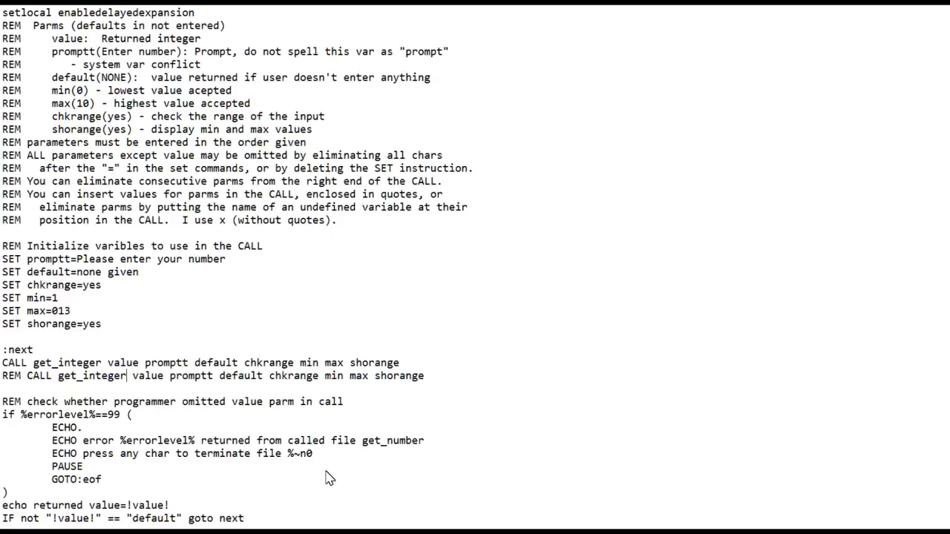
mouse_move(297, 465)
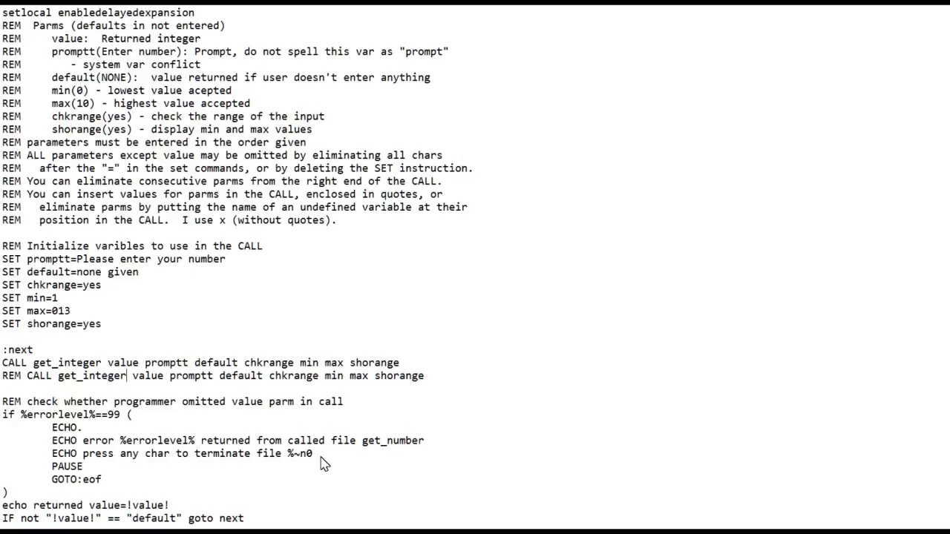
mouse_move(310, 461)
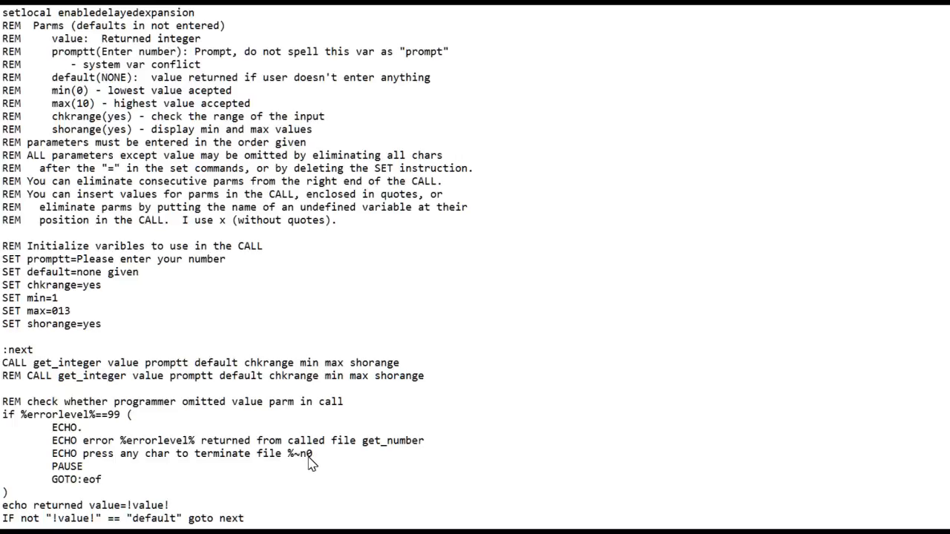
mouse_move(90, 394)
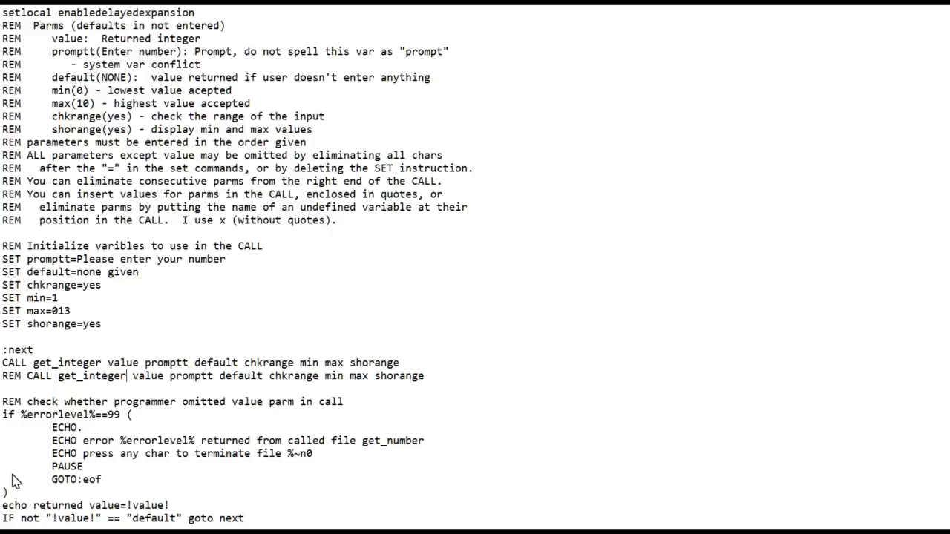
mouse_move(29, 474)
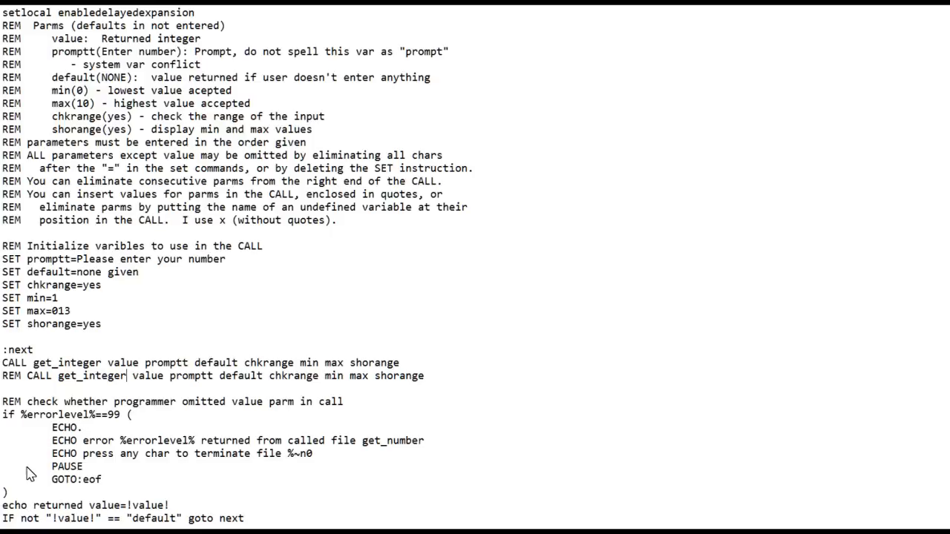
mouse_move(23, 512)
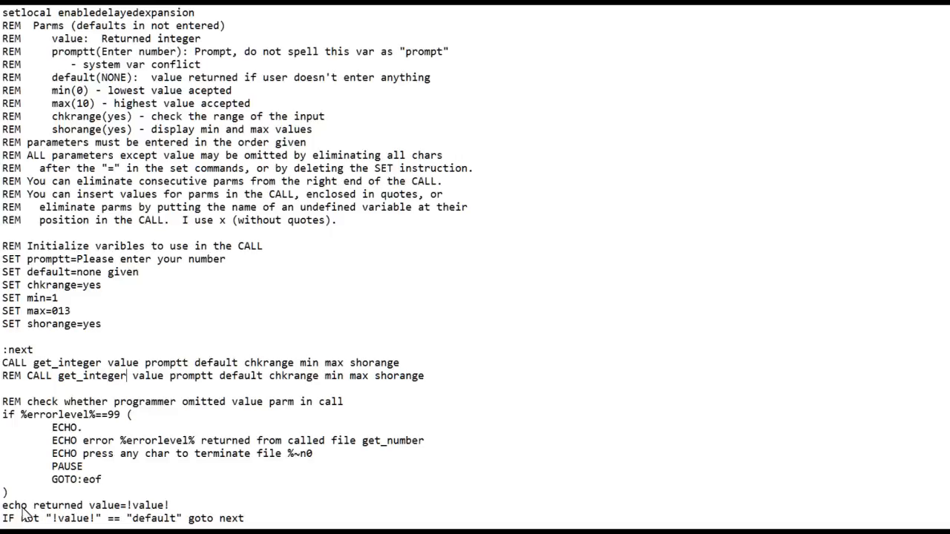
mouse_move(172, 512)
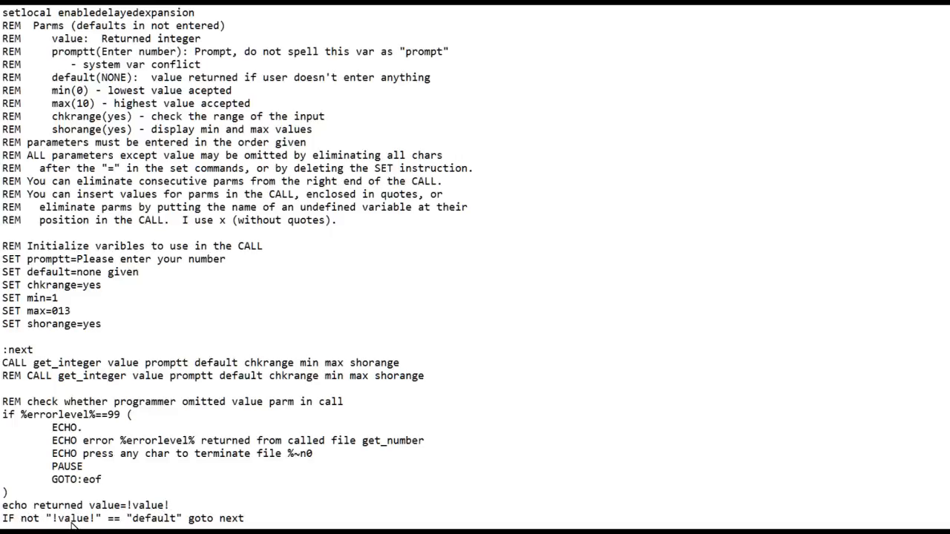
mouse_move(37, 483)
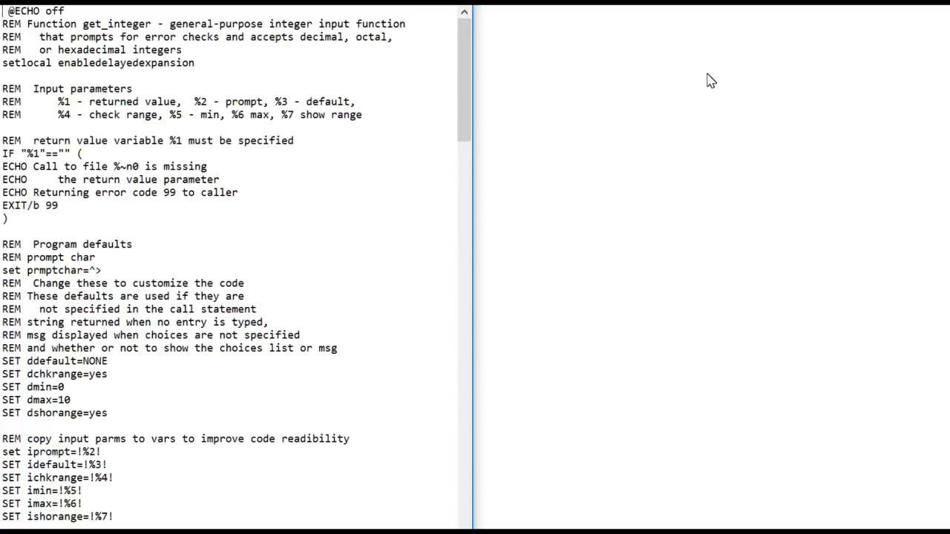
mouse_move(221, 147)
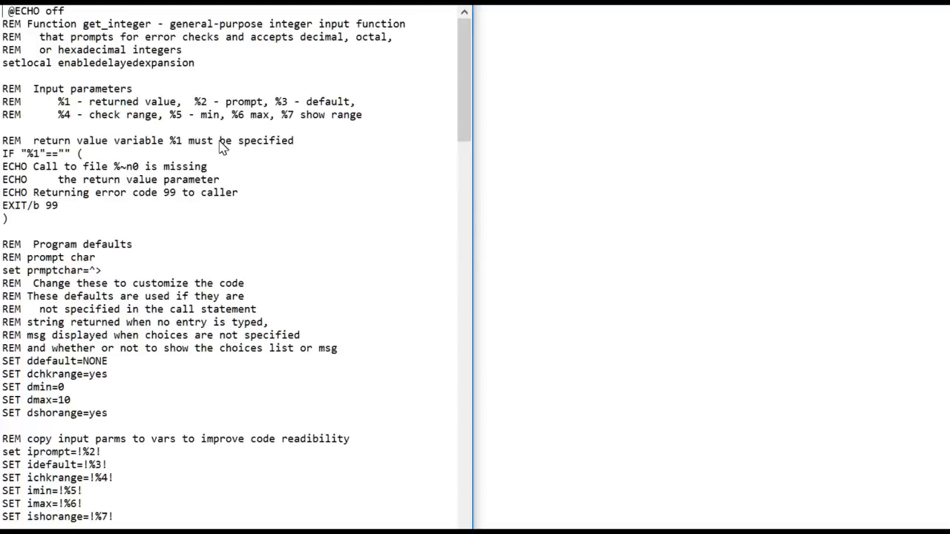
mouse_move(89, 115)
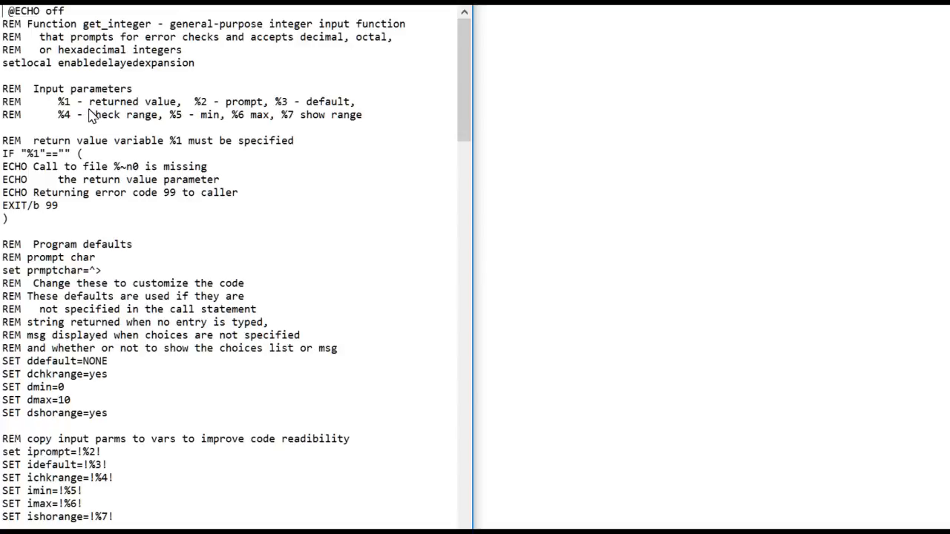
mouse_move(137, 124)
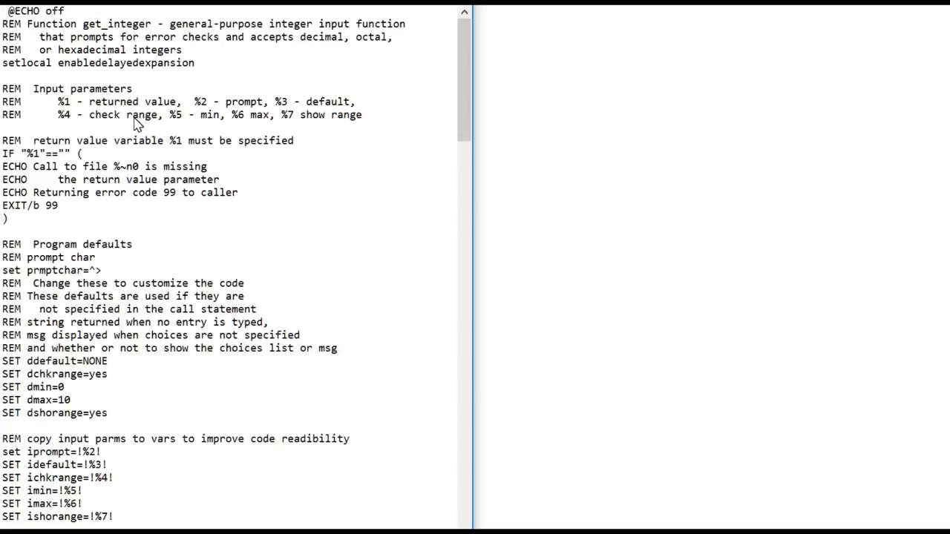
mouse_move(71, 130)
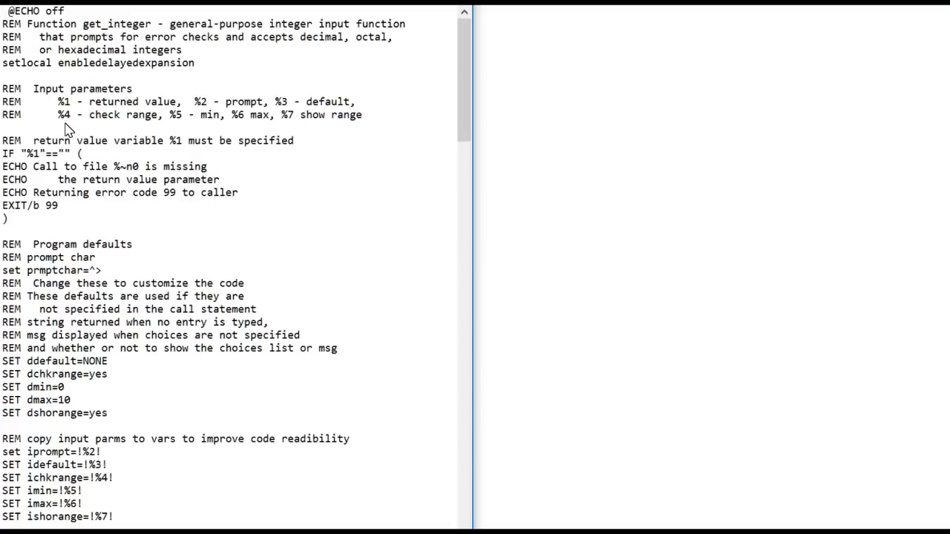
mouse_move(104, 134)
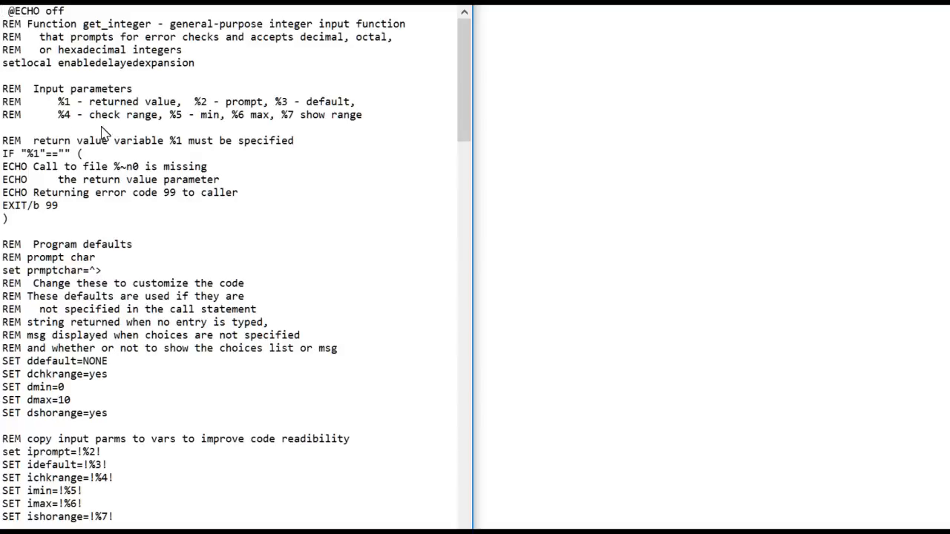
mouse_move(204, 134)
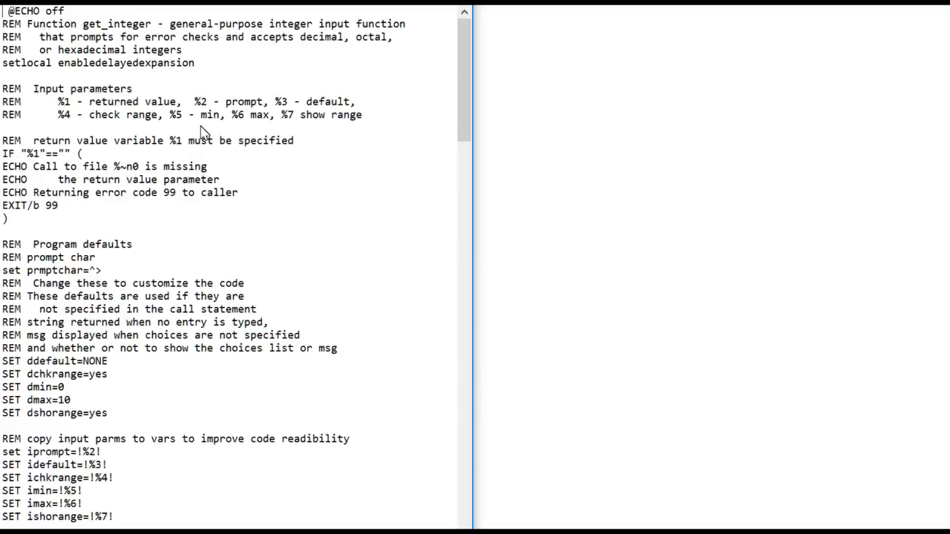
mouse_move(237, 123)
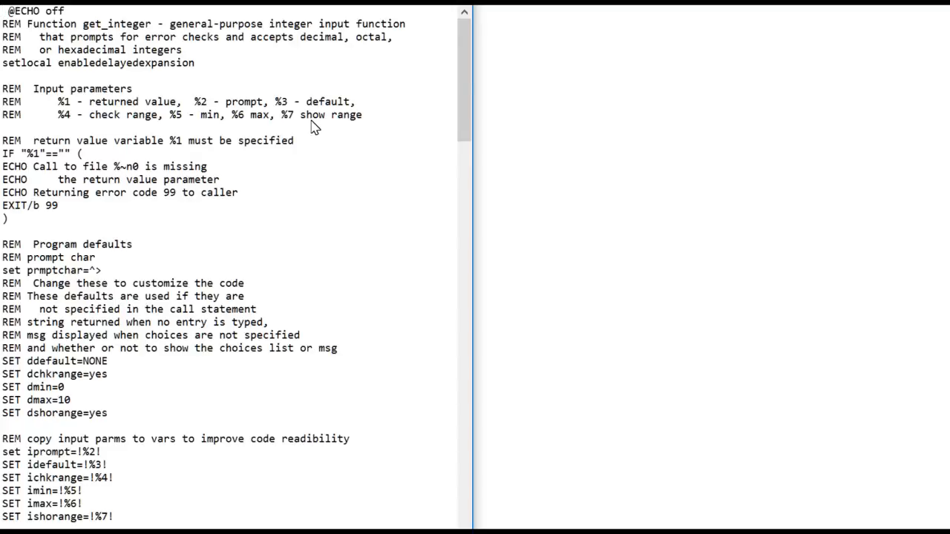
mouse_move(279, 133)
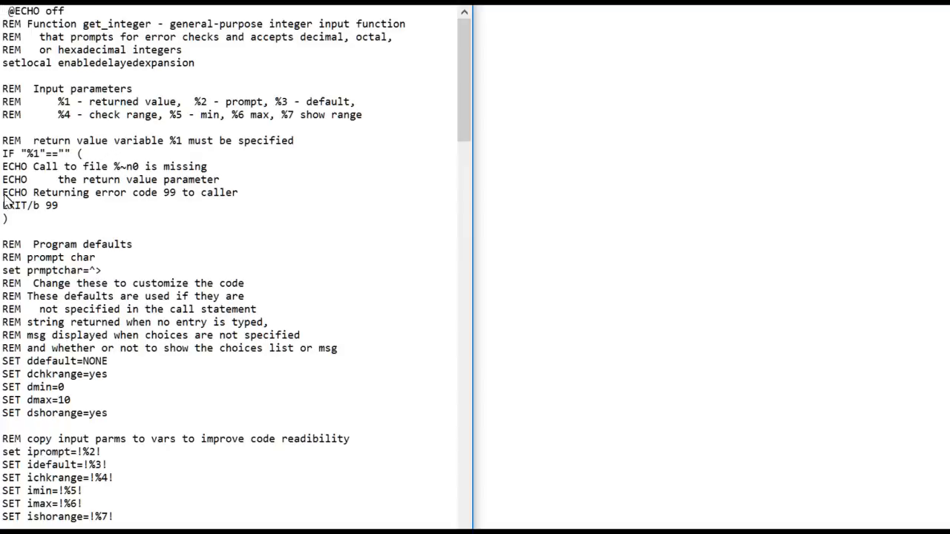
mouse_move(83, 228)
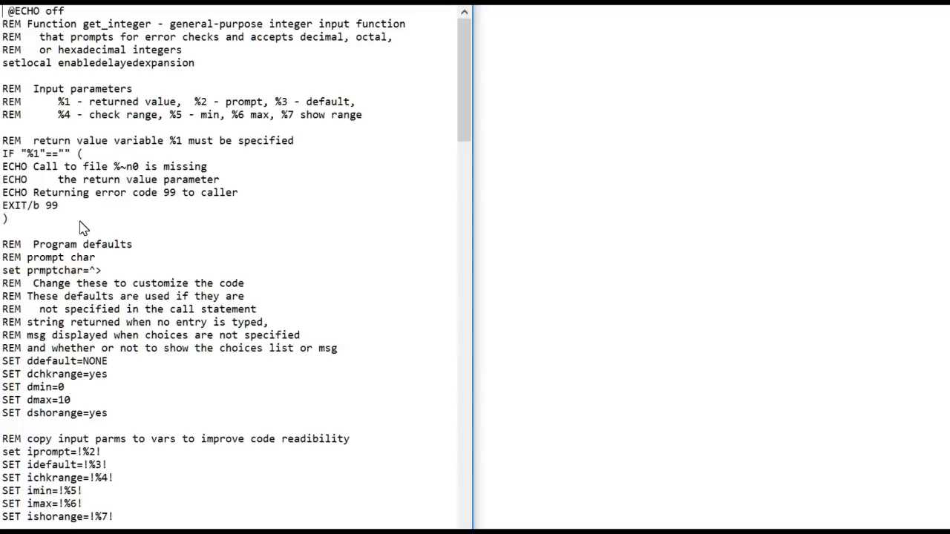
mouse_move(124, 266)
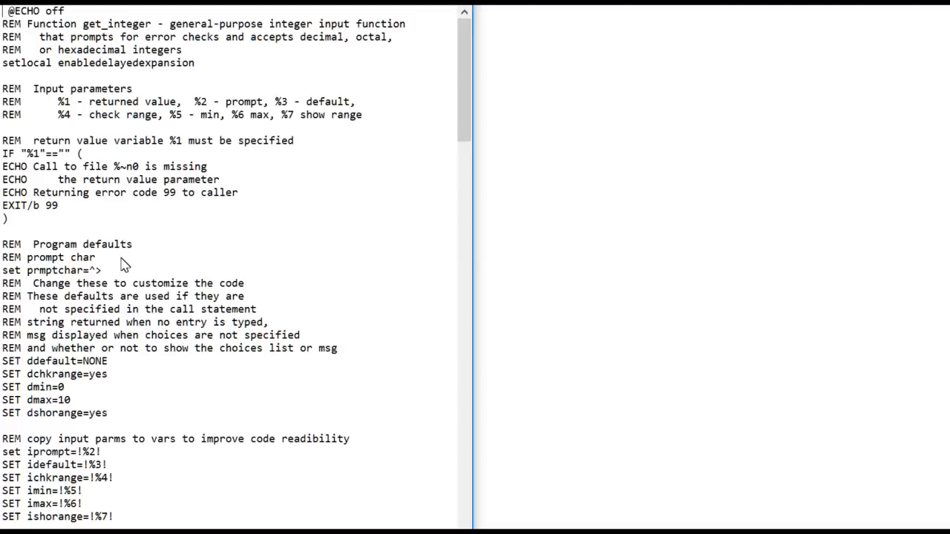
mouse_move(66, 263)
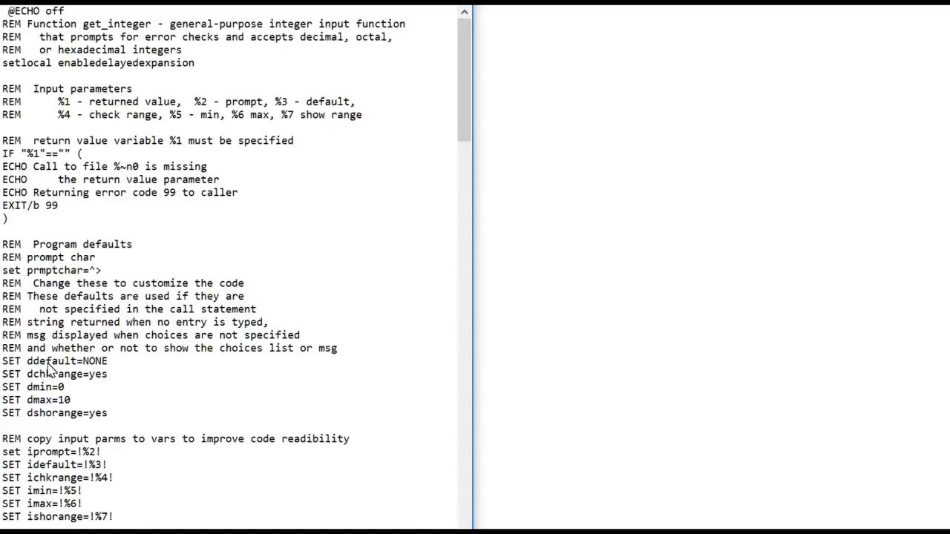
mouse_move(63, 375)
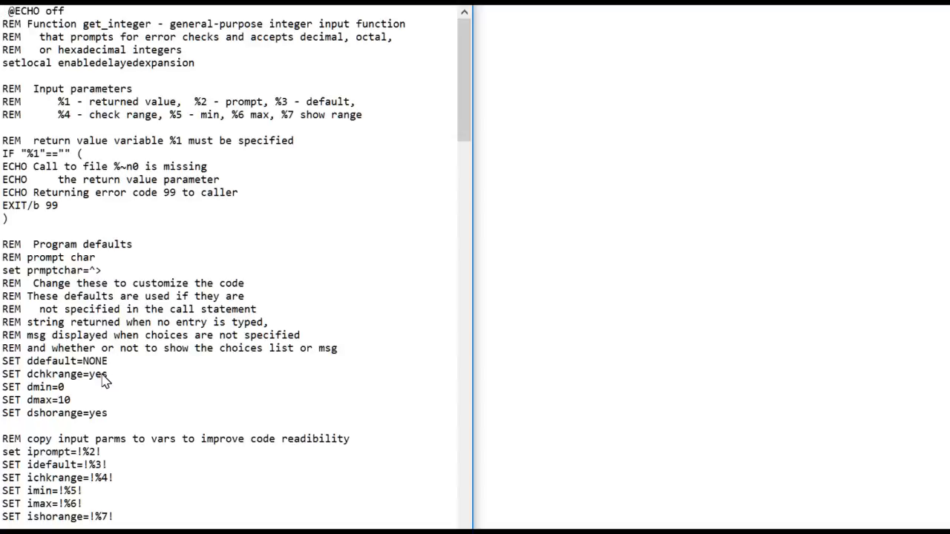
mouse_move(49, 408)
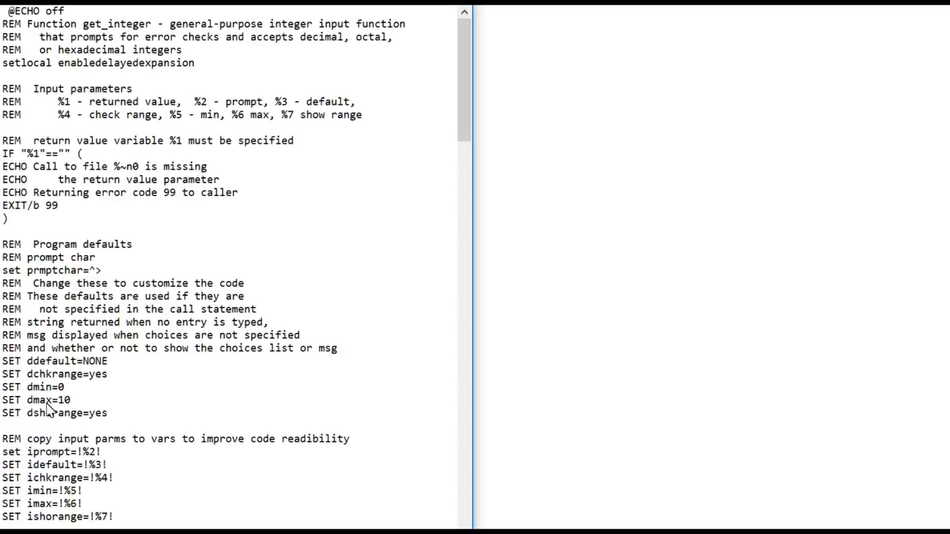
mouse_move(74, 412)
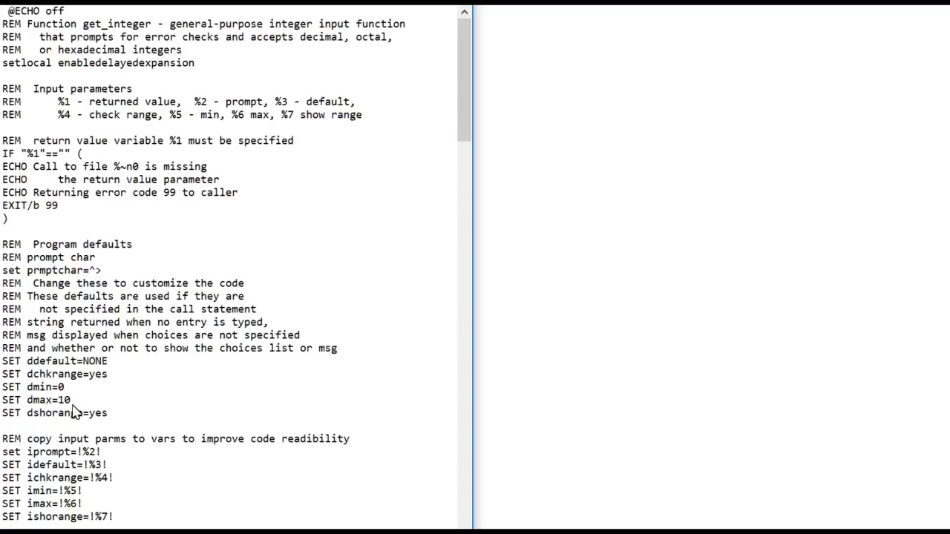
mouse_move(43, 424)
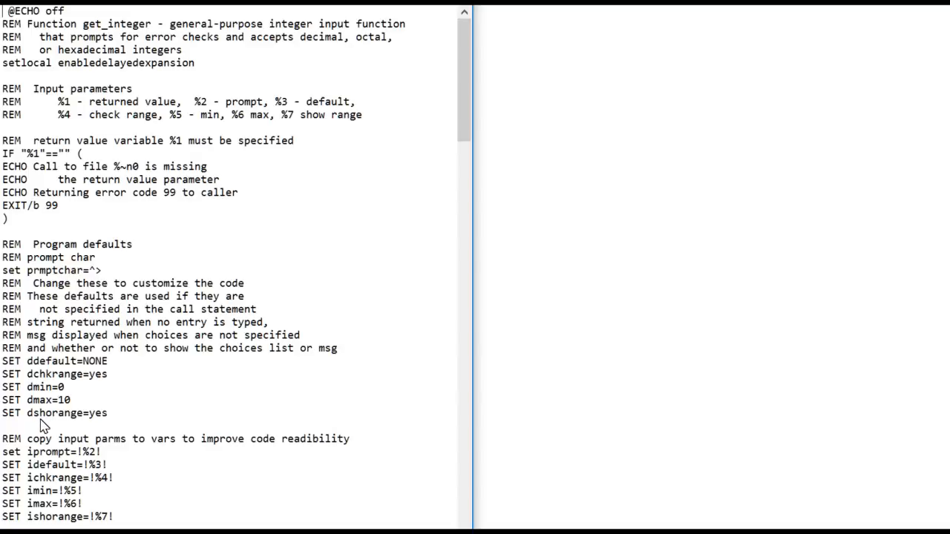
mouse_move(123, 424)
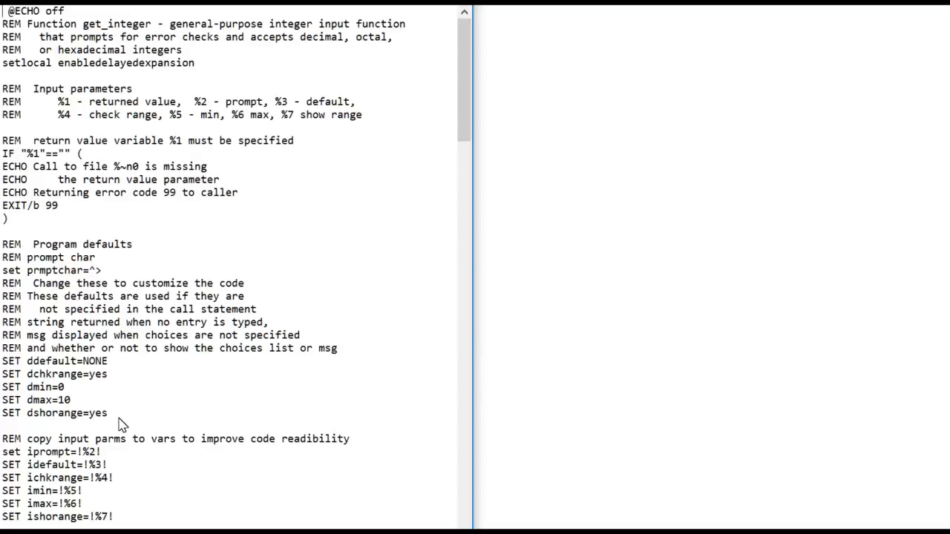
scroll("down", 3)
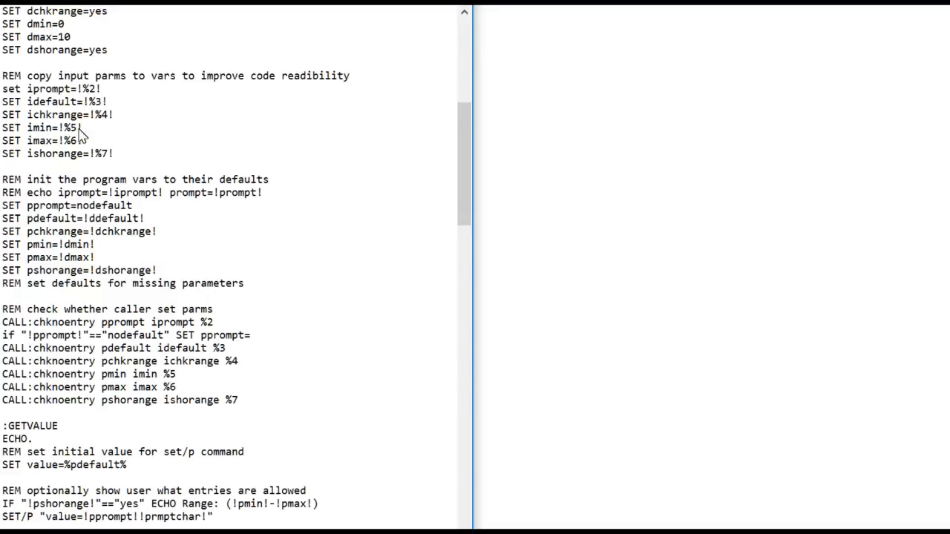
mouse_move(32, 158)
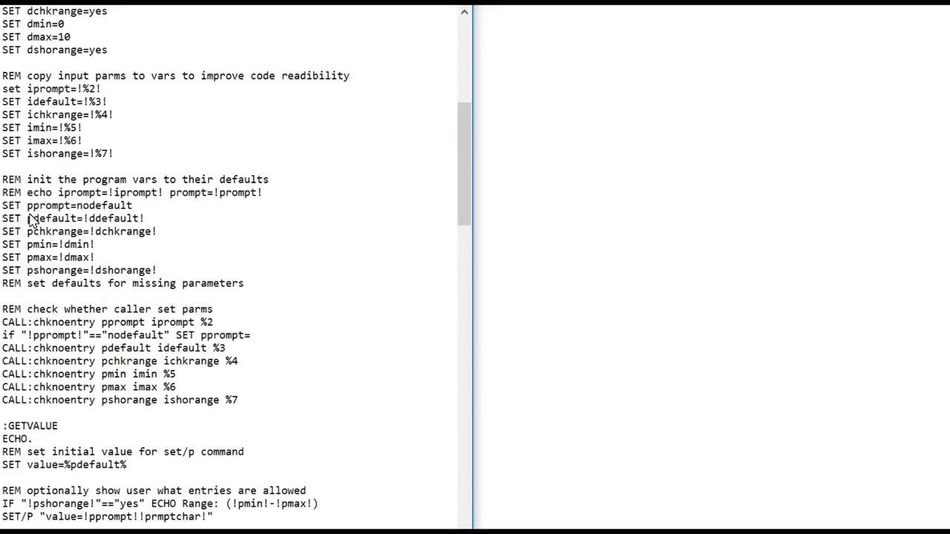
mouse_move(59, 221)
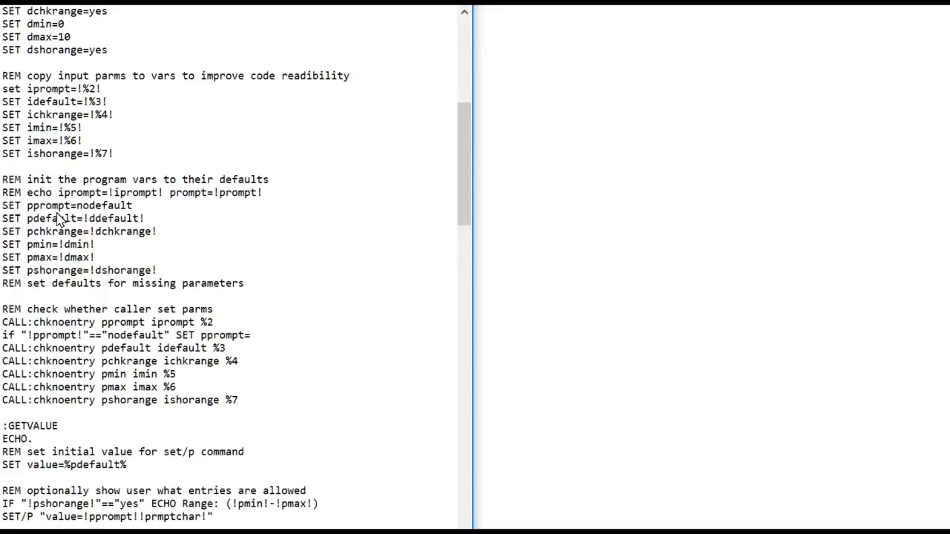
mouse_move(36, 244)
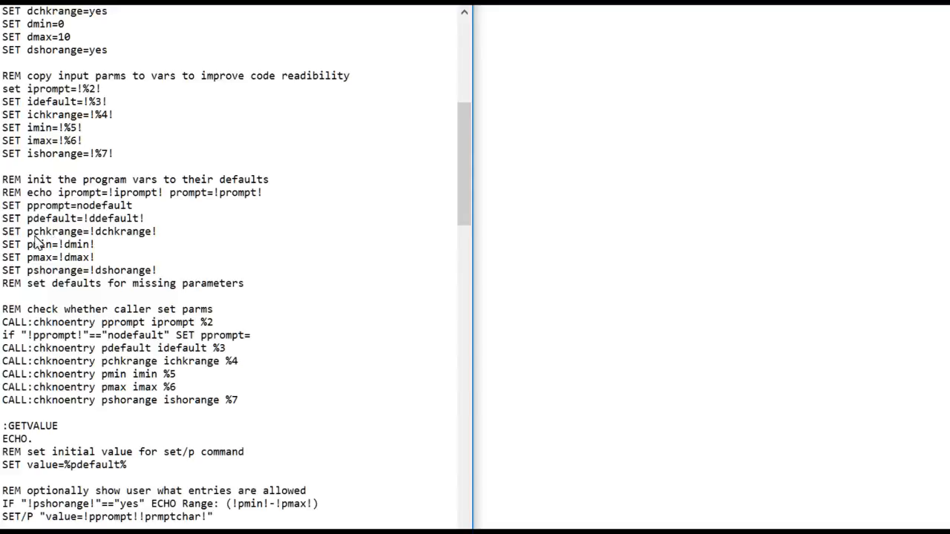
mouse_move(46, 238)
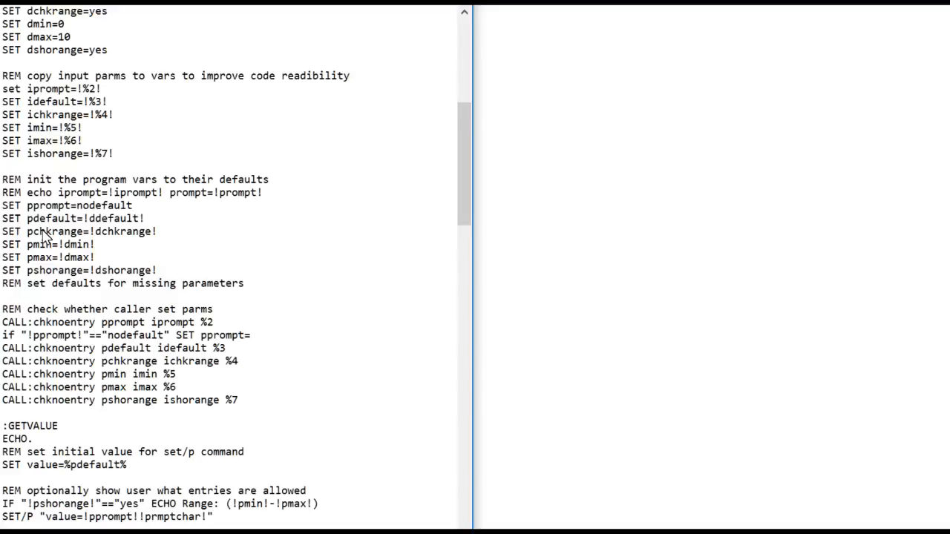
mouse_move(89, 237)
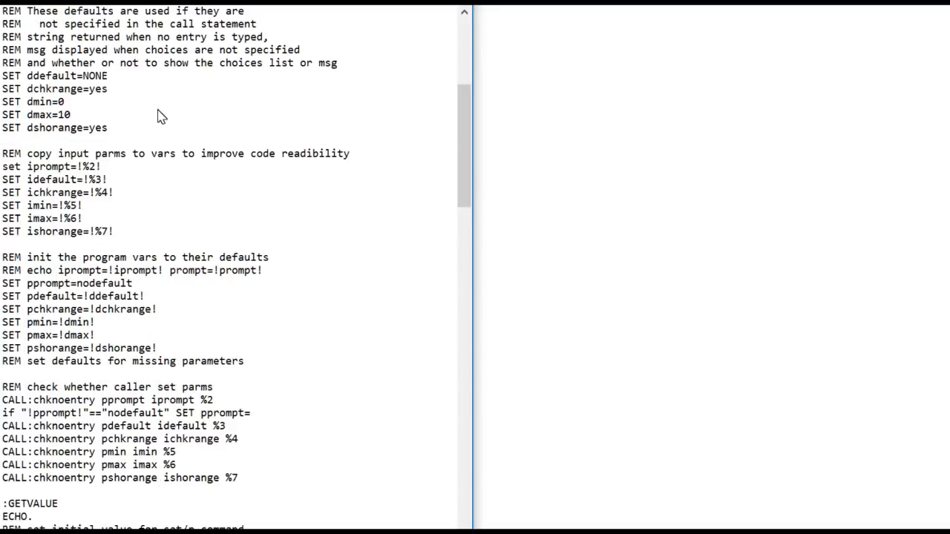
mouse_move(91, 82)
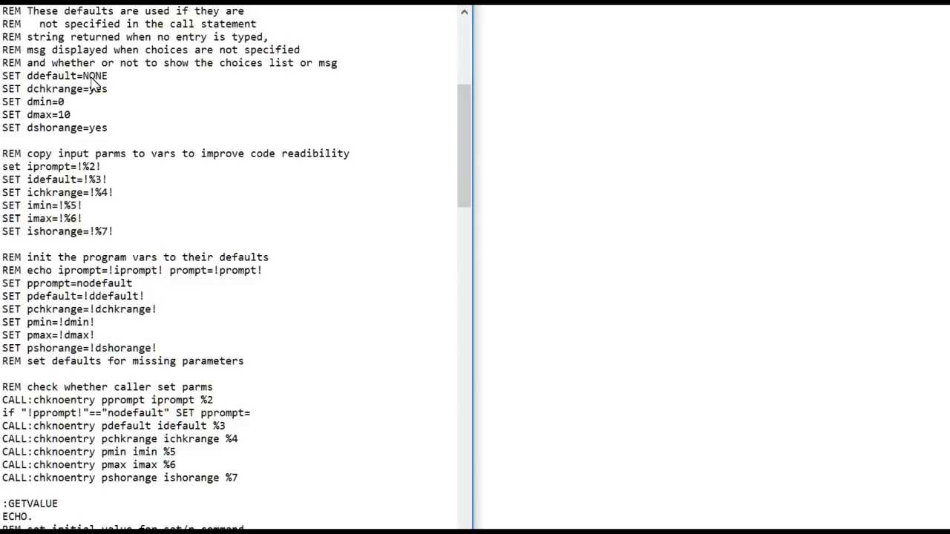
mouse_move(104, 86)
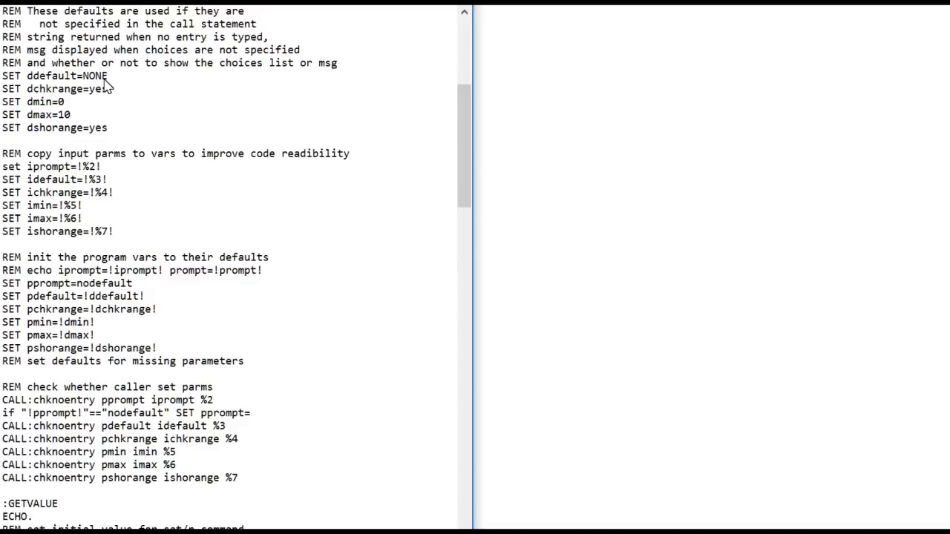
mouse_move(109, 81)
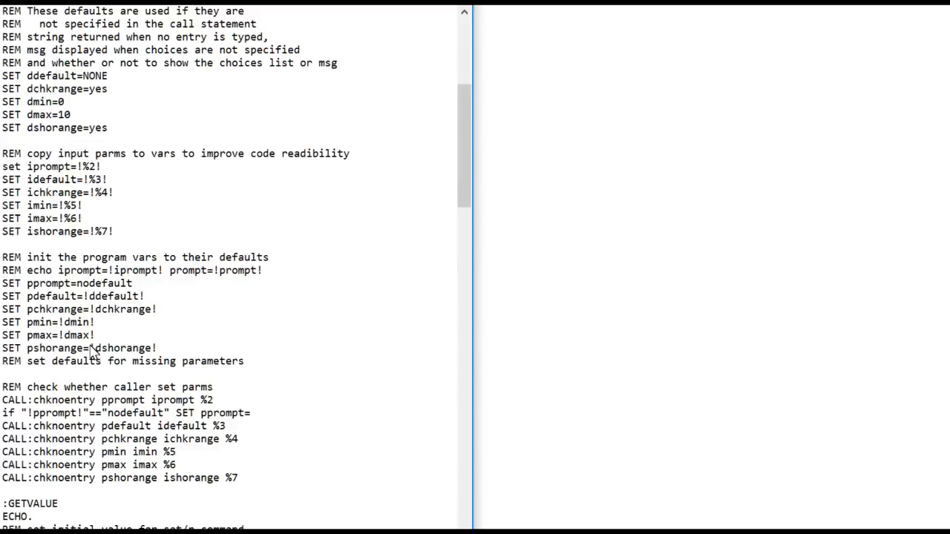
mouse_move(88, 347)
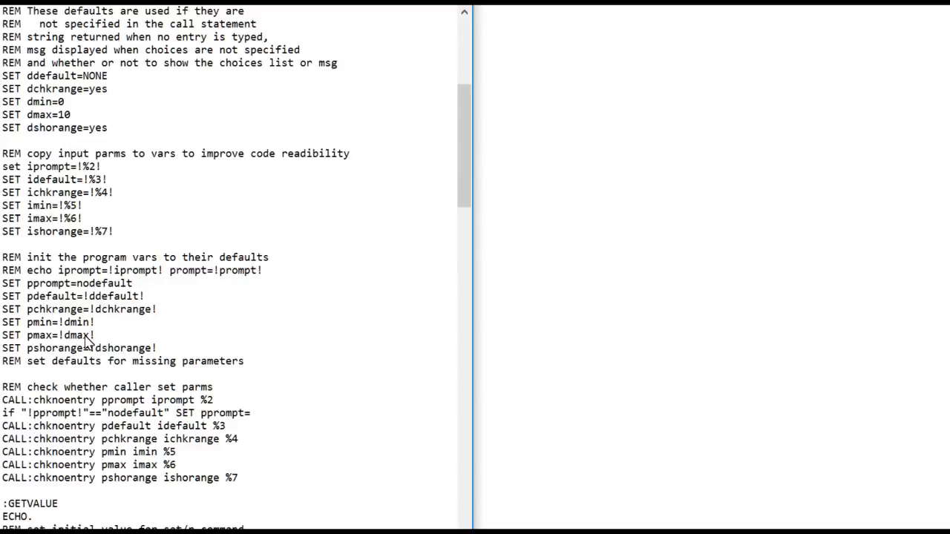
mouse_move(61, 343)
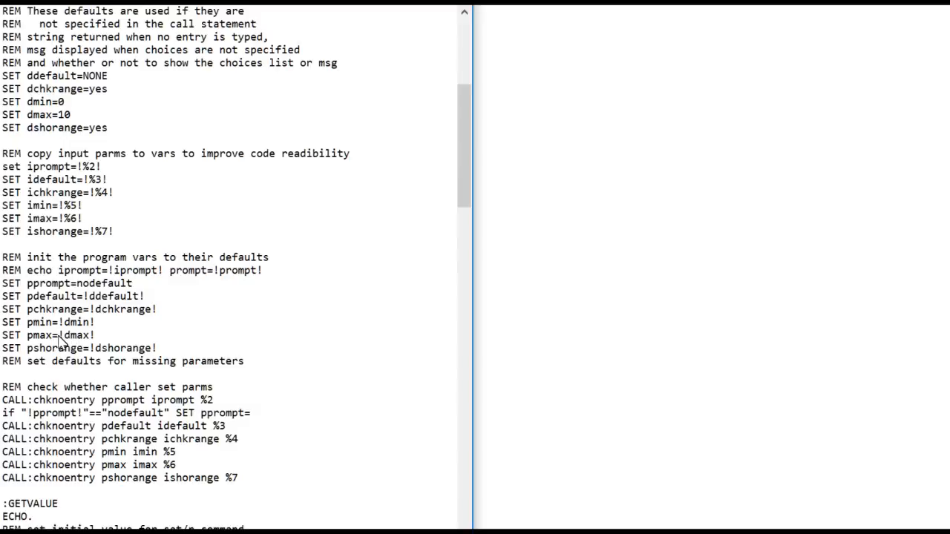
mouse_move(63, 341)
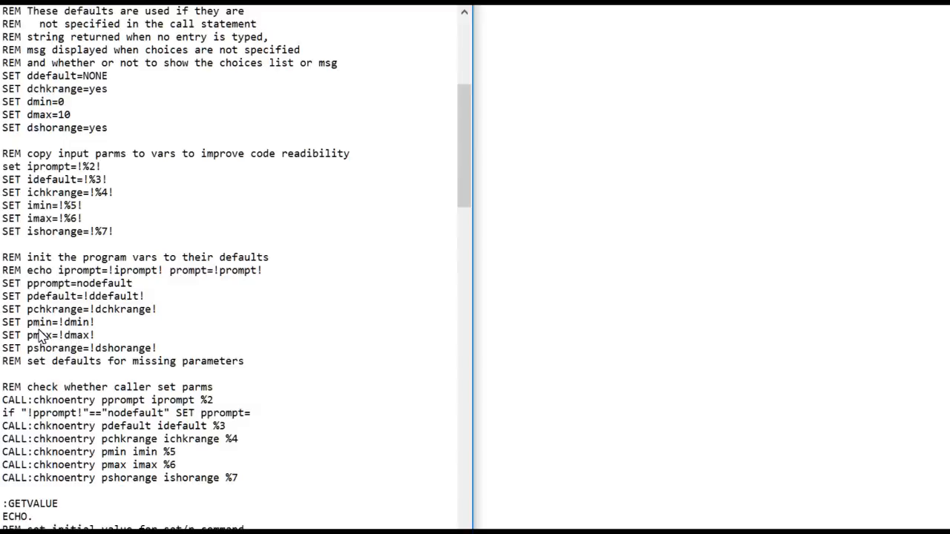
mouse_move(58, 351)
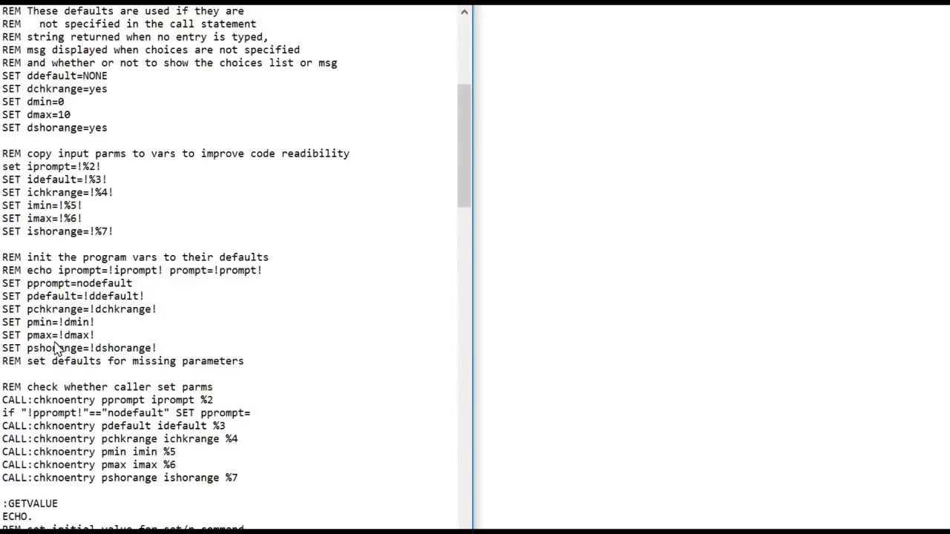
mouse_move(58, 414)
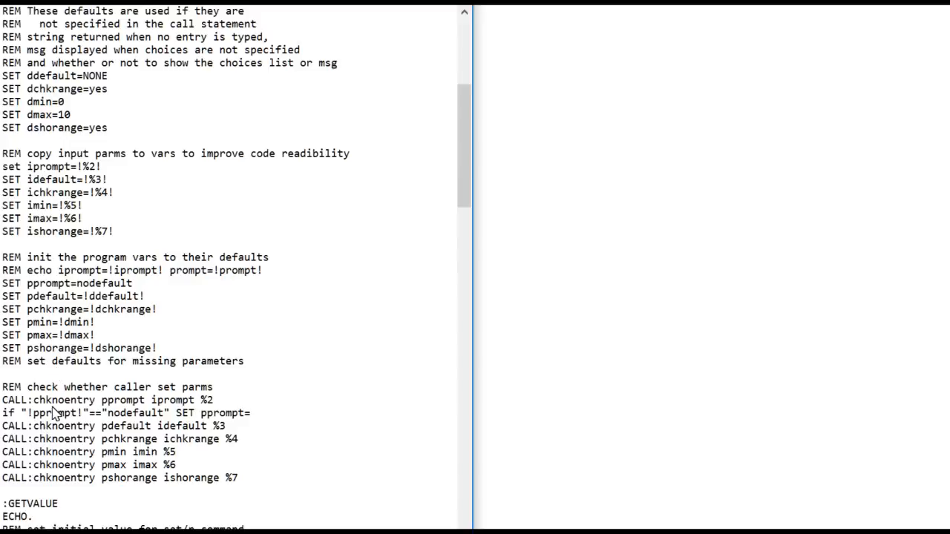
mouse_move(71, 446)
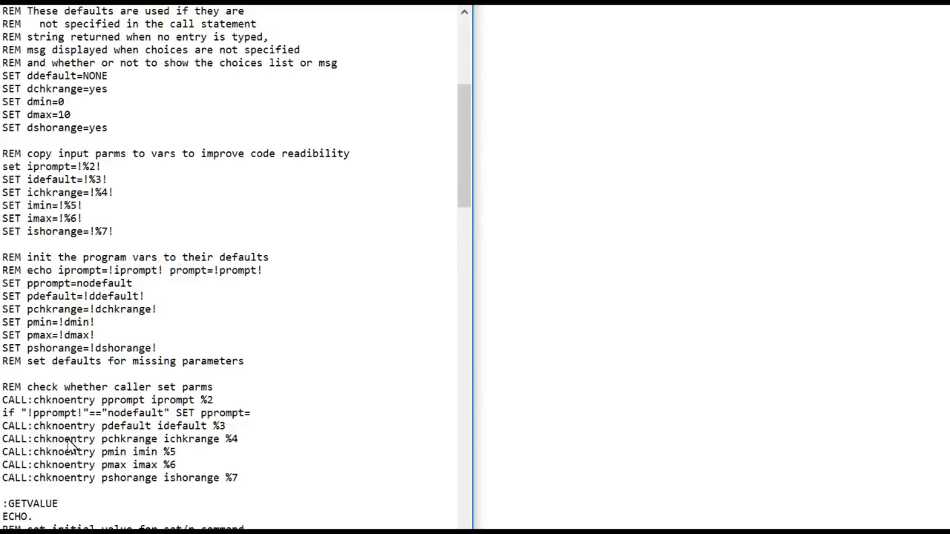
mouse_move(72, 449)
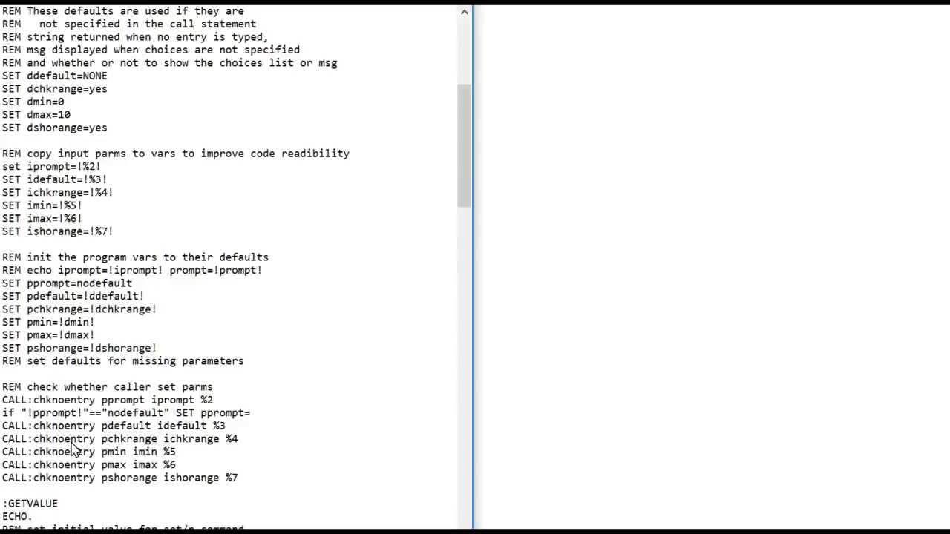
mouse_move(117, 451)
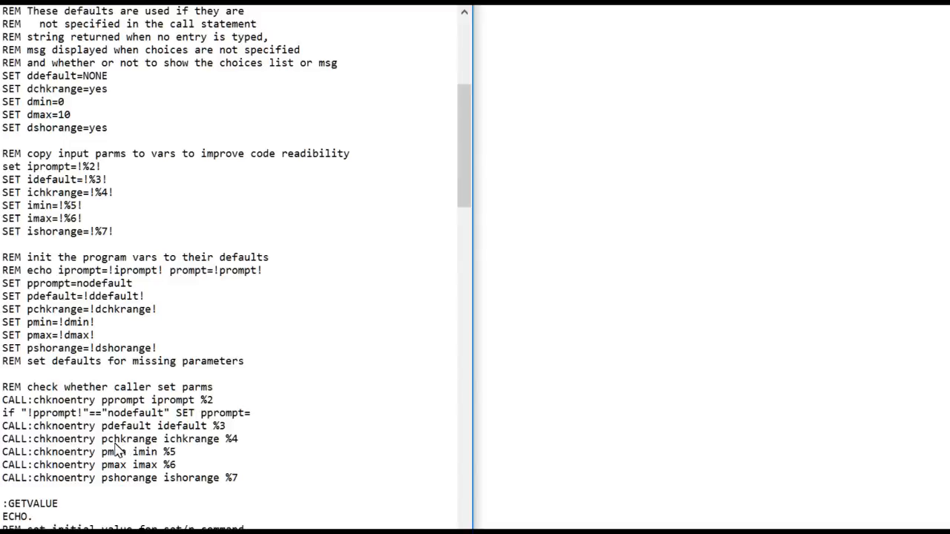
mouse_move(119, 446)
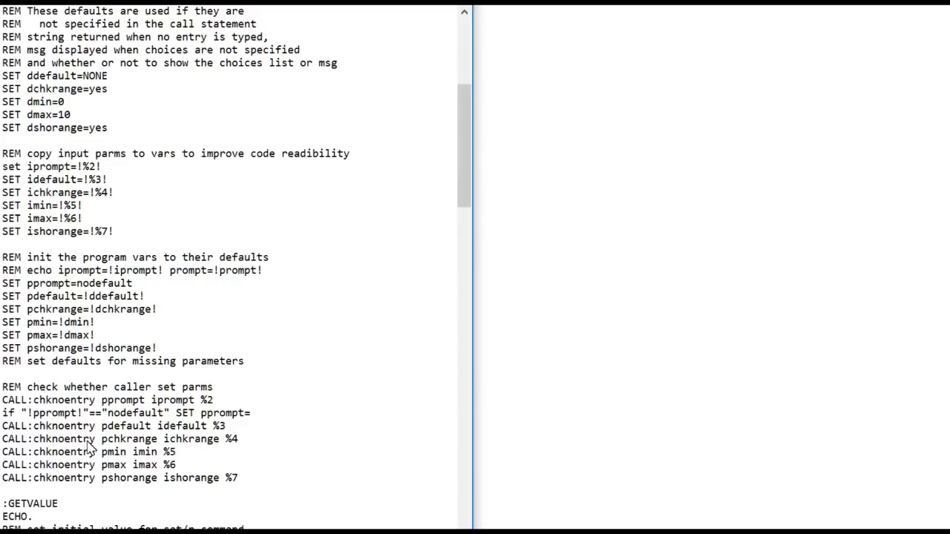
mouse_move(148, 433)
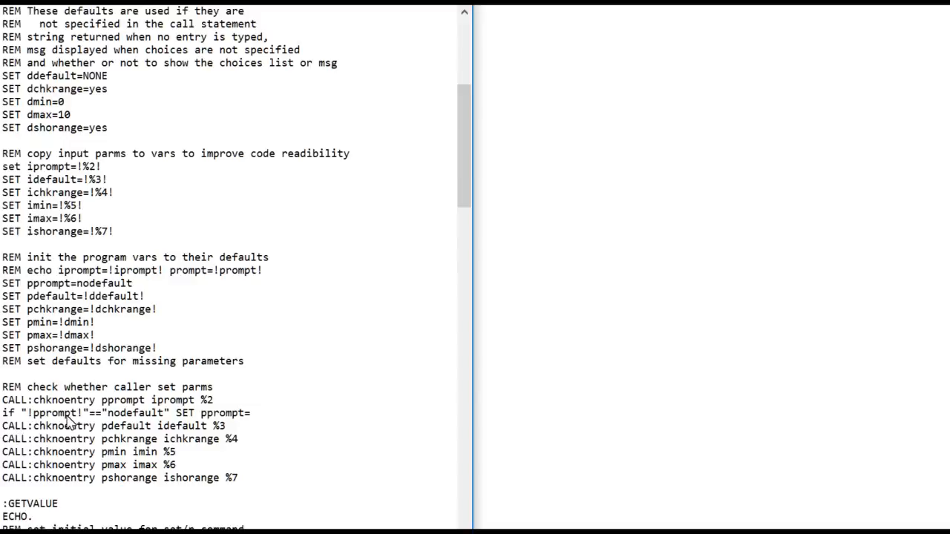
mouse_move(153, 430)
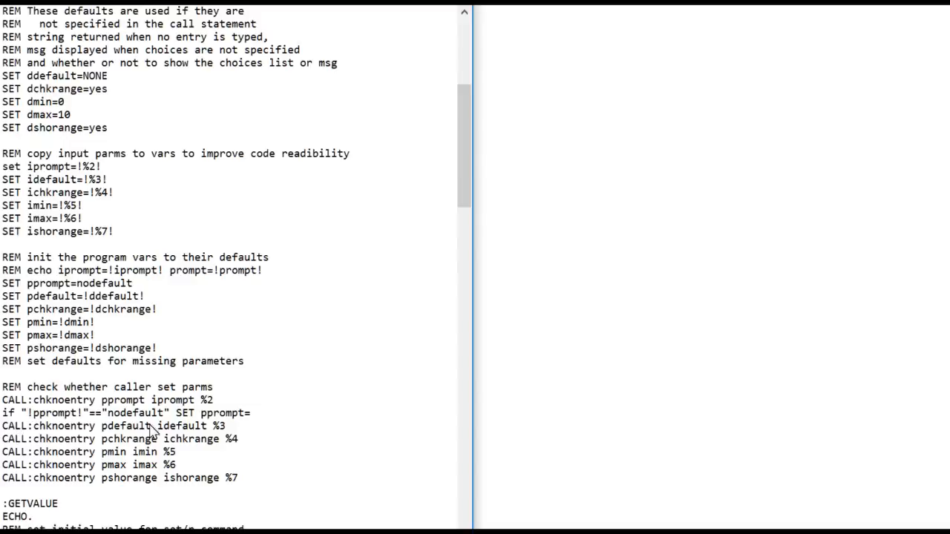
Scroll down through the :GETVALUE and :NOWEMPTY sections to reach CHKVALUE.
scroll("down", 3)
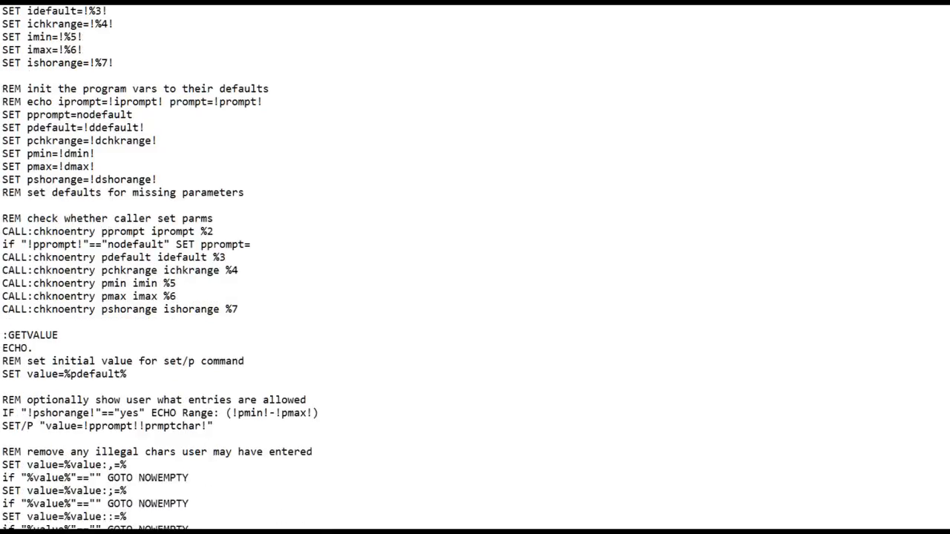
scroll("down", 3)
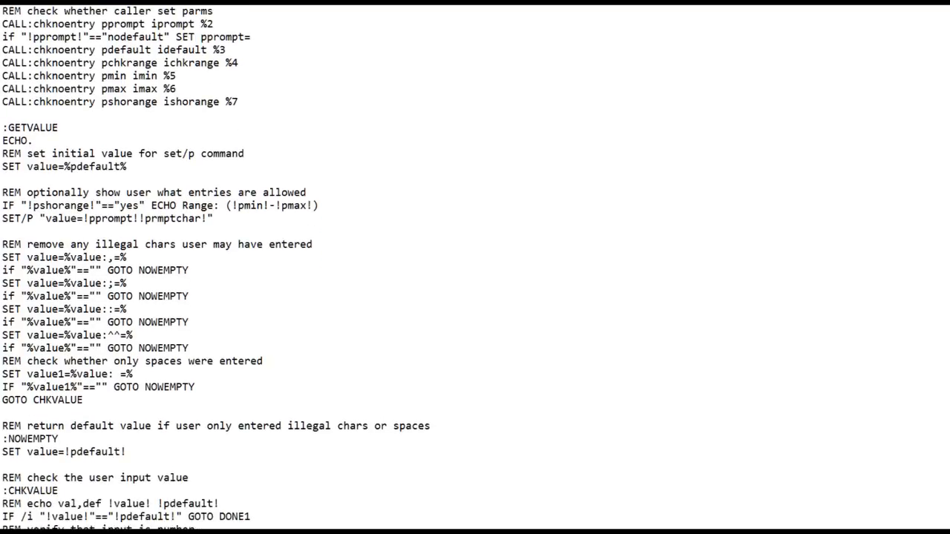
scroll("down", 3)
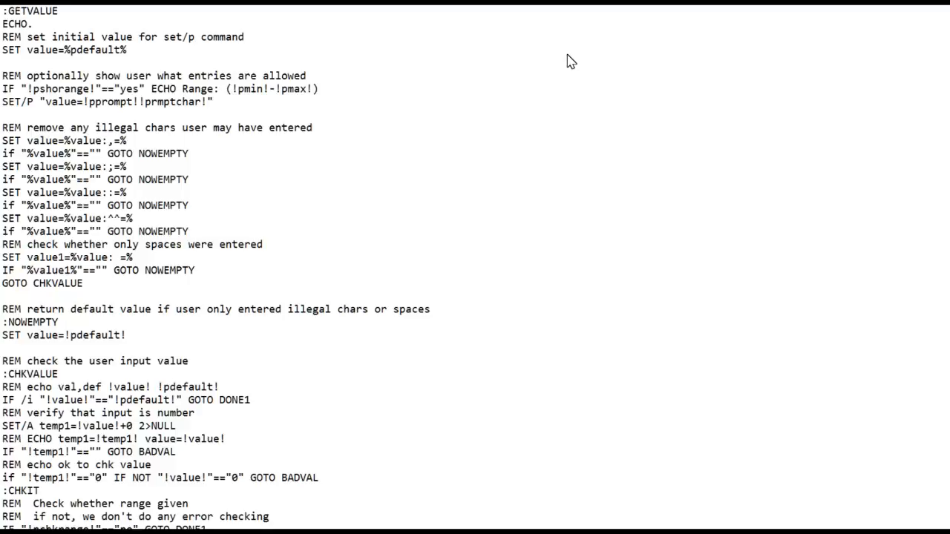
mouse_move(26, 67)
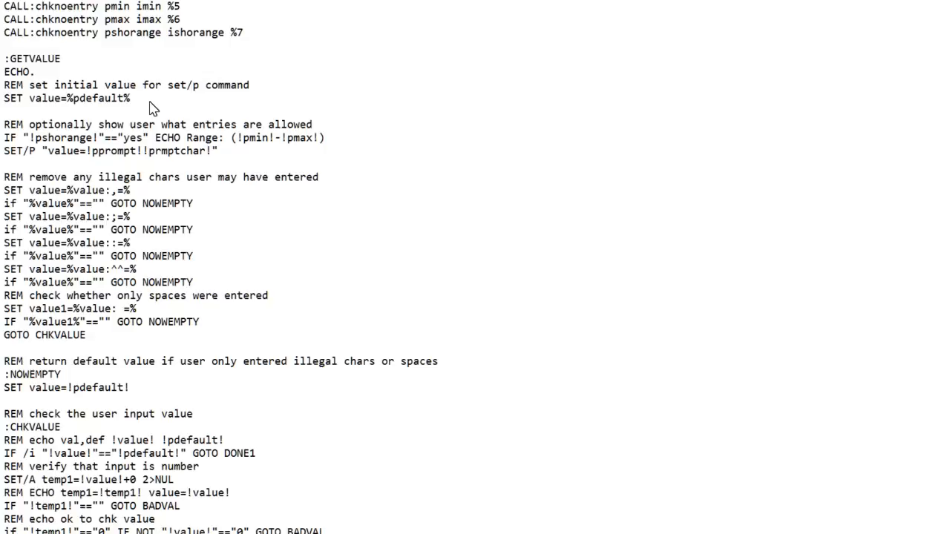
mouse_move(338, 152)
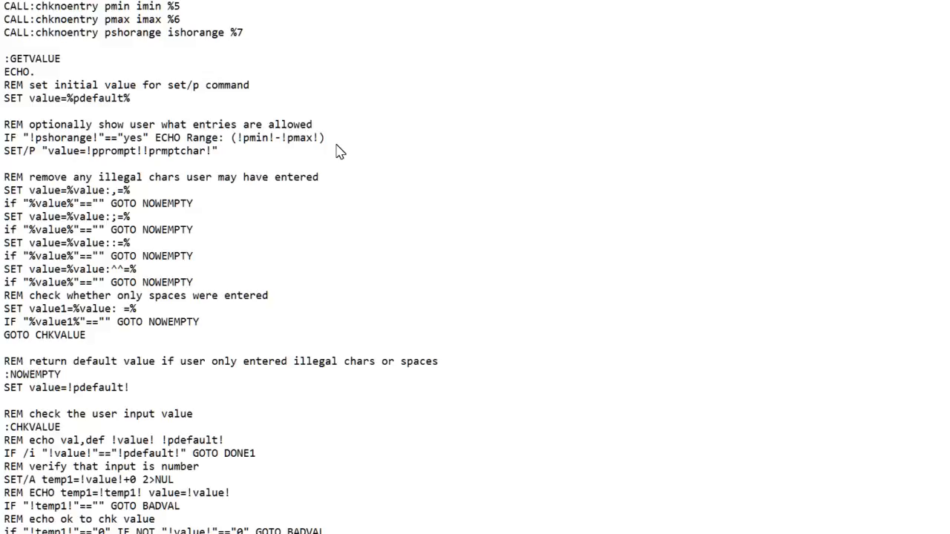
mouse_move(347, 148)
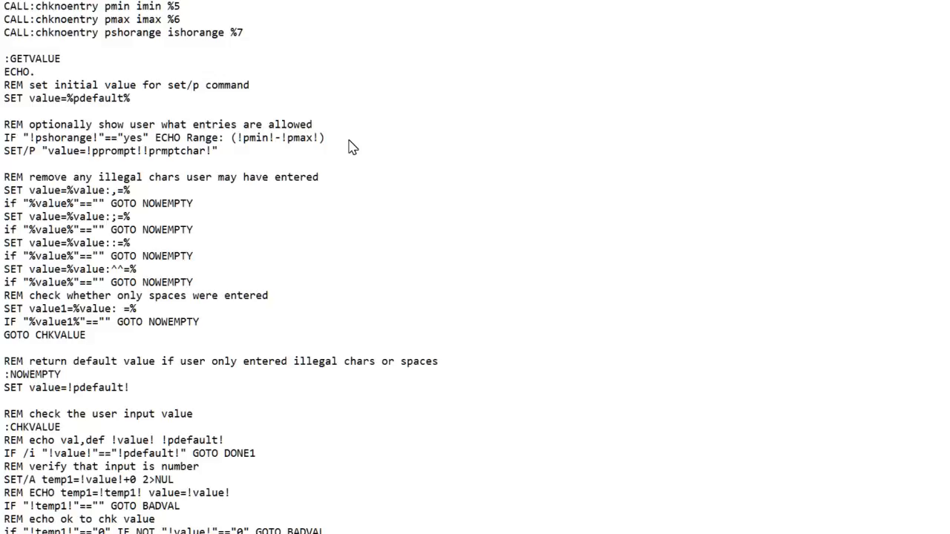
mouse_move(234, 159)
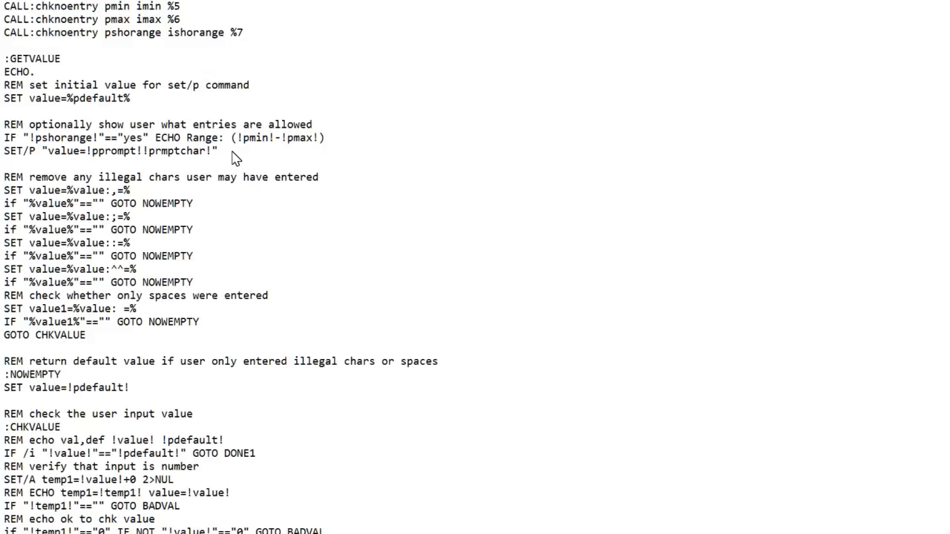
mouse_move(167, 171)
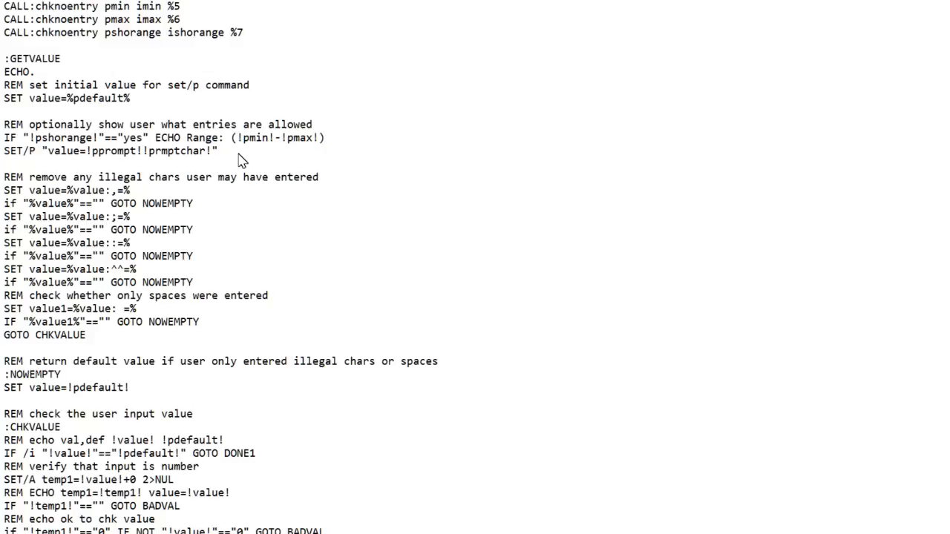
mouse_move(213, 180)
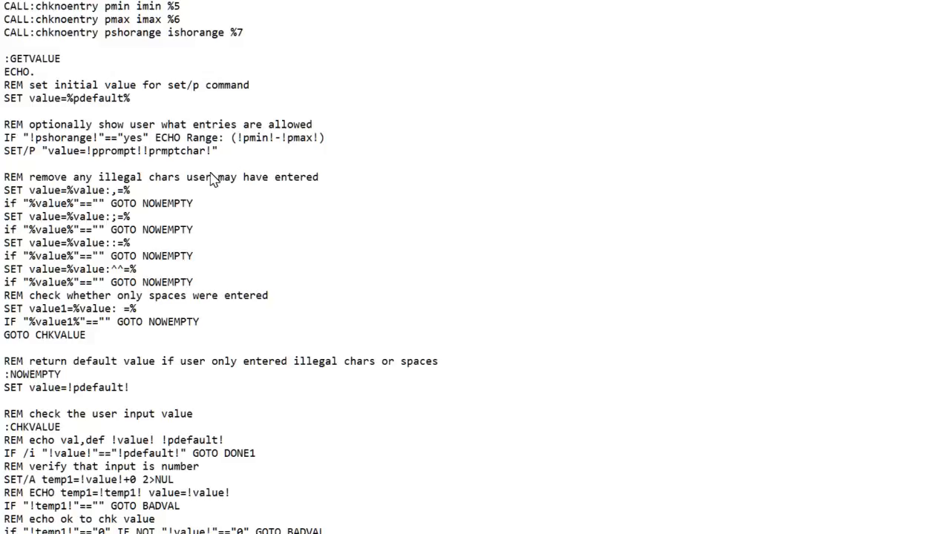
mouse_move(189, 297)
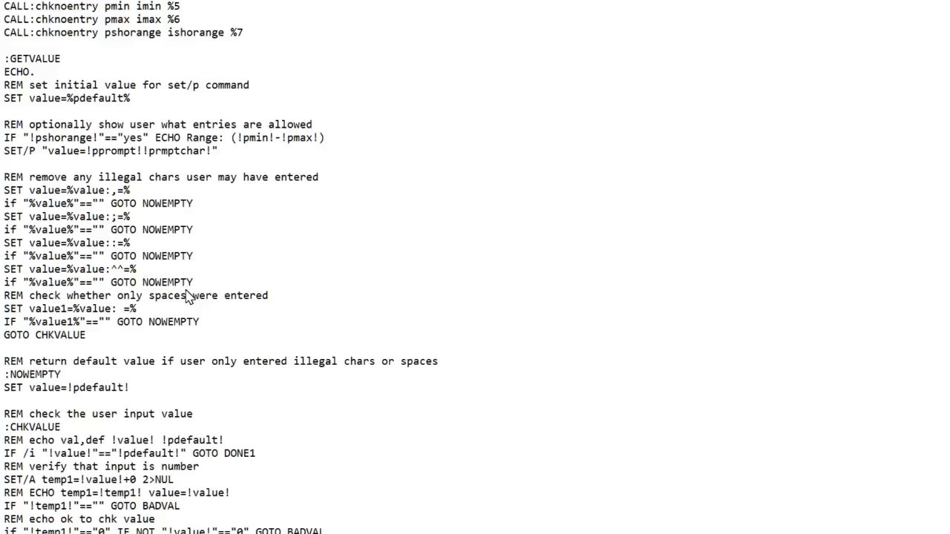
mouse_move(184, 334)
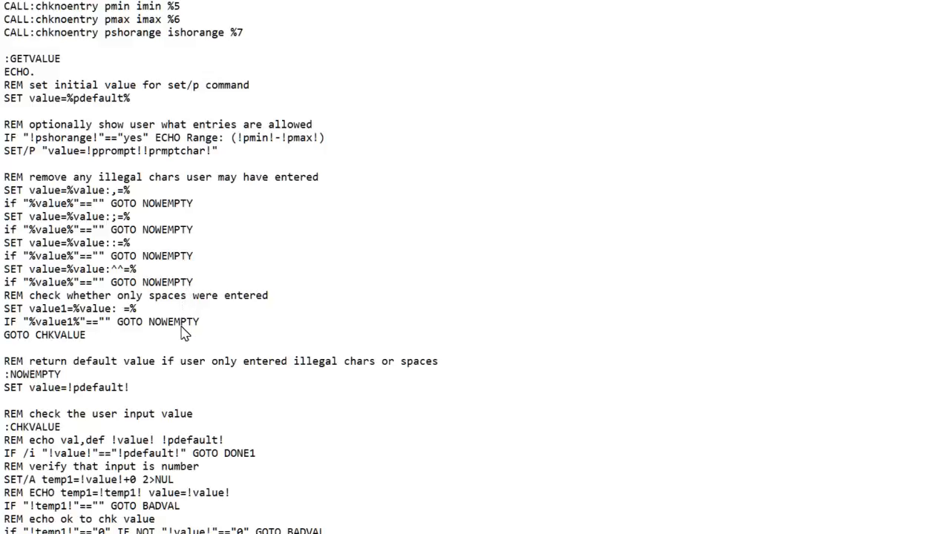
mouse_move(131, 399)
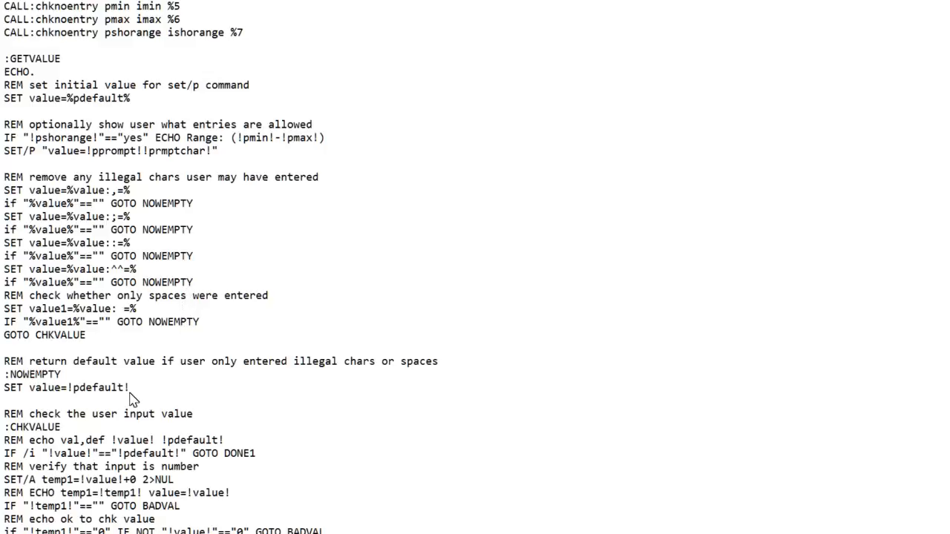
mouse_move(81, 435)
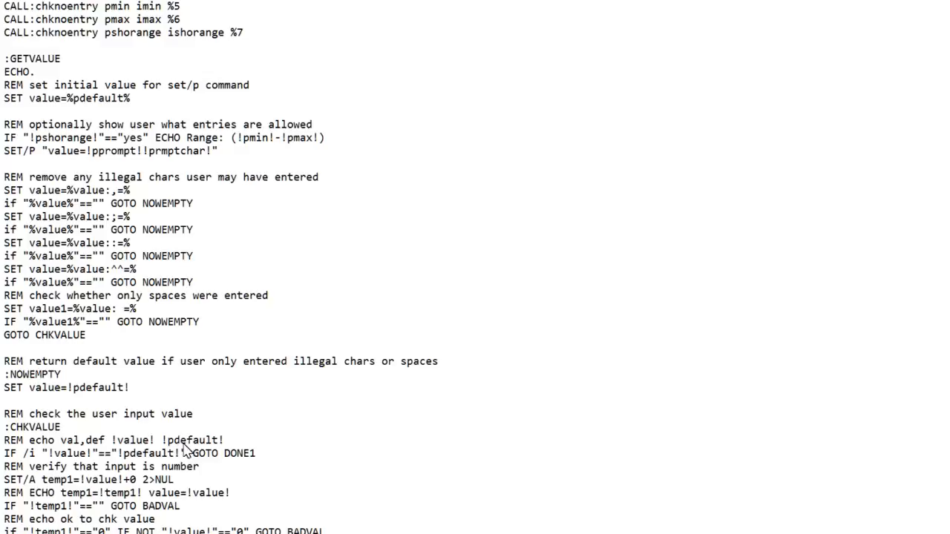
mouse_move(222, 481)
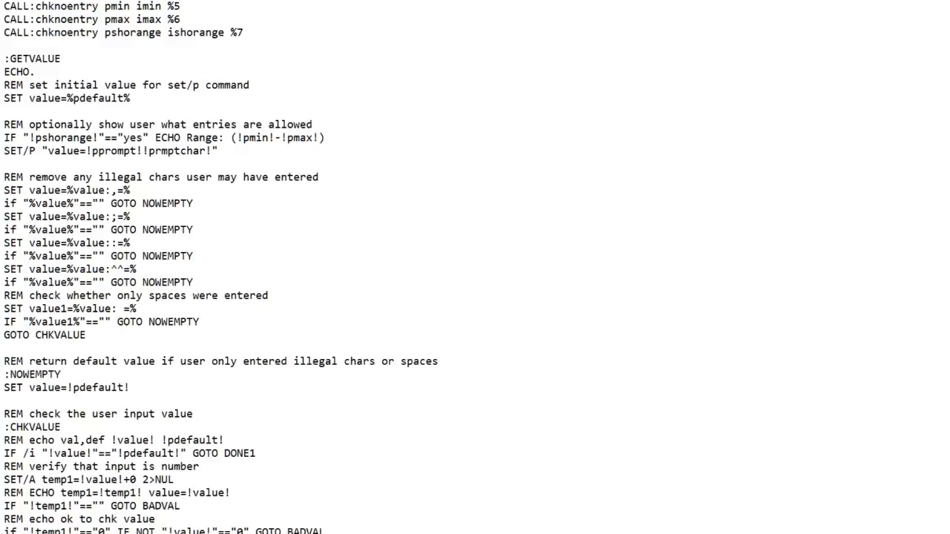
Scroll to show the :CHKVALUE, :CHKIT, :BADVAL and :DONE1 sections.
scroll("down", 3)
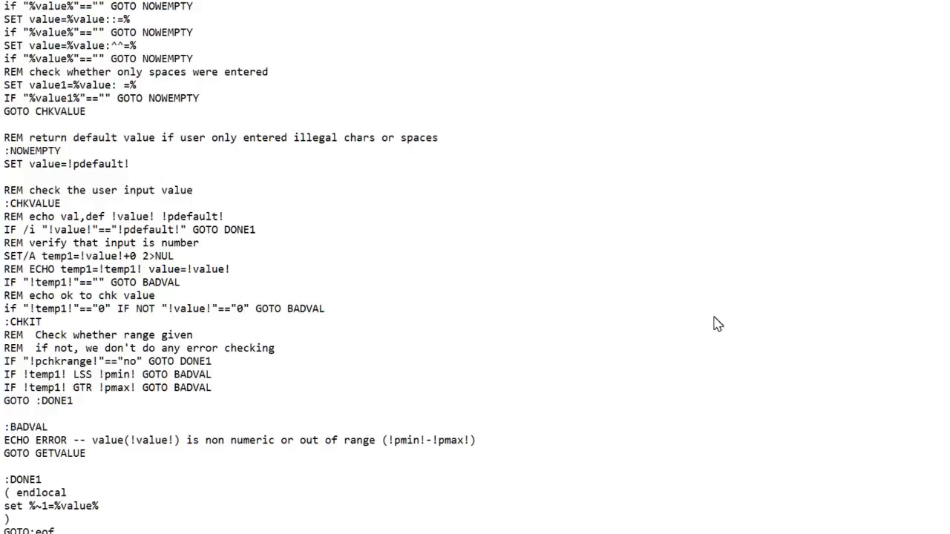
mouse_move(213, 226)
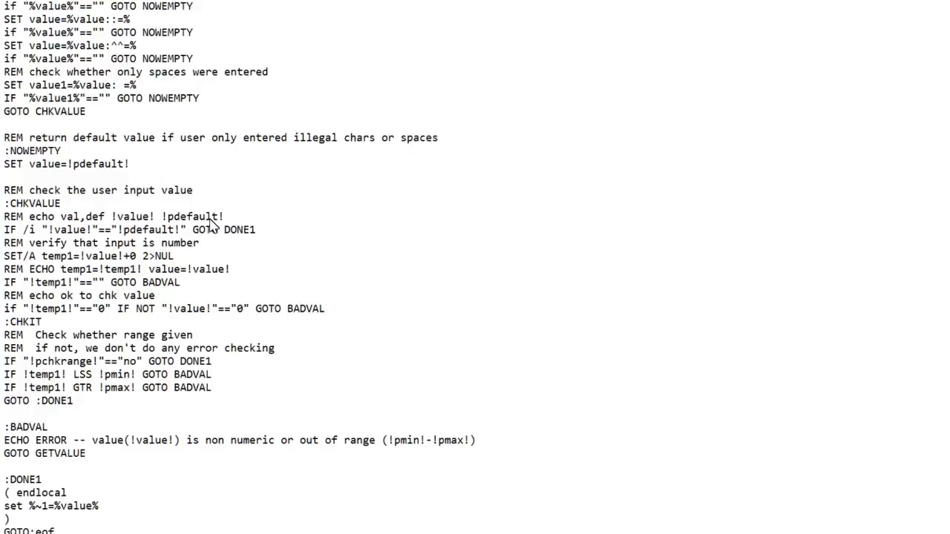
mouse_move(234, 241)
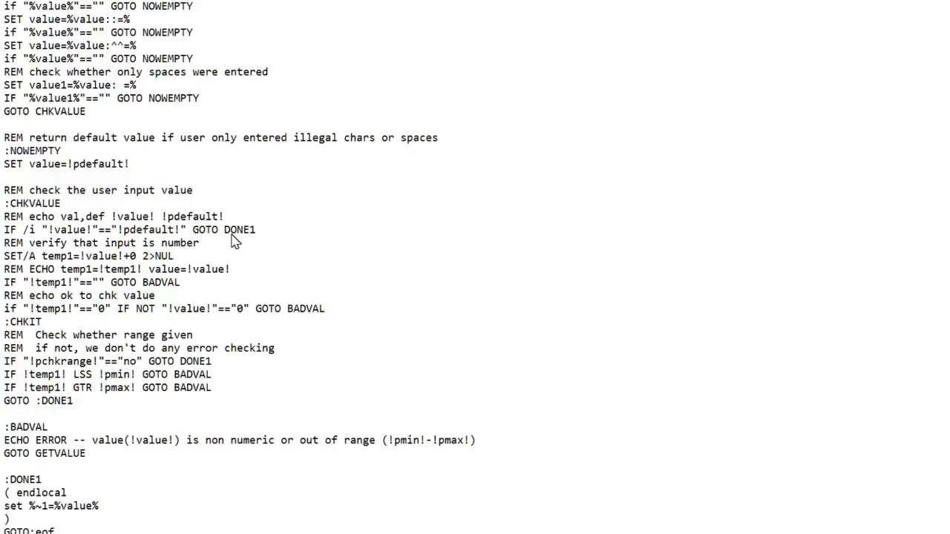
mouse_move(281, 269)
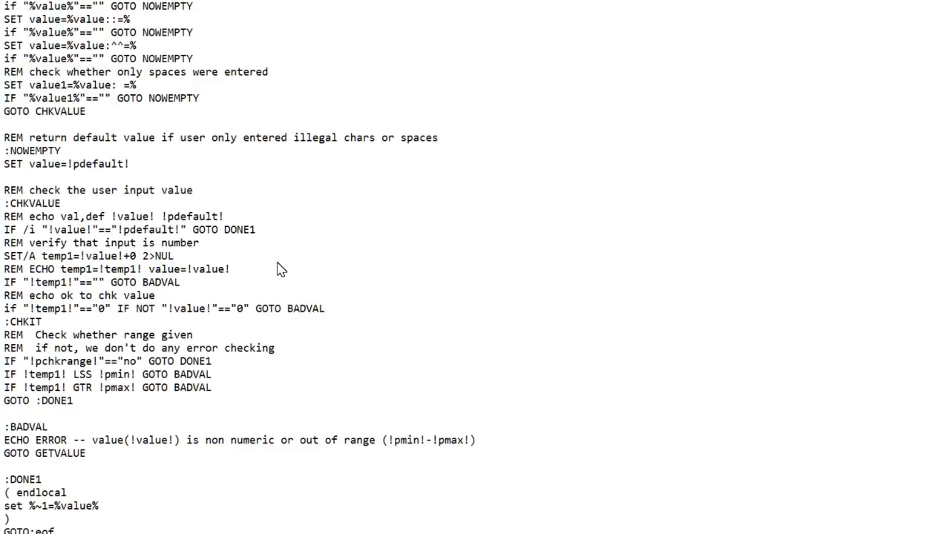
mouse_move(246, 237)
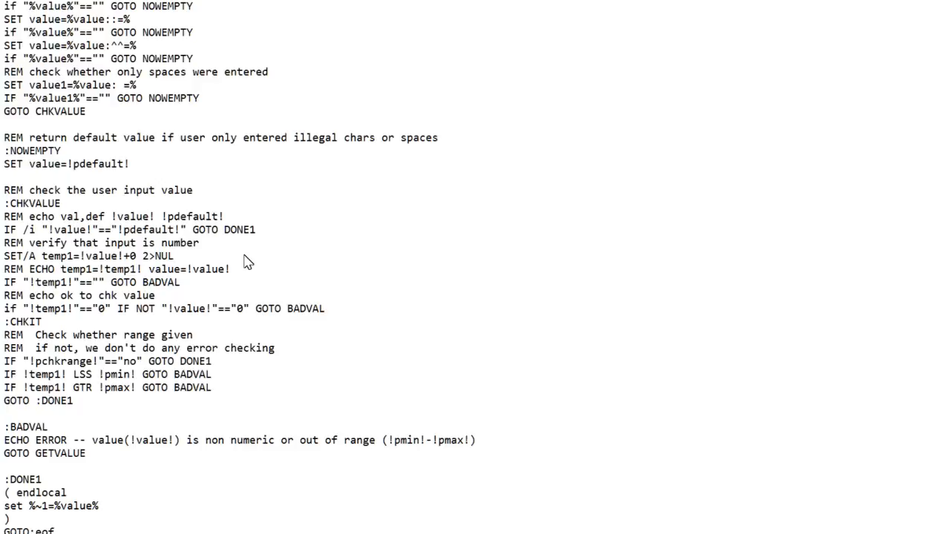
left_click(174, 256)
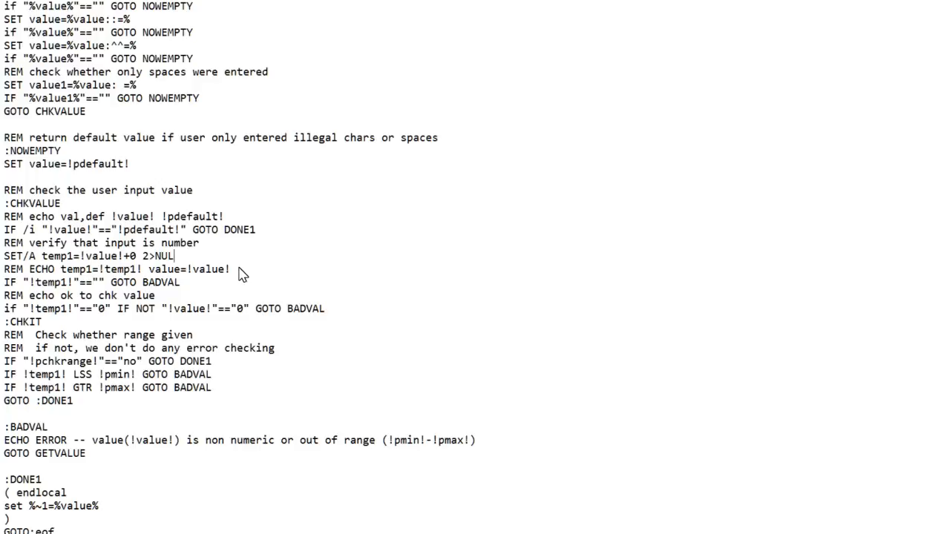
mouse_move(236, 280)
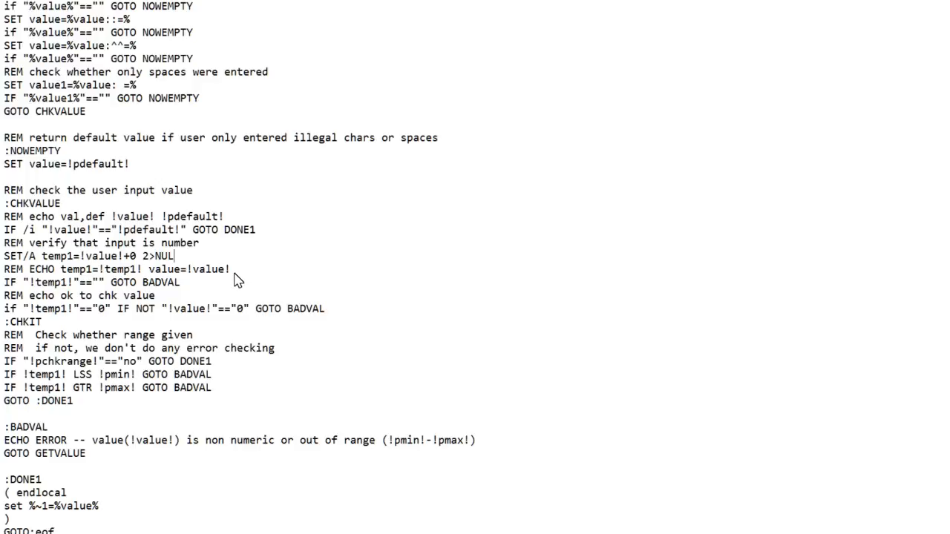
mouse_move(213, 312)
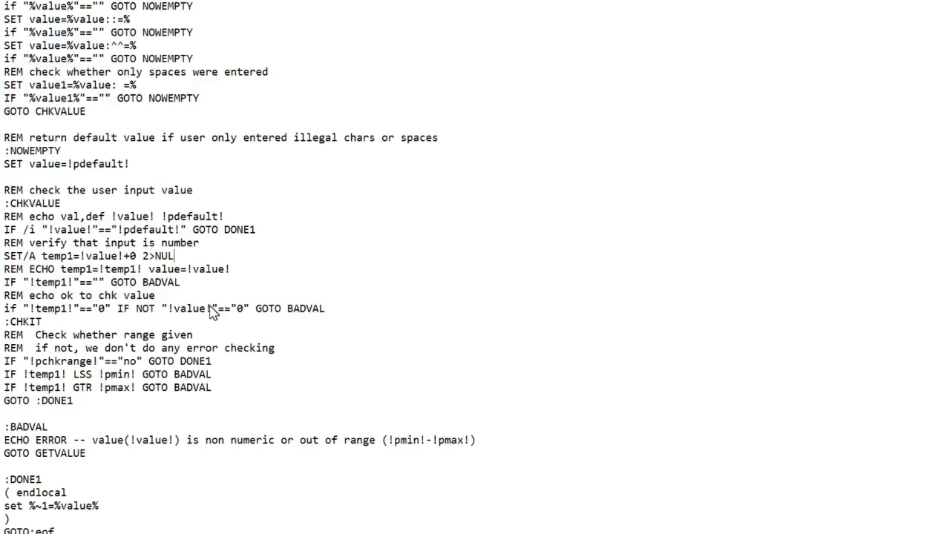
mouse_move(202, 188)
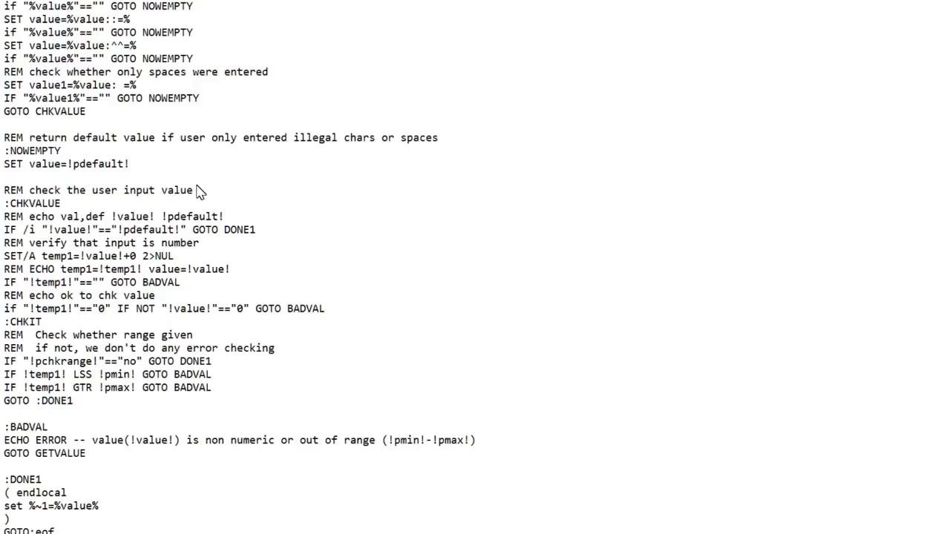
mouse_move(186, 266)
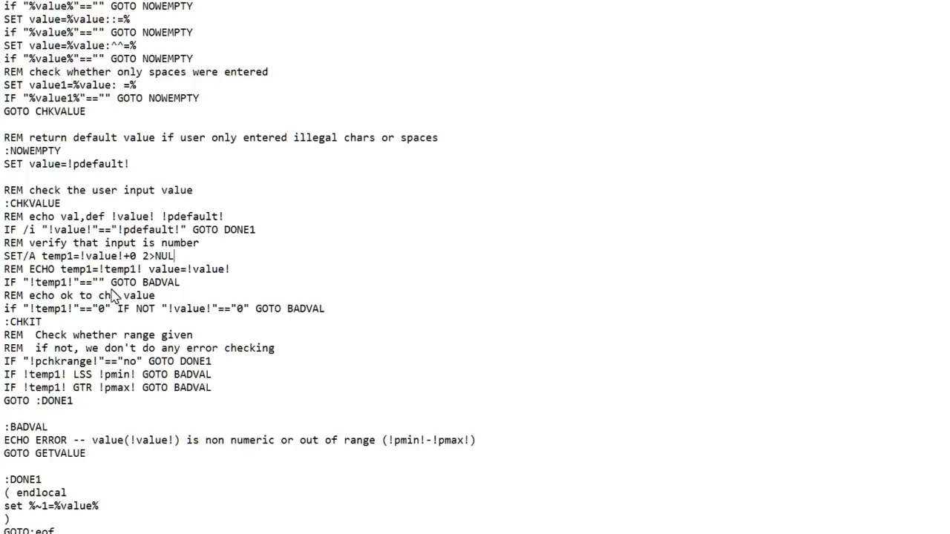
mouse_move(199, 291)
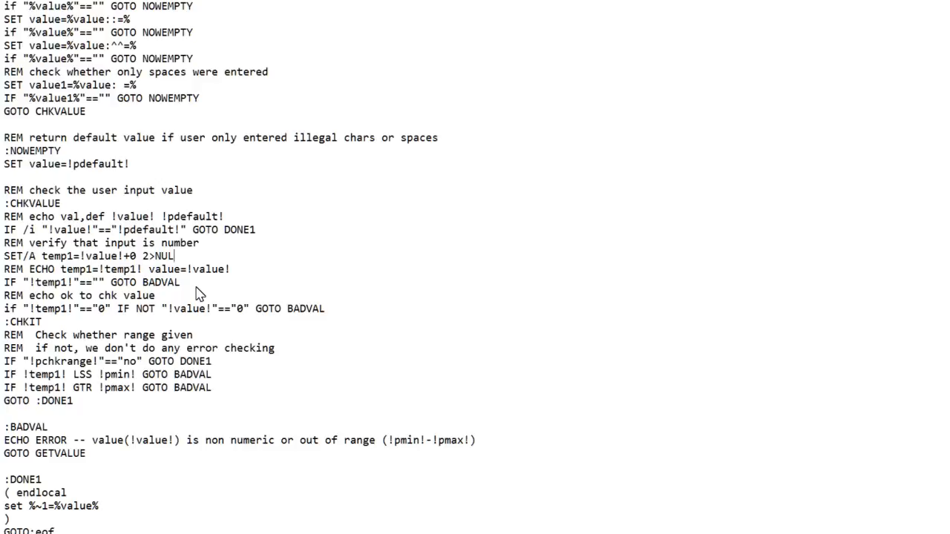
mouse_move(159, 437)
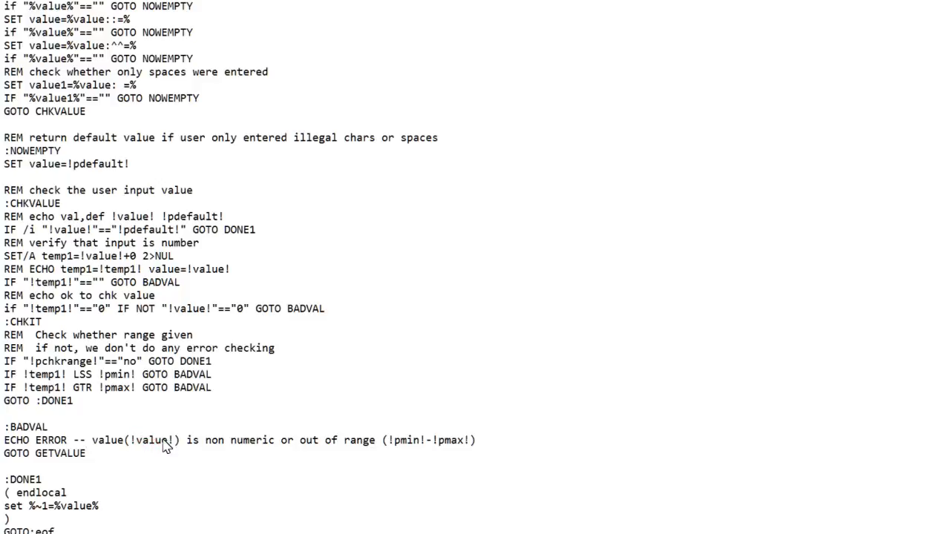
mouse_move(214, 367)
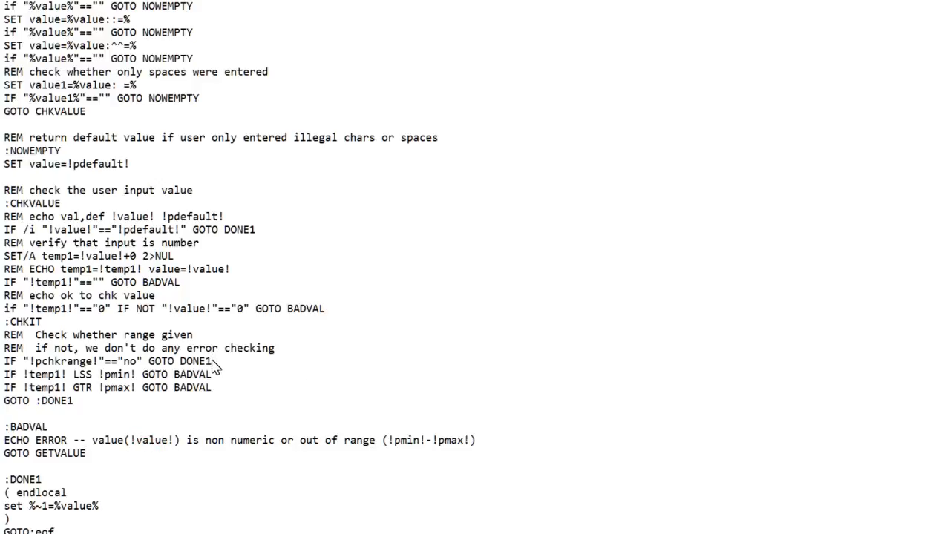
mouse_move(236, 370)
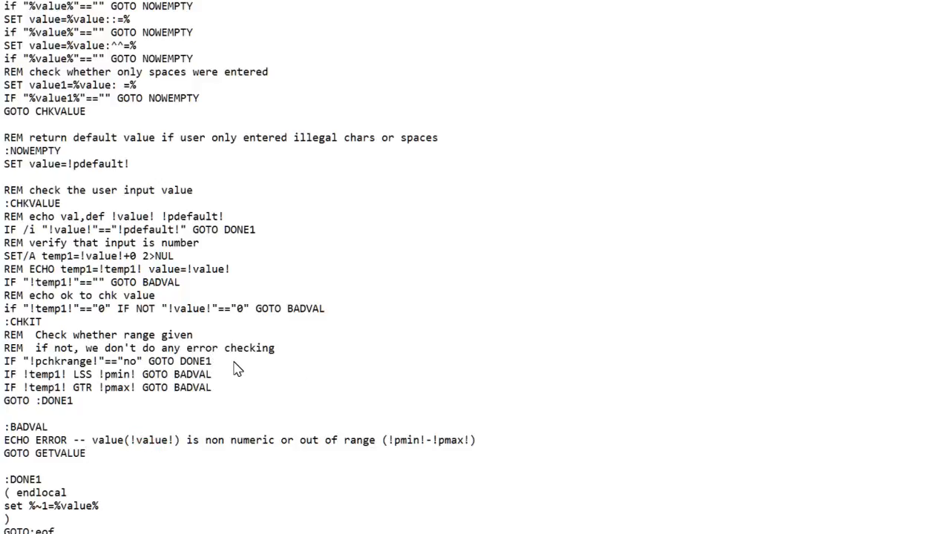
mouse_move(229, 381)
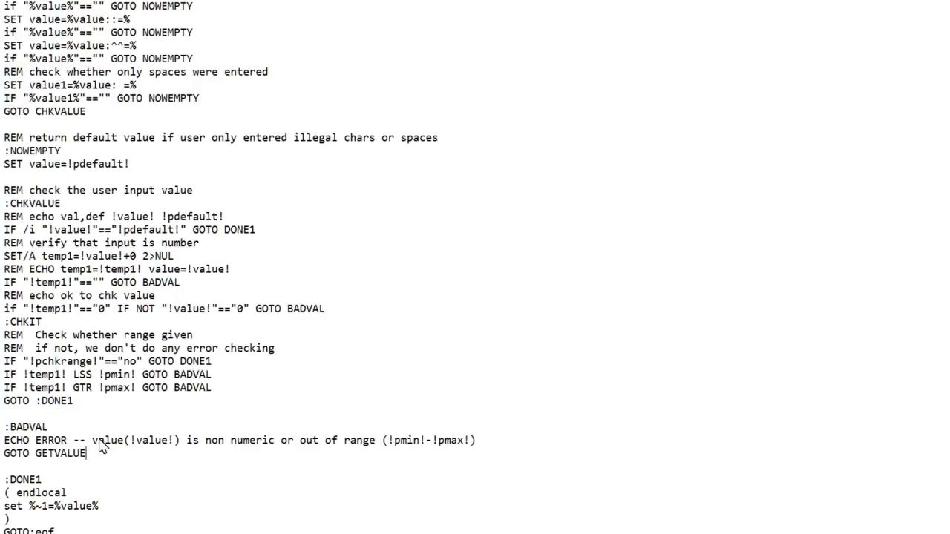
mouse_move(108, 446)
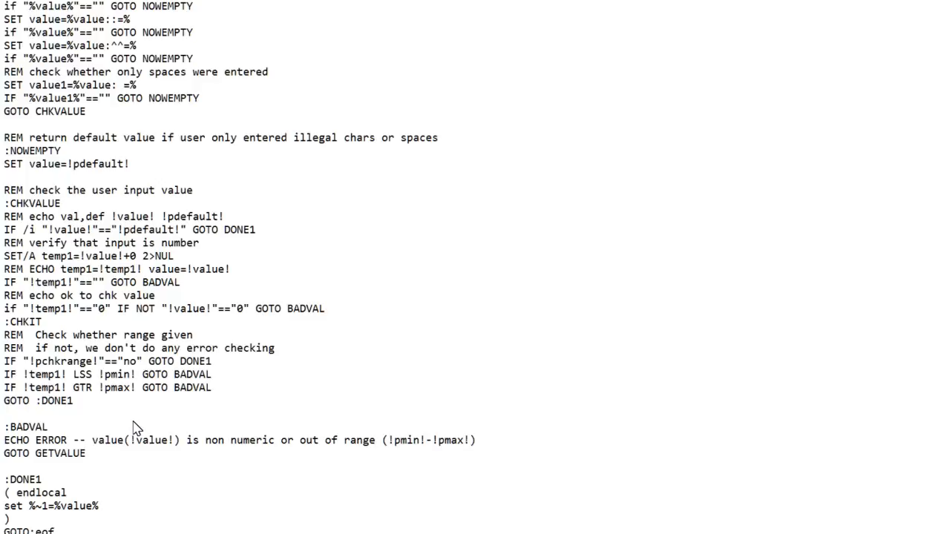
mouse_move(195, 473)
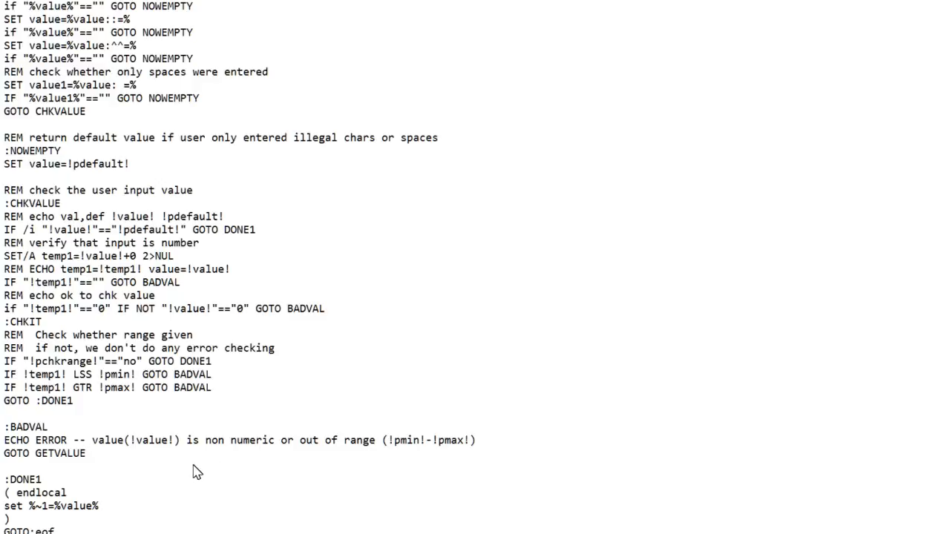
mouse_move(282, 471)
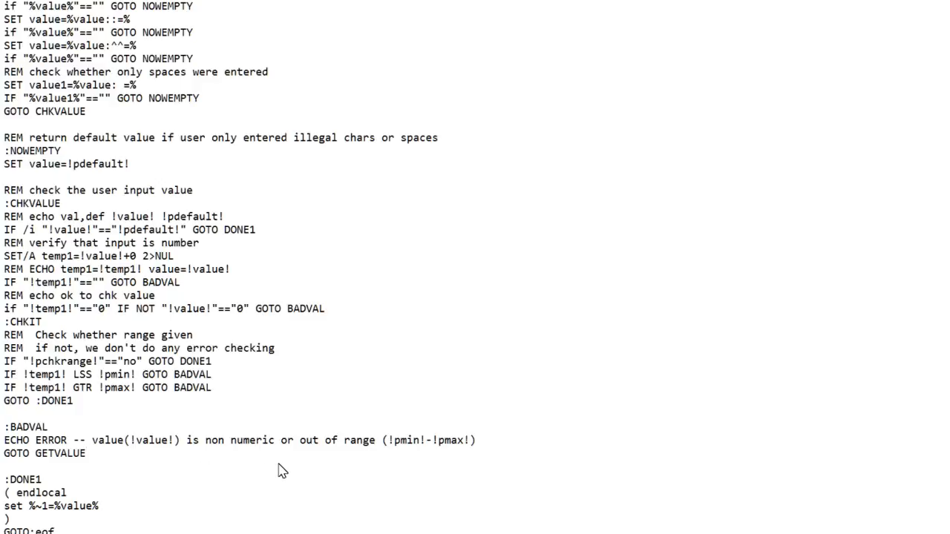
left_click(87, 453)
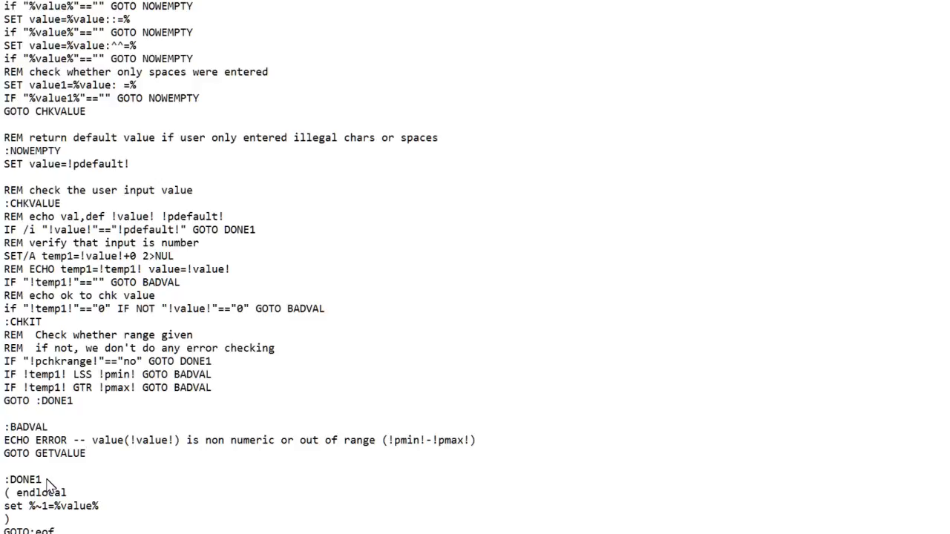
mouse_move(70, 498)
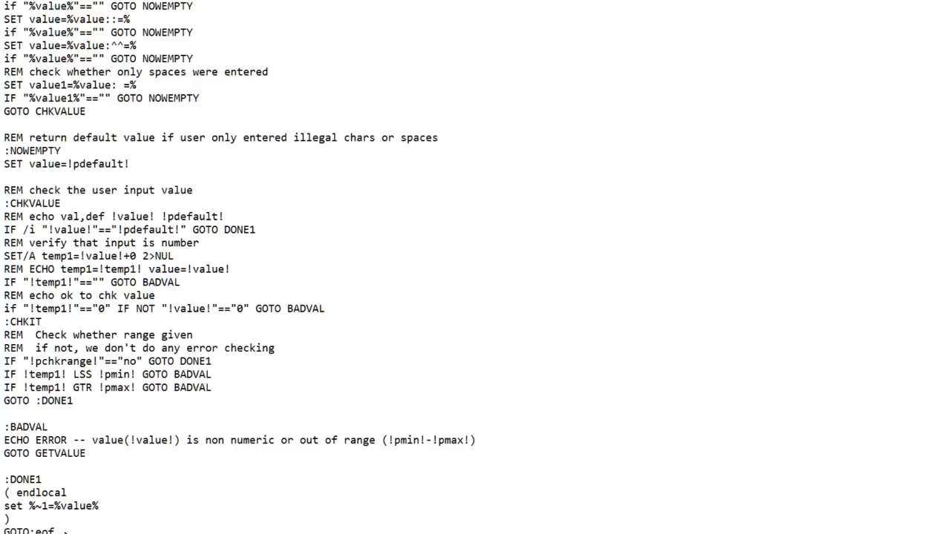
left_click(84, 454)
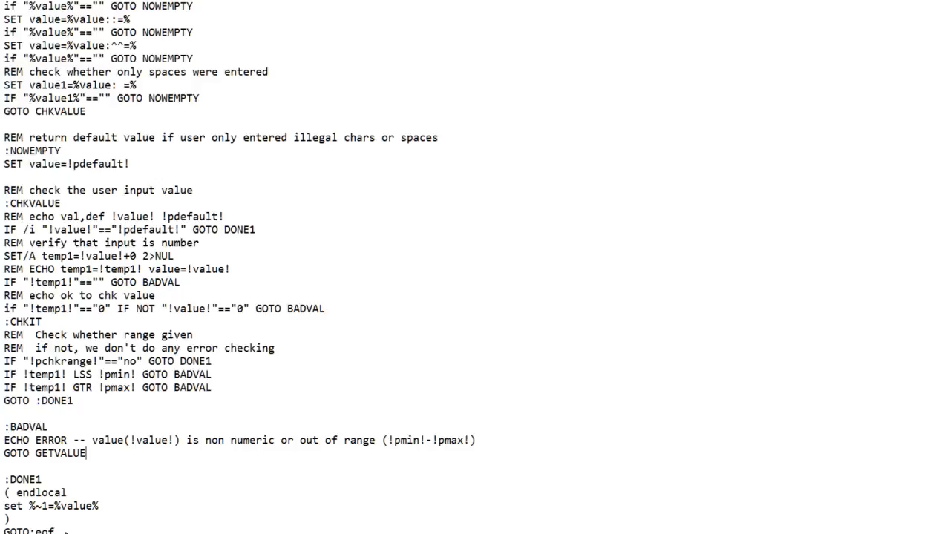
mouse_move(36, 507)
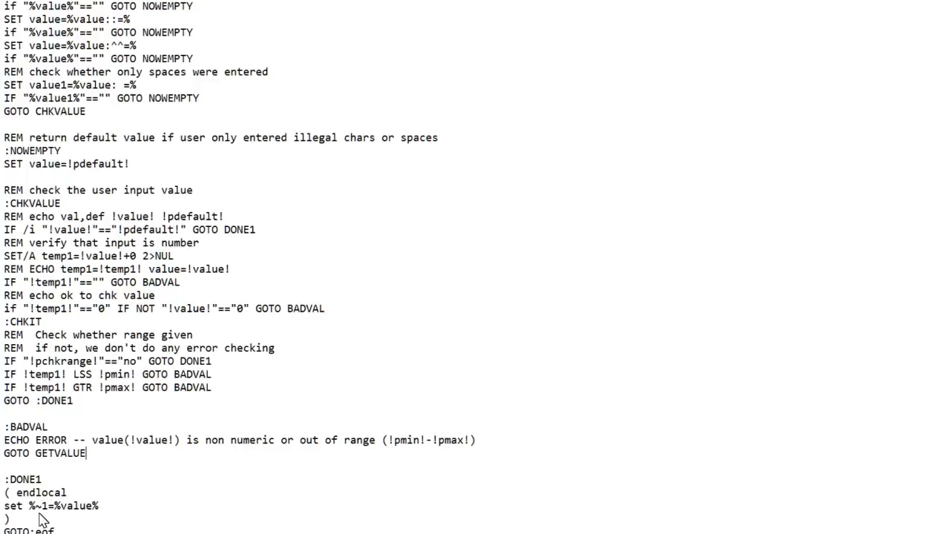
mouse_move(923, 378)
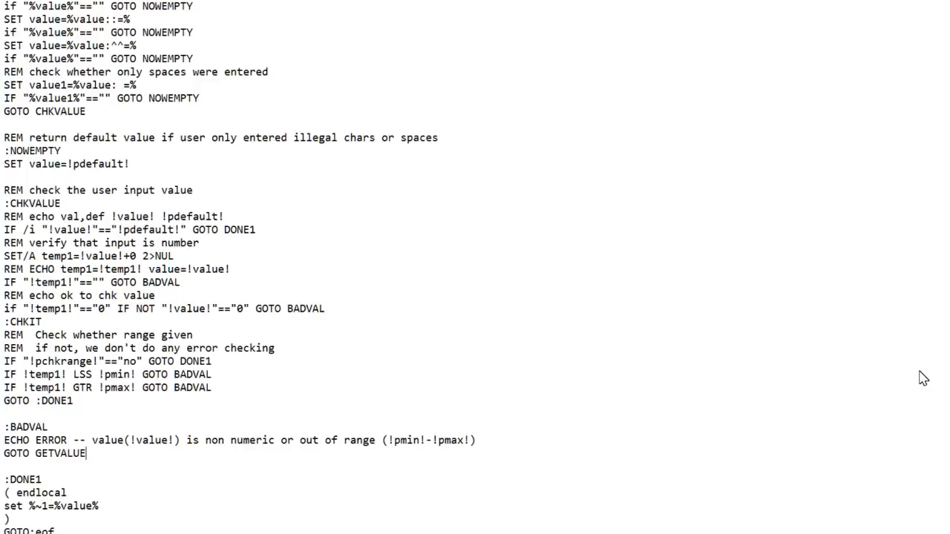
Scroll below DONE1 to the :chknoentry parameter-handling section.
scroll("down", 3)
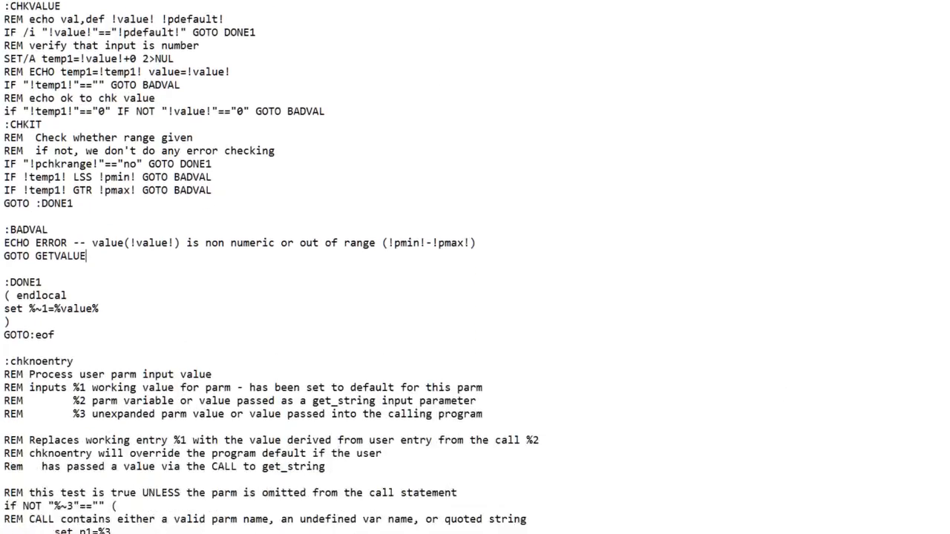
scroll("down", 3)
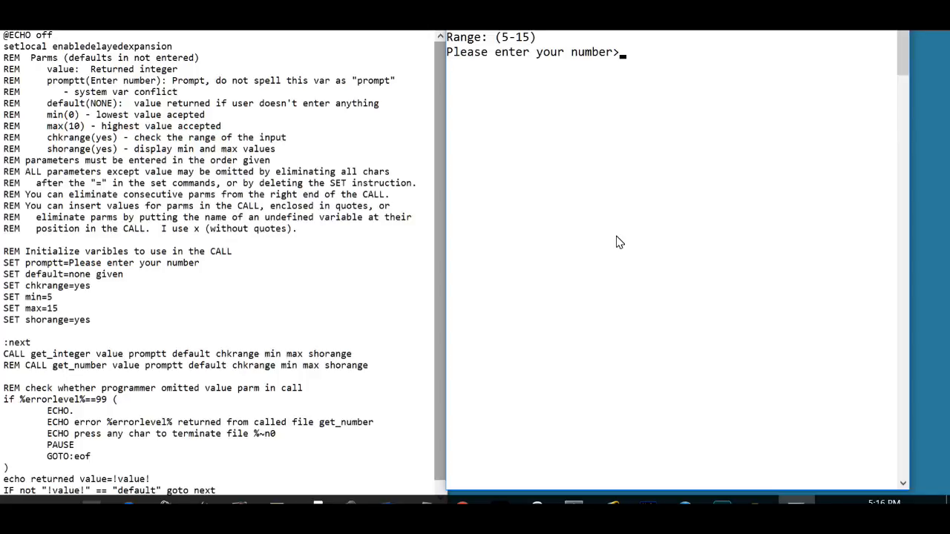
mouse_move(59, 338)
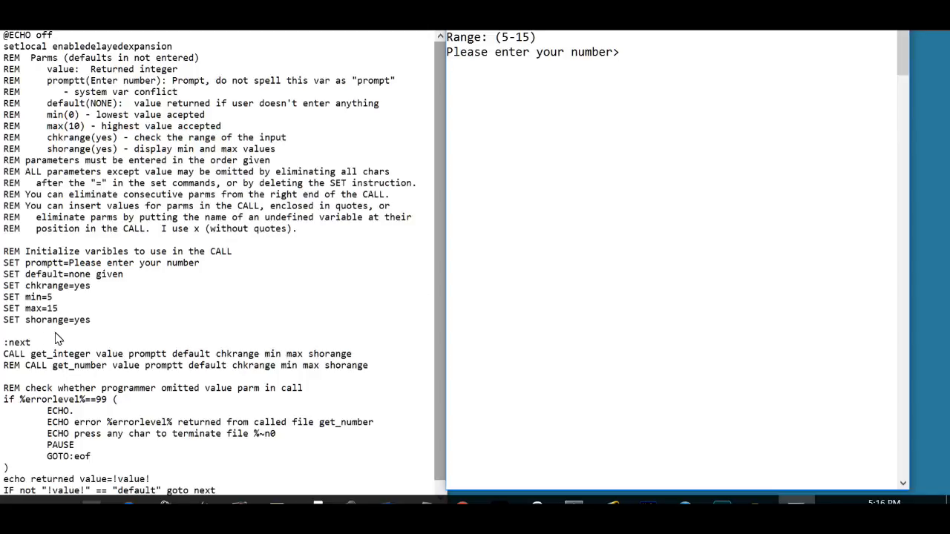
mouse_move(47, 326)
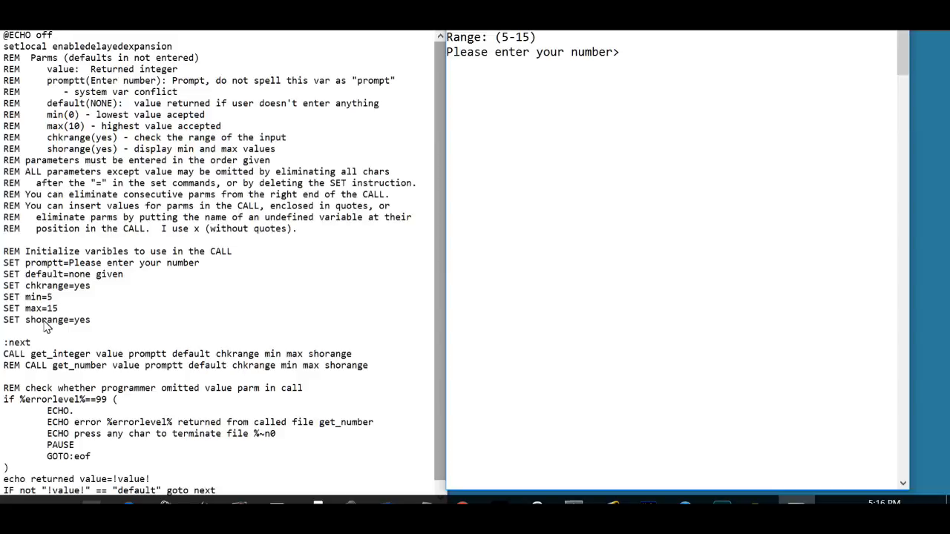
mouse_move(50, 288)
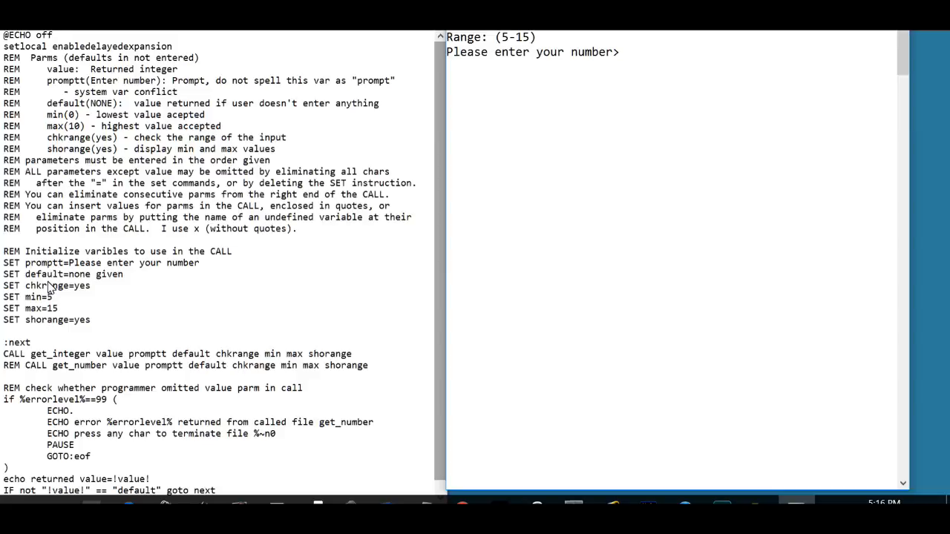
mouse_move(70, 282)
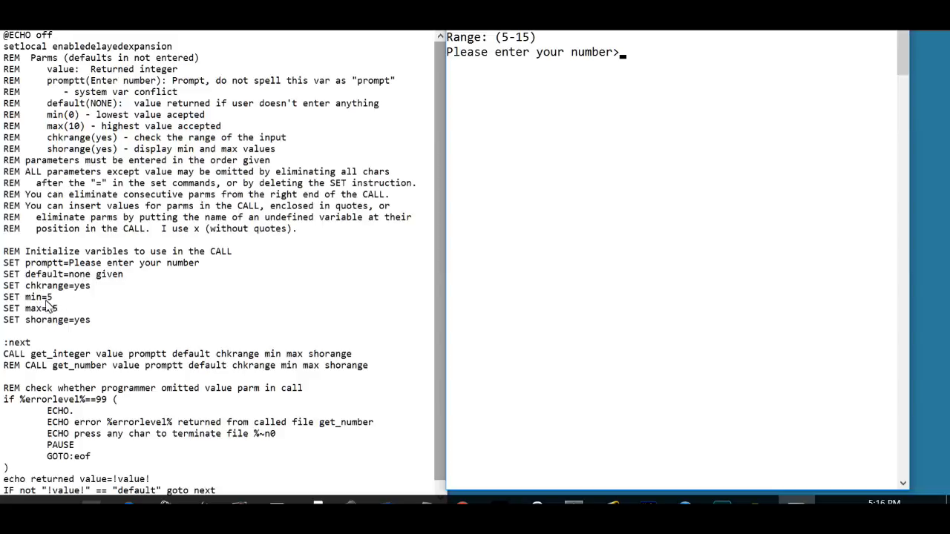
type("1")
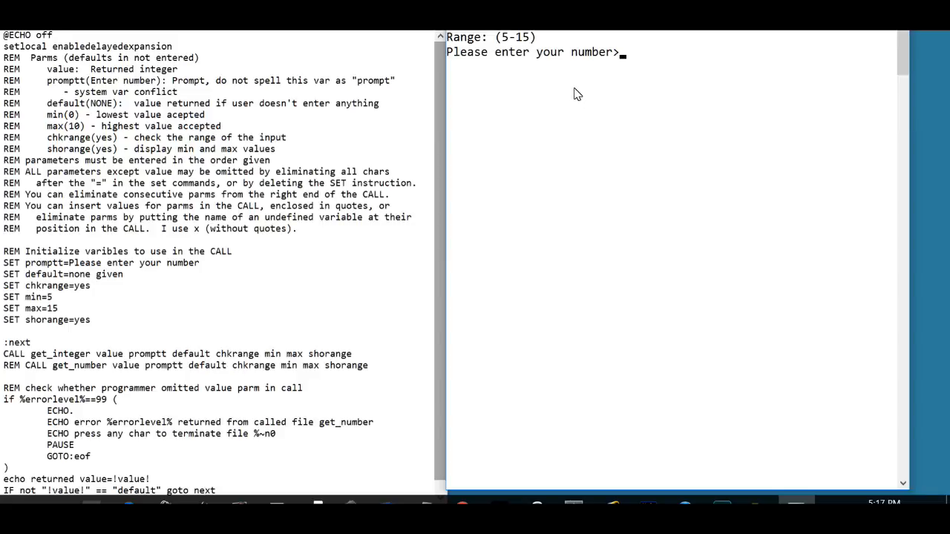
Enter 4, 17, a5, 5a and 017 at the 5–15 prompt; only 017 is accepted.
type("4")
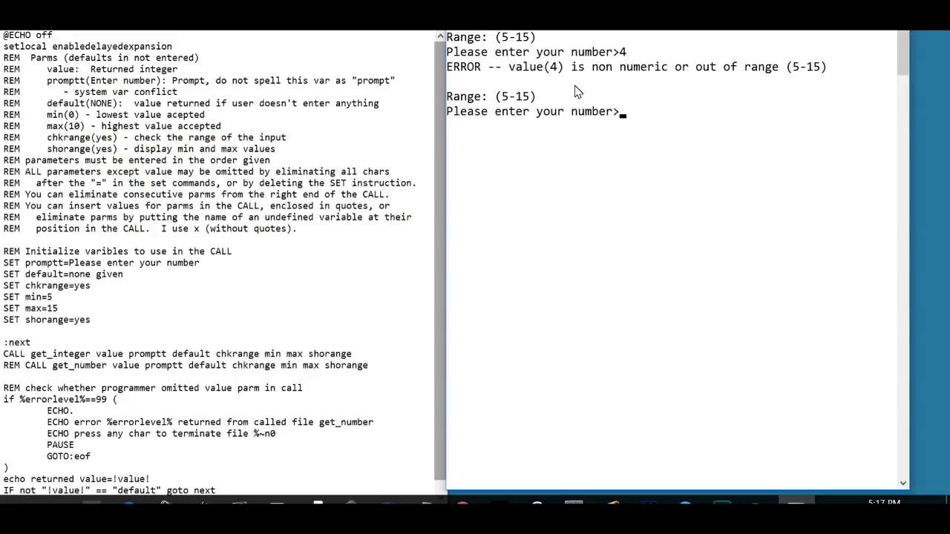
type("1")
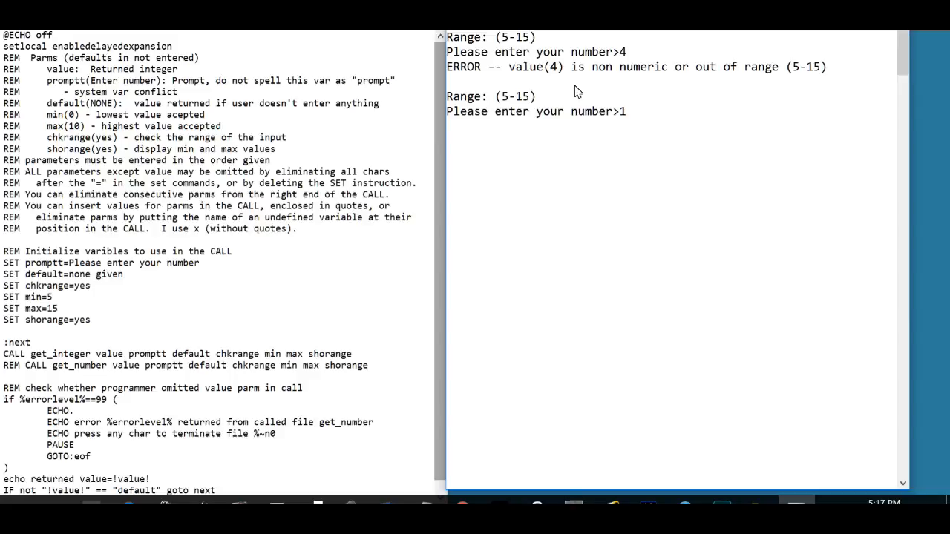
type("17")
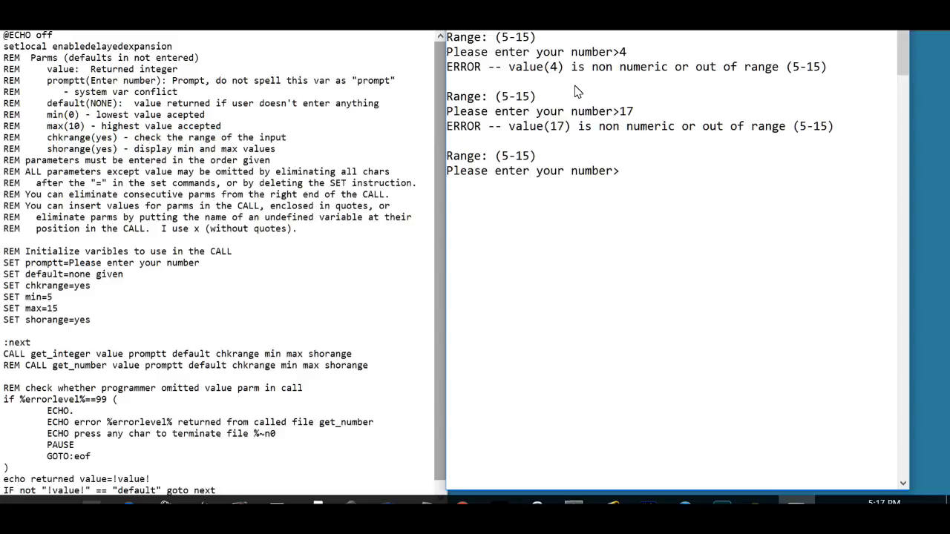
type("a5")
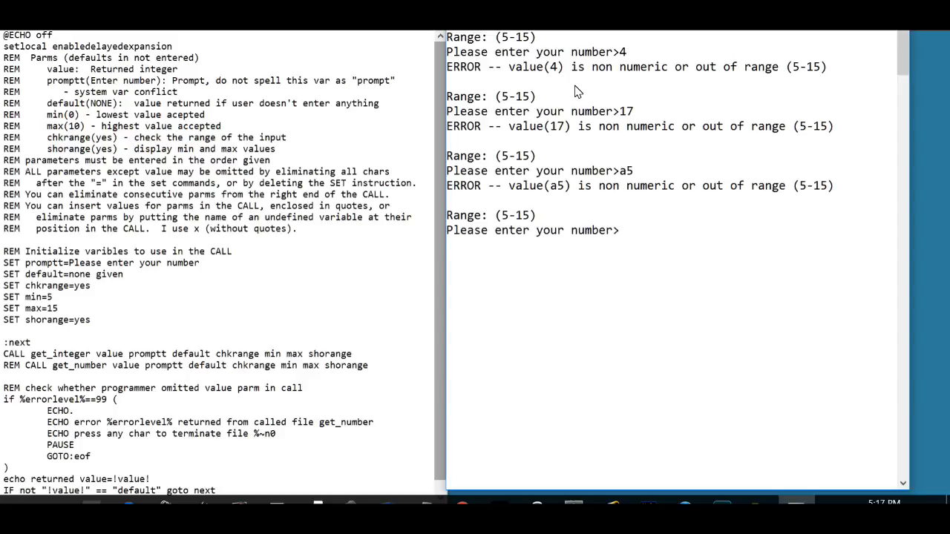
type("5a")
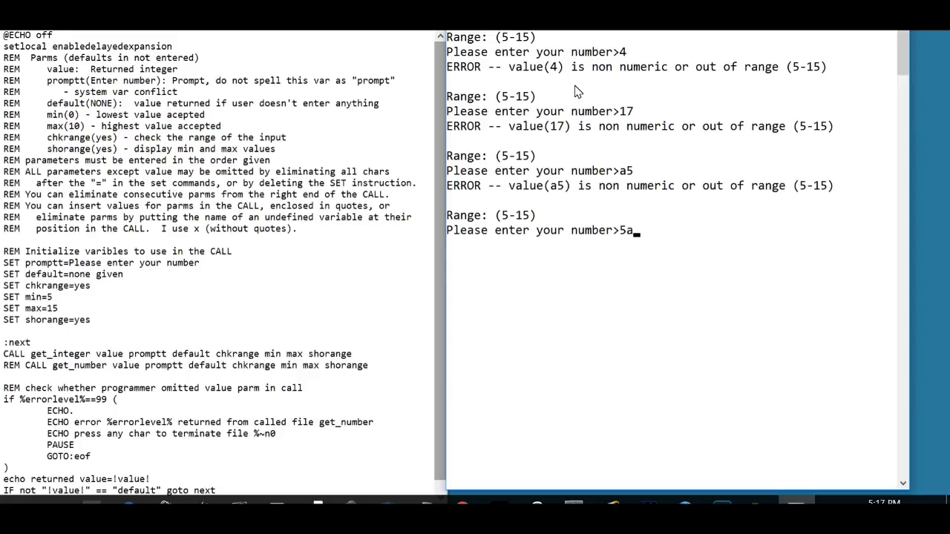
key("enter")
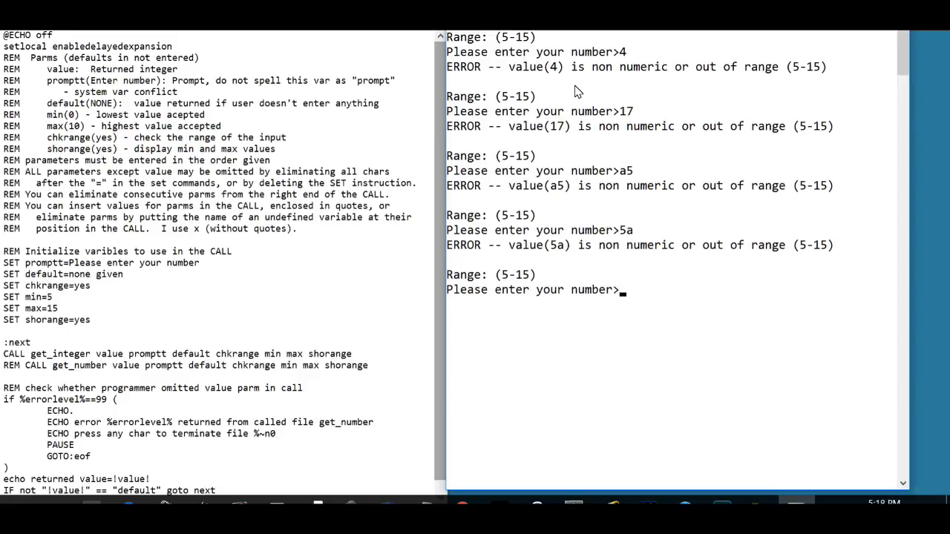
type("017")
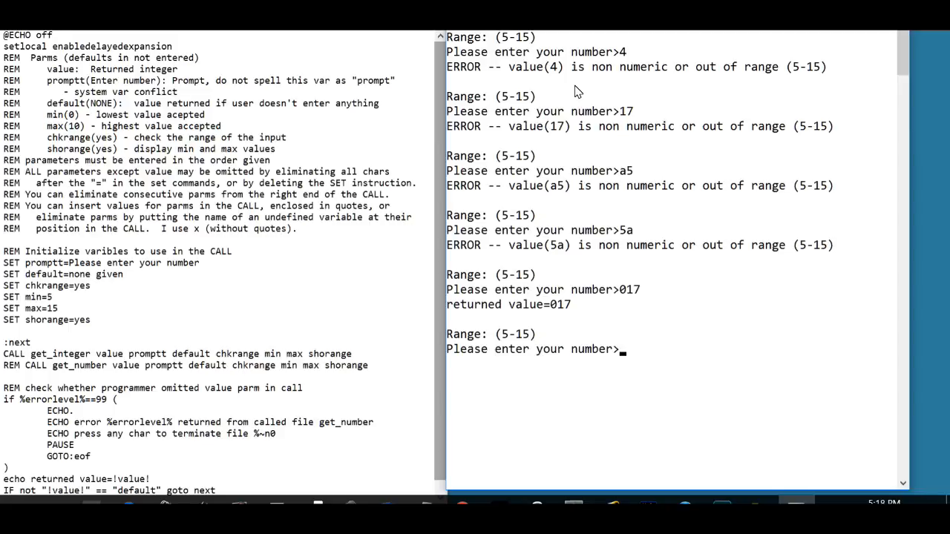
Test 020 and 1'3 (rejected) and 1,3 (returned as 13) in the console.
type("020")
type("1,3")
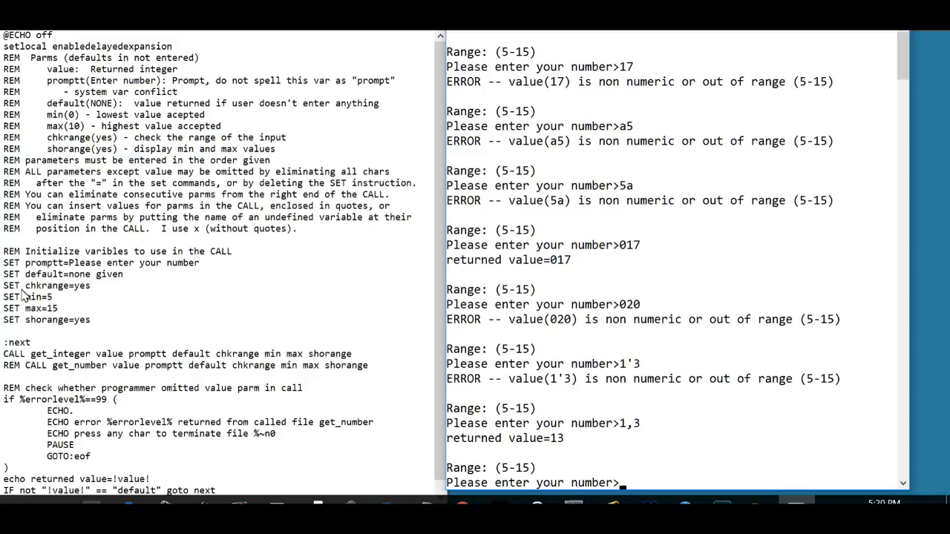
mouse_move(80, 291)
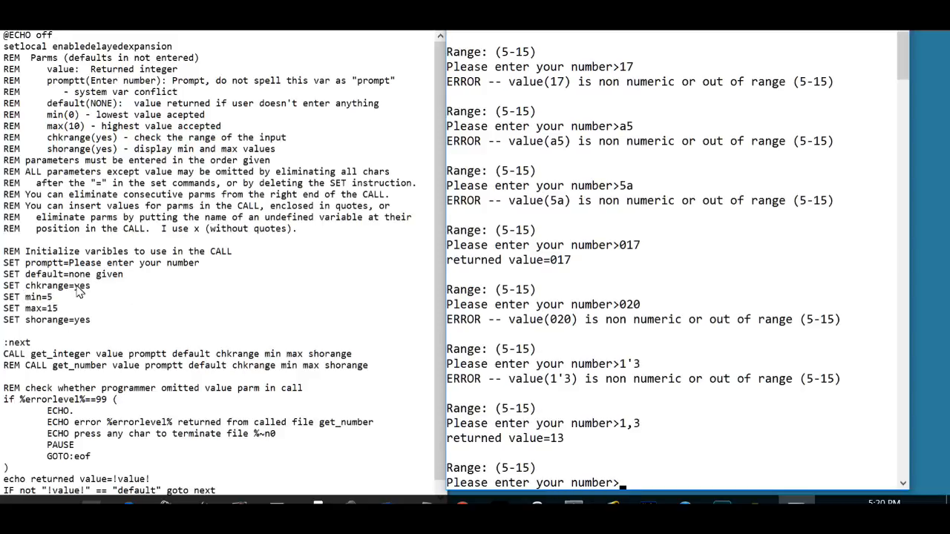
mouse_move(40, 331)
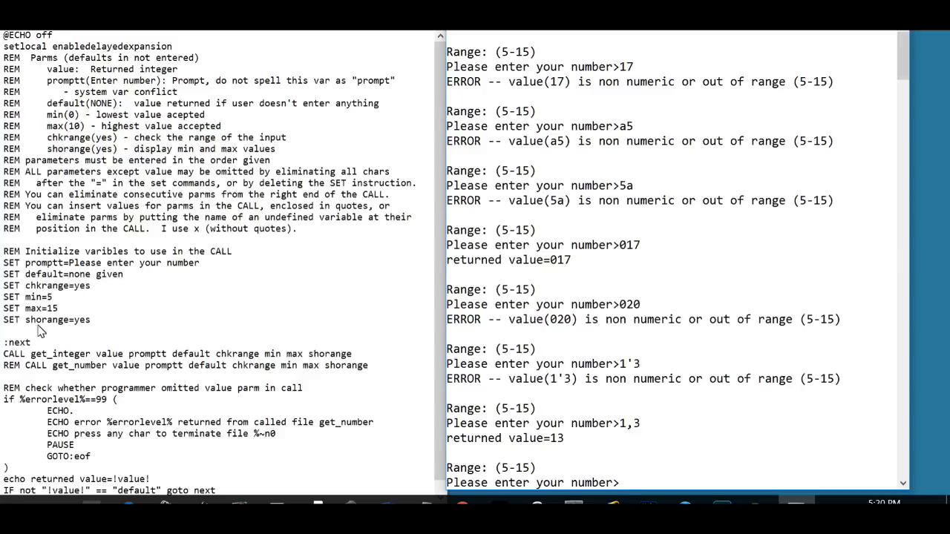
mouse_move(81, 328)
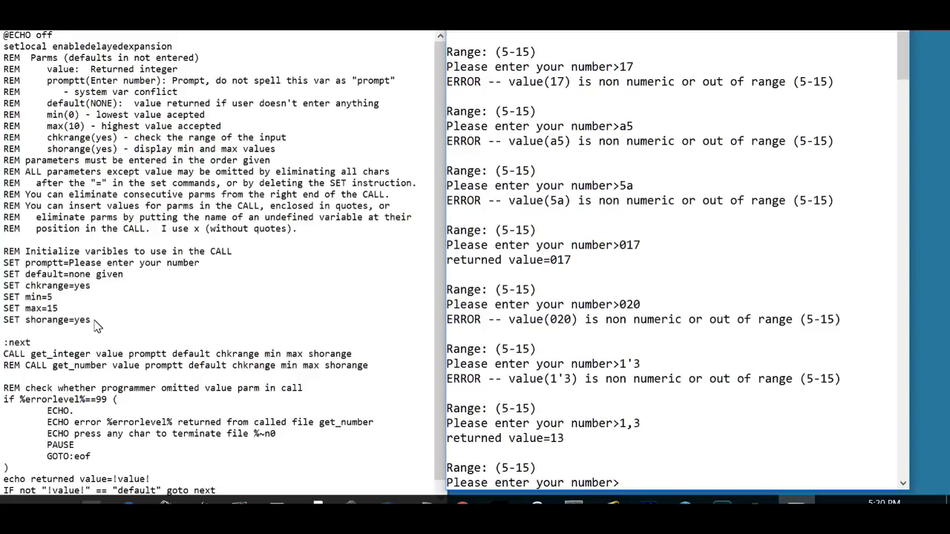
Change SET shorange to no and SET default to 50 in the test driver.
type("no")
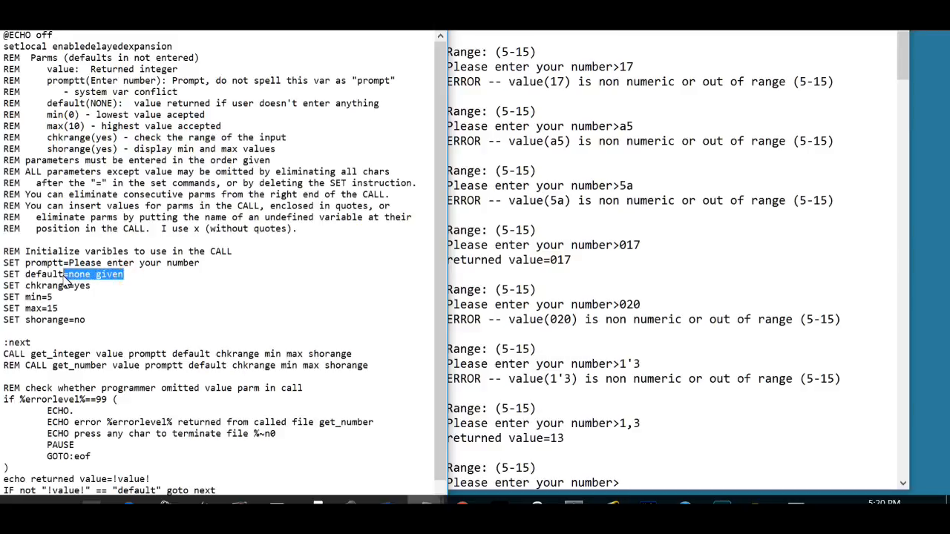
type("50")
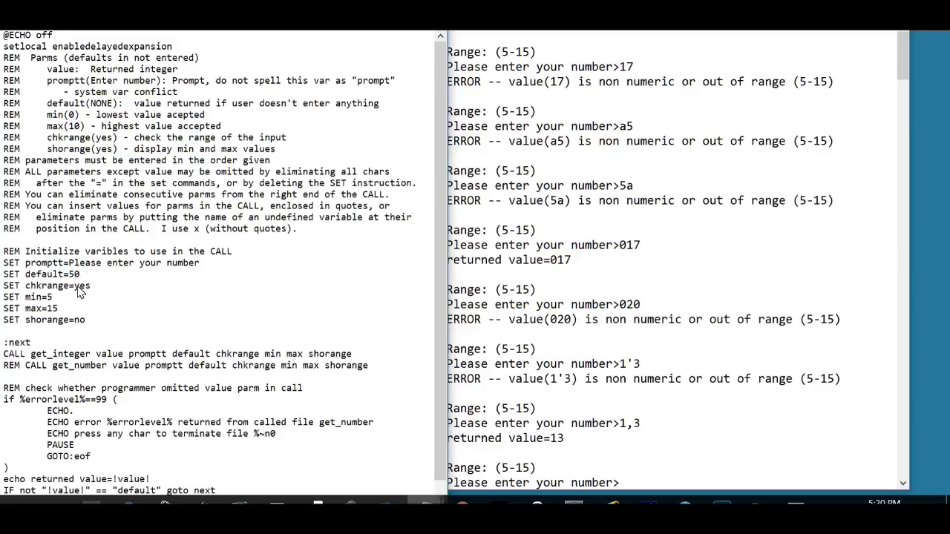
mouse_move(245, 358)
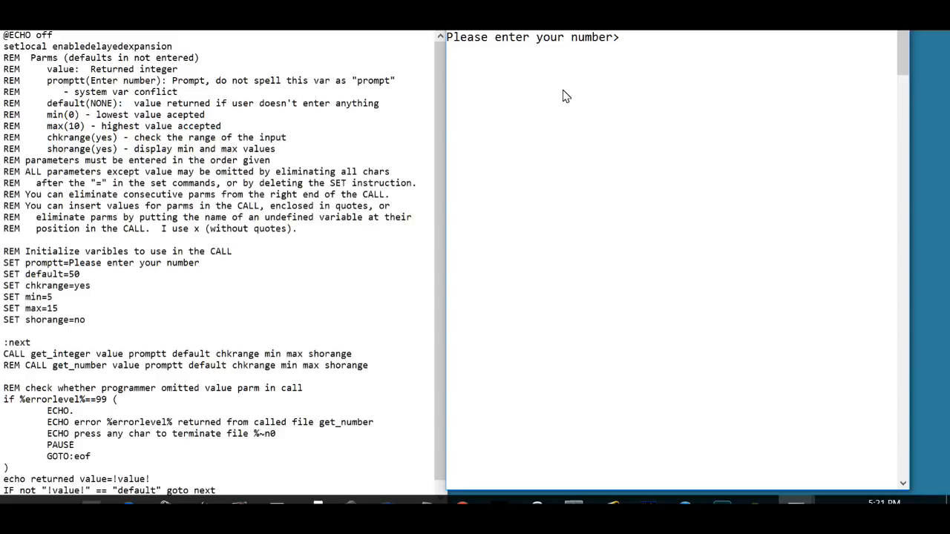
mouse_move(616, 68)
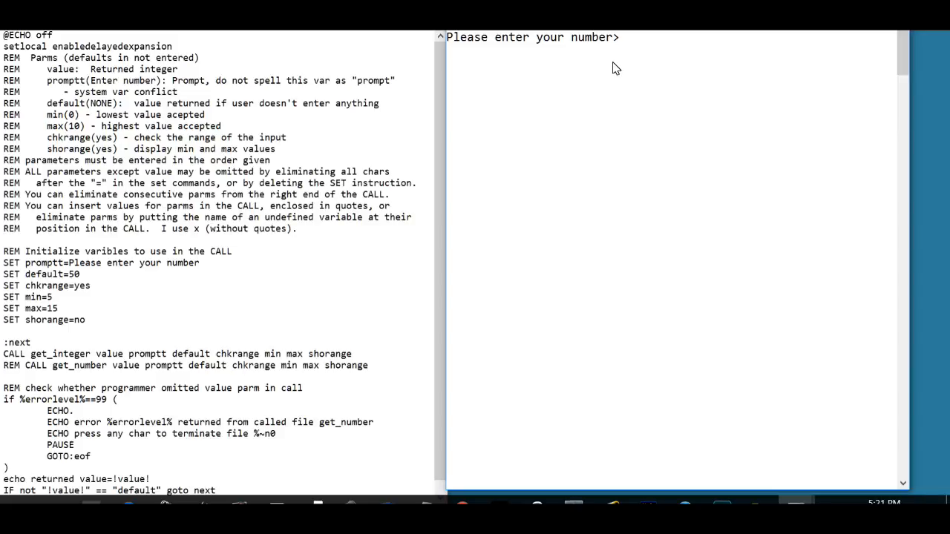
Enter 15 to get 15 back, then submit empty input to get the default 50.
type("15")
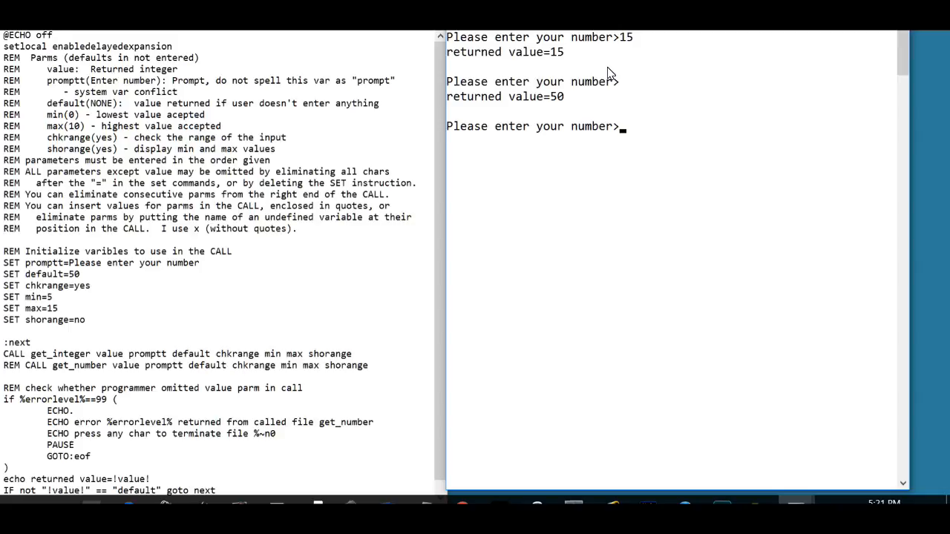
mouse_move(357, 359)
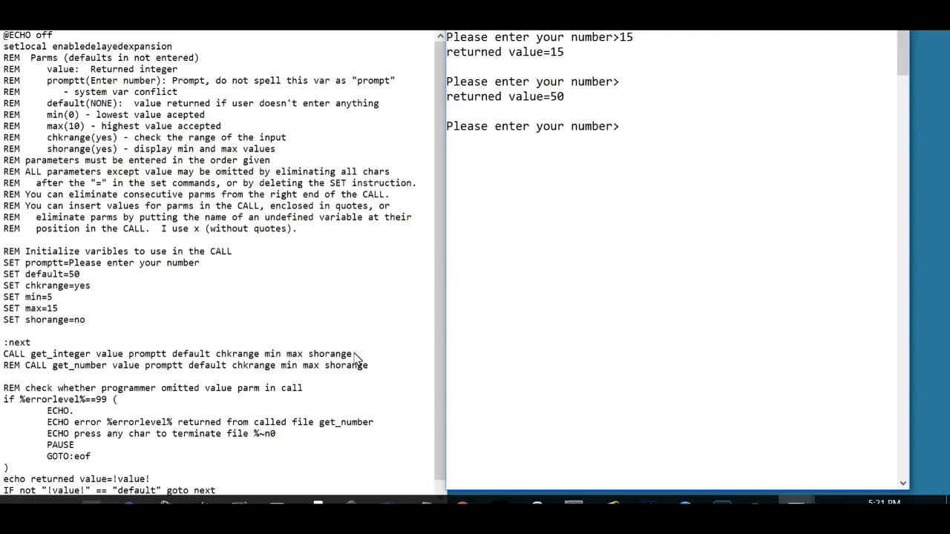
Delete the parameters after 'value' in the CALL line and rerun the script in the console.
left_click_drag(123, 354, 354, 354)
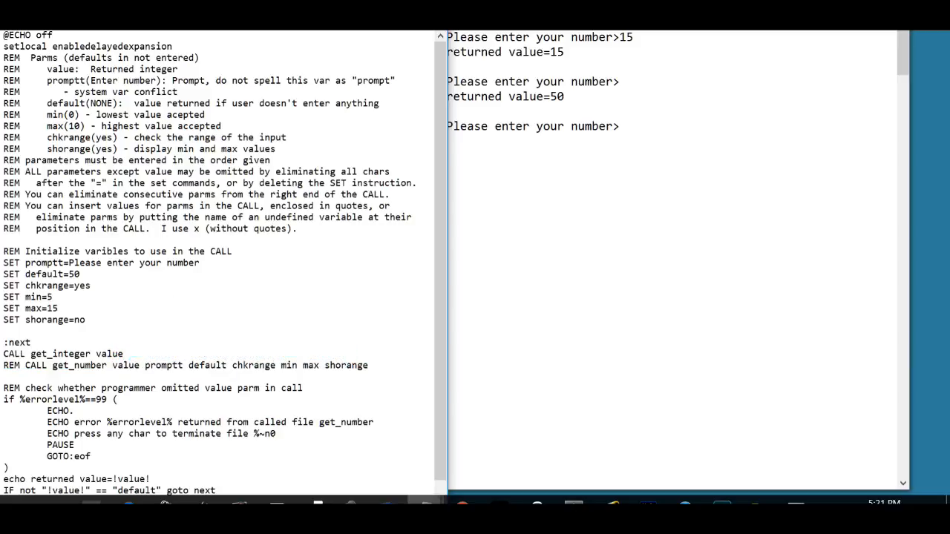
left_click(22, 7)
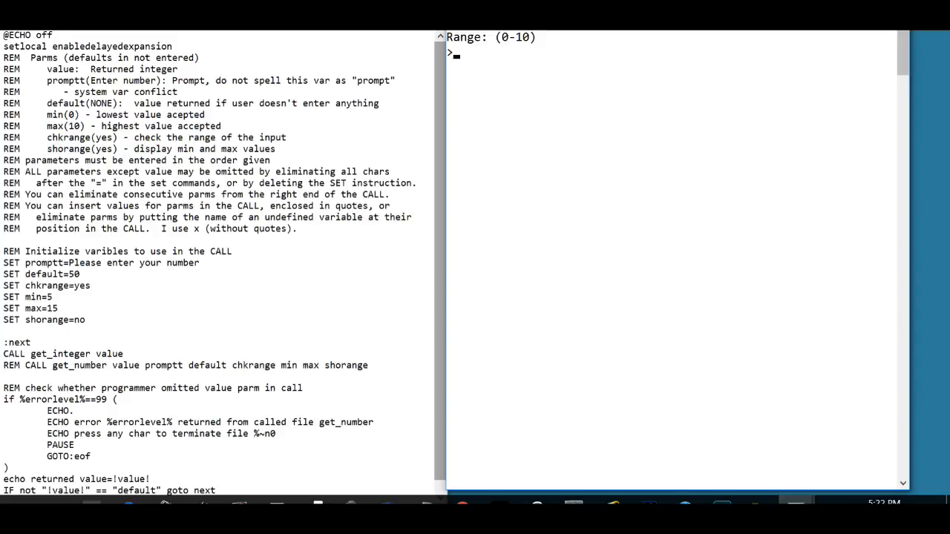
Test 0, 10, 11 and -1 against the built-in 0–10 range.
type("0")
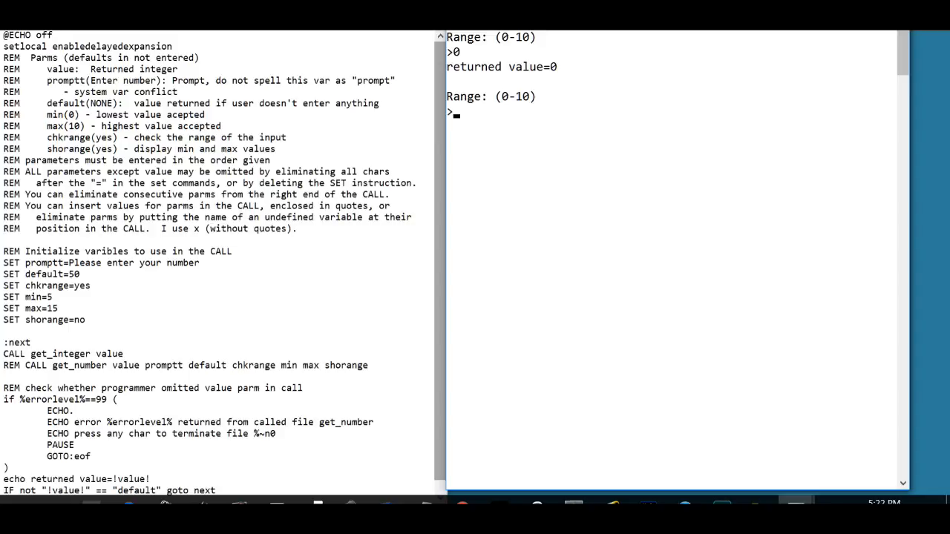
type("10")
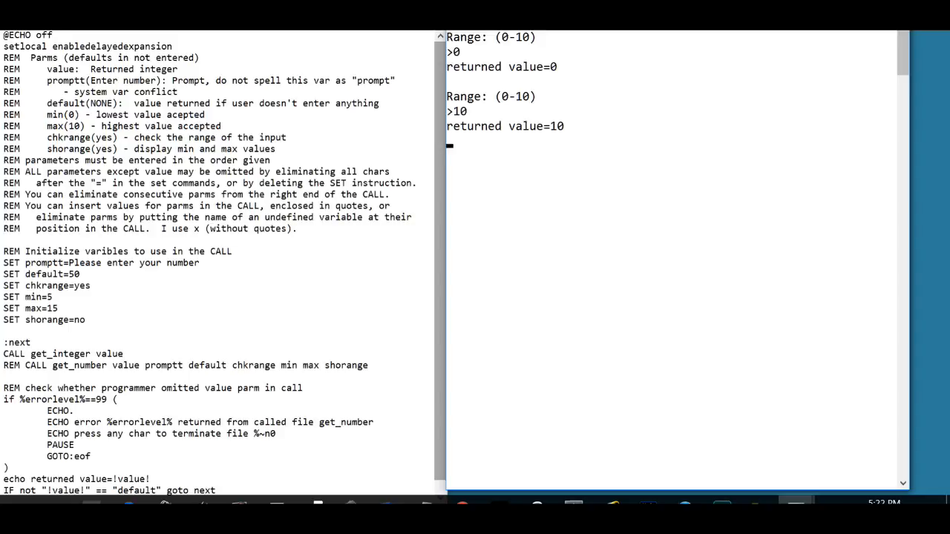
type("11")
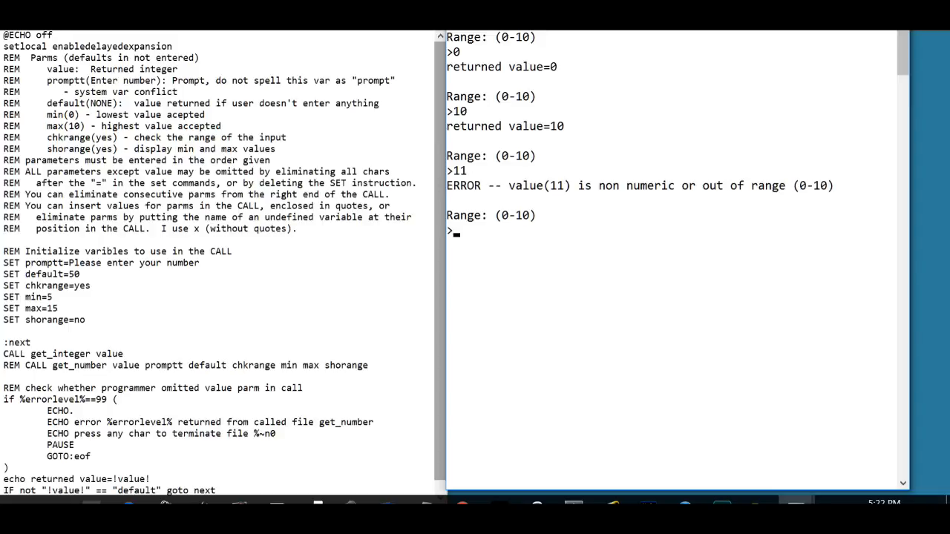
type("-1")
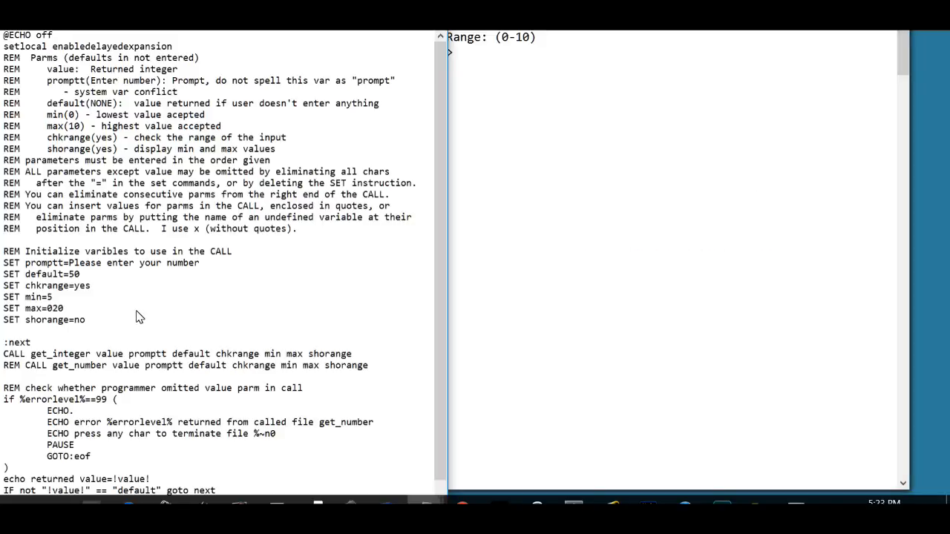
mouse_move(75, 315)
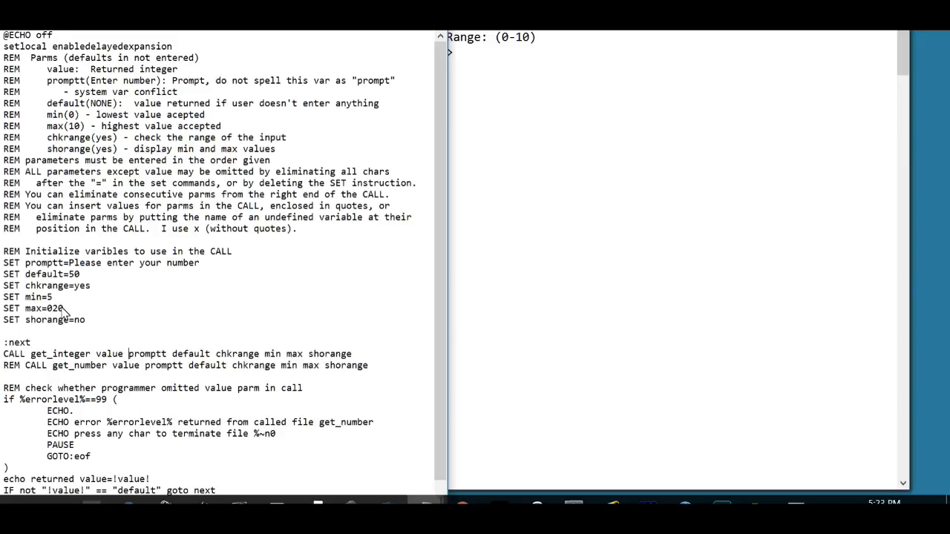
mouse_move(65, 331)
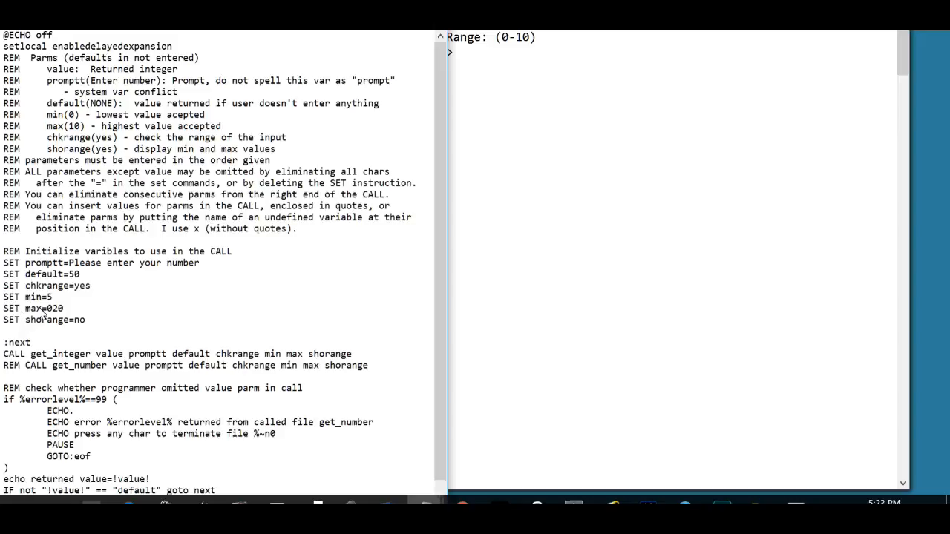
mouse_move(303, 363)
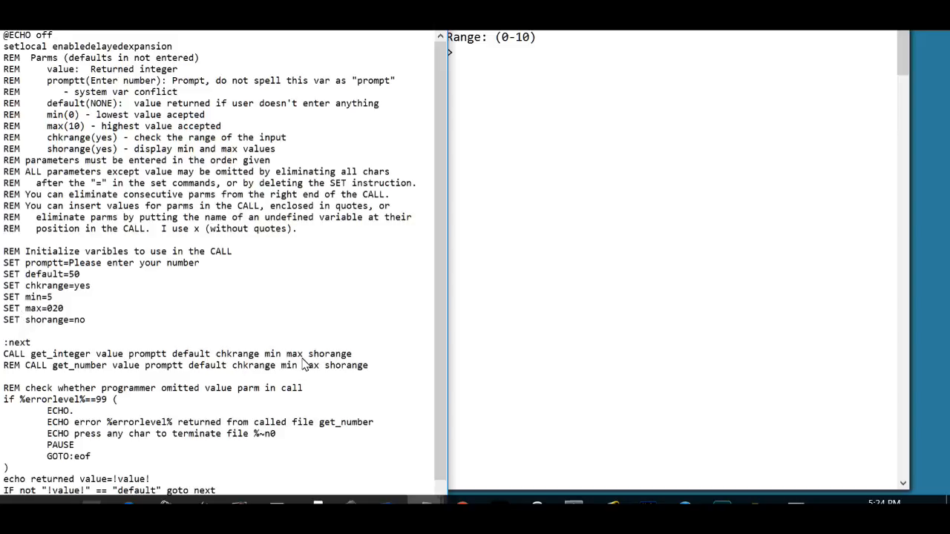
Replace the max argument in the CALL line with the quoted literal "020".
double_click(294, 354)
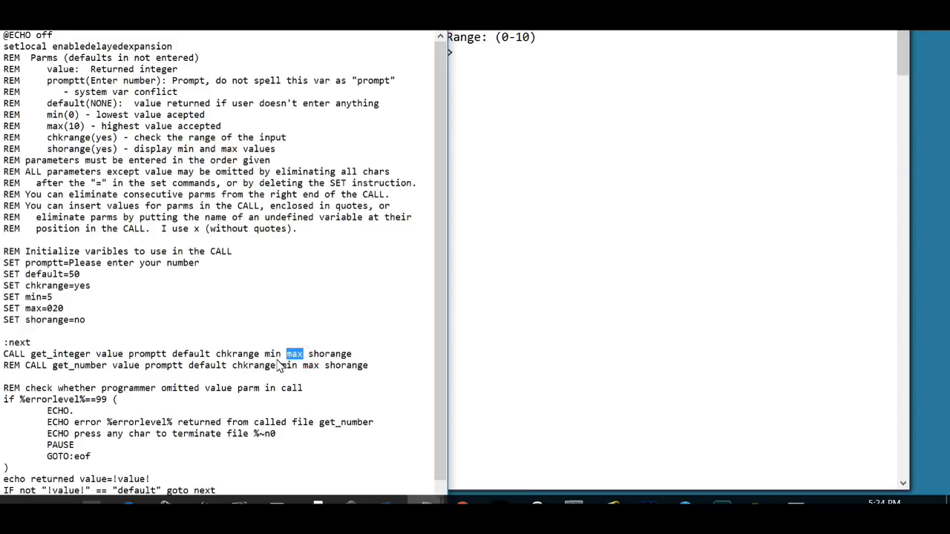
type("\"")
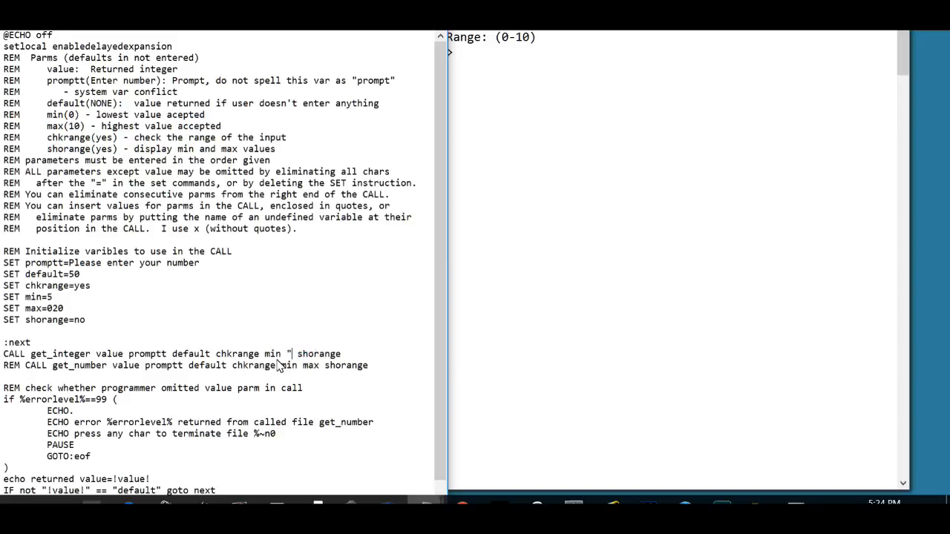
type("020")
left_click(46, 320)
type("yes")
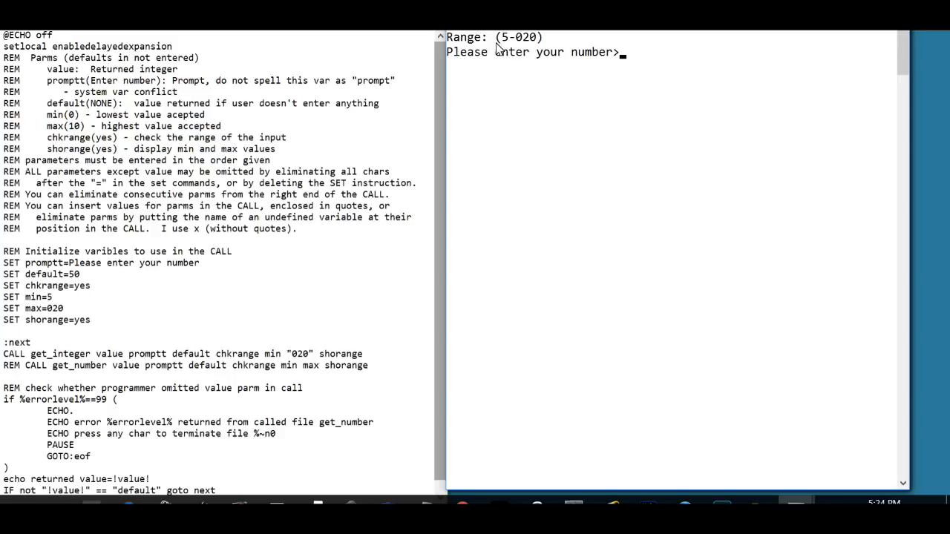
mouse_move(523, 45)
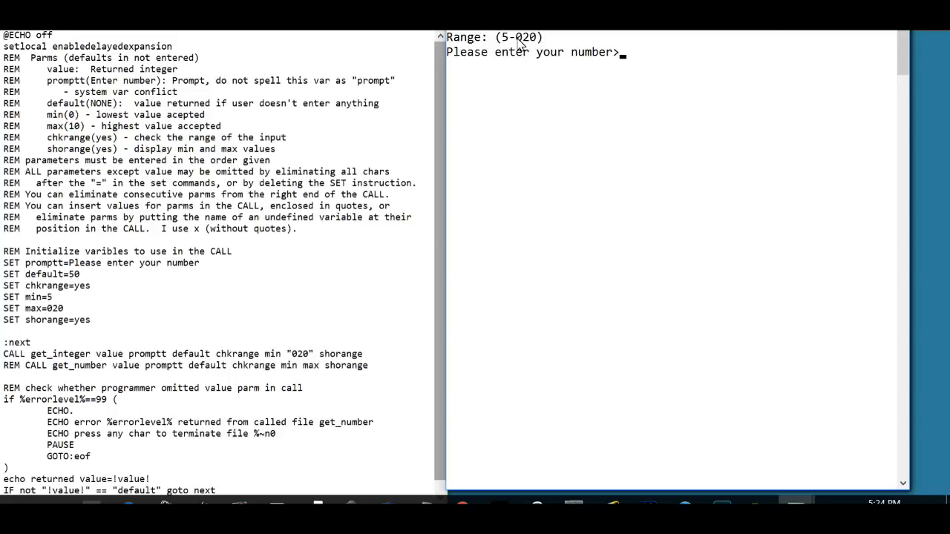
mouse_move(523, 45)
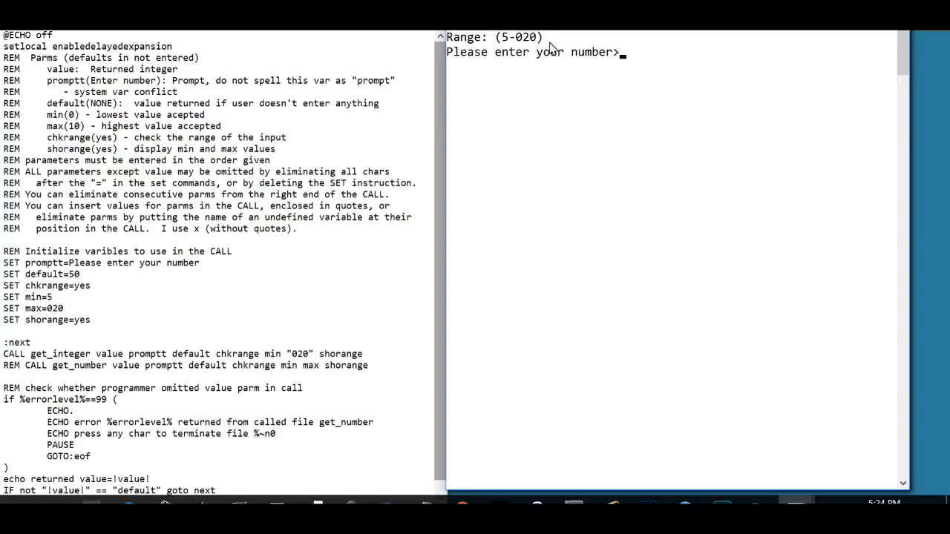
mouse_move(669, 141)
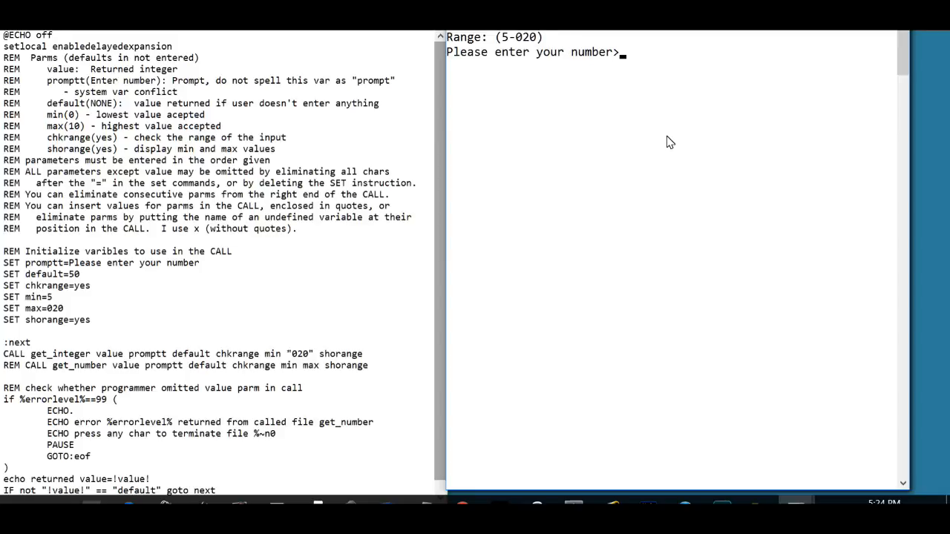
Enter 15, 16 and 17 at the console prompt under the 5-020 range.
type("15")
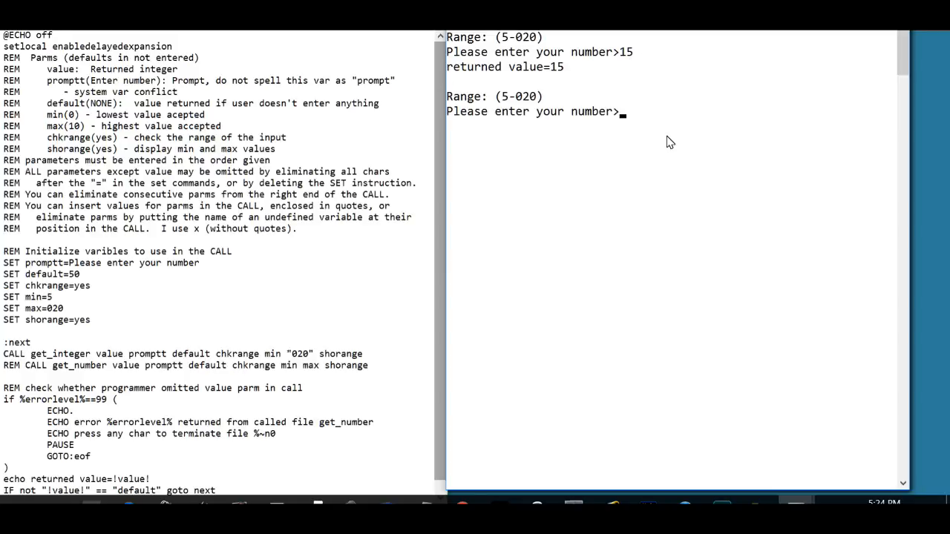
type("1")
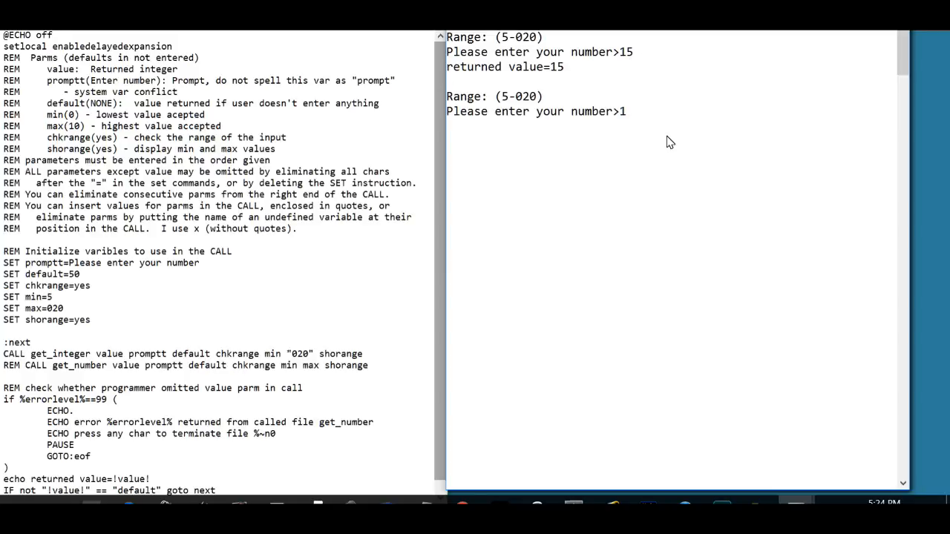
type("16")
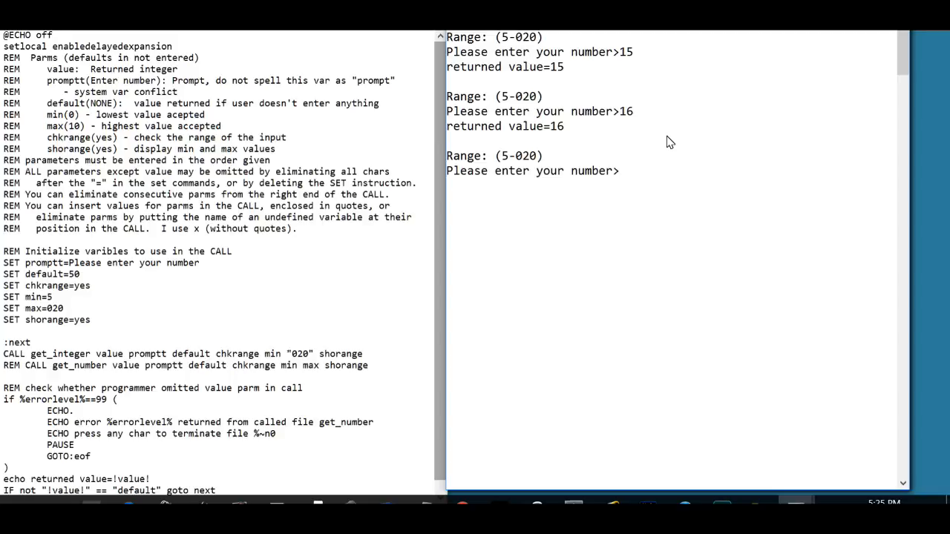
type("17")
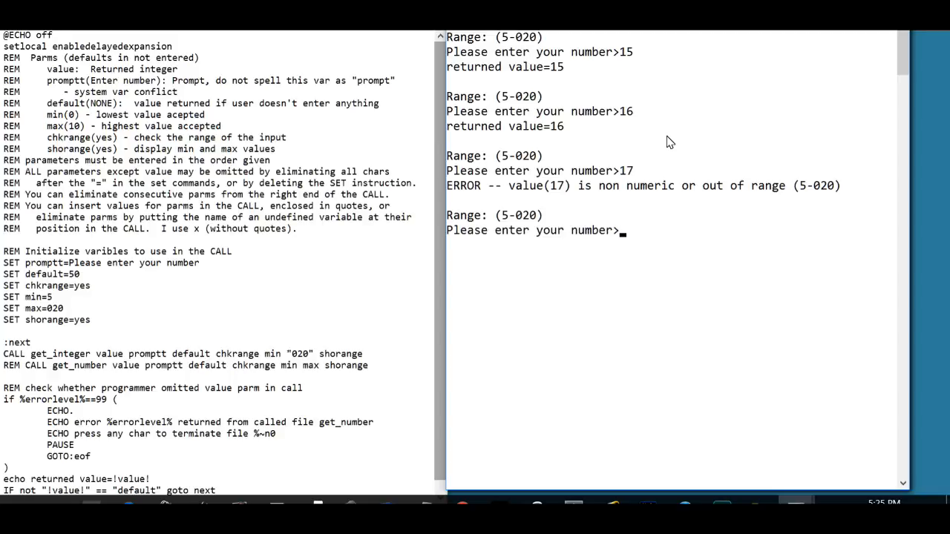
mouse_move(527, 156)
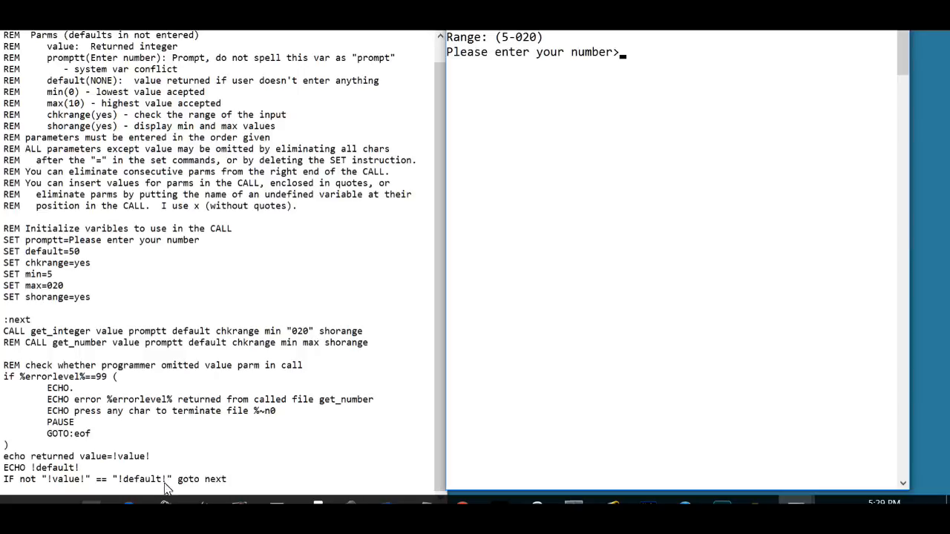
mouse_move(122, 489)
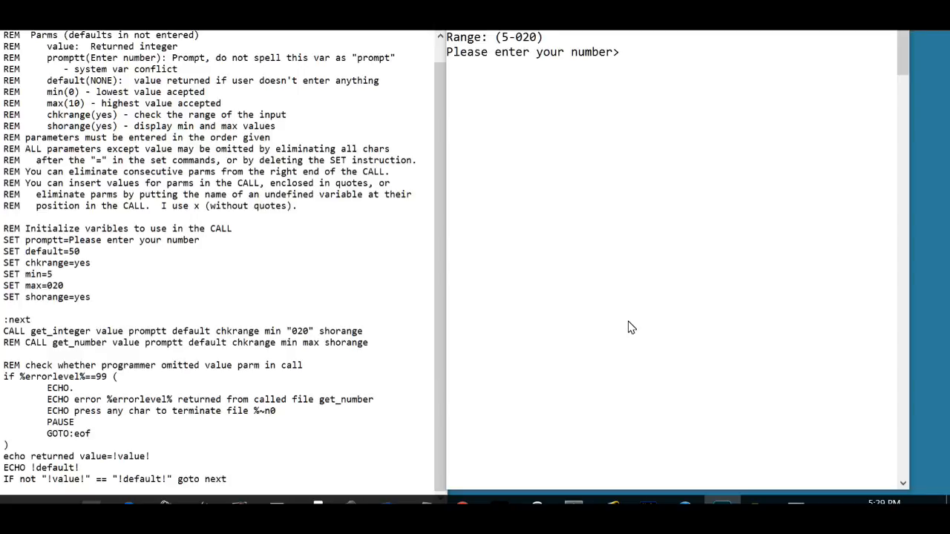
mouse_move(571, 250)
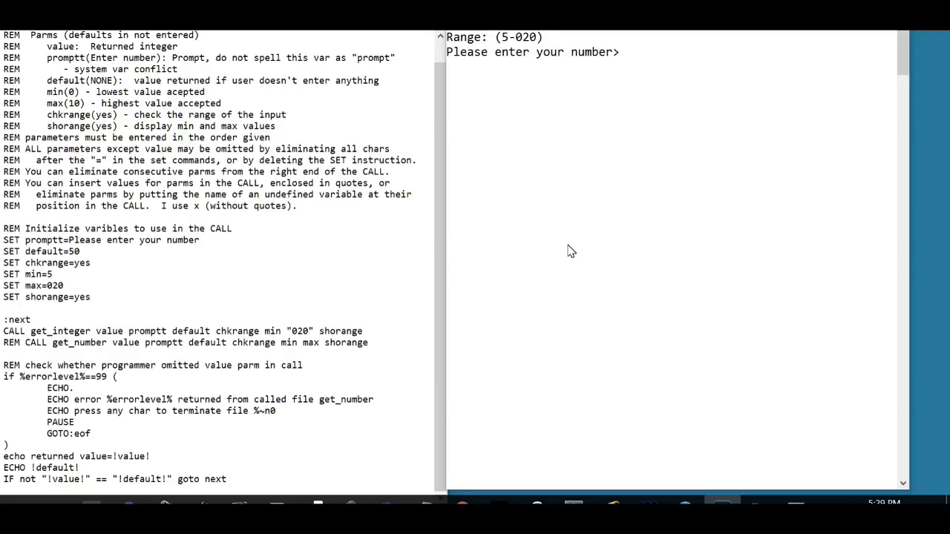